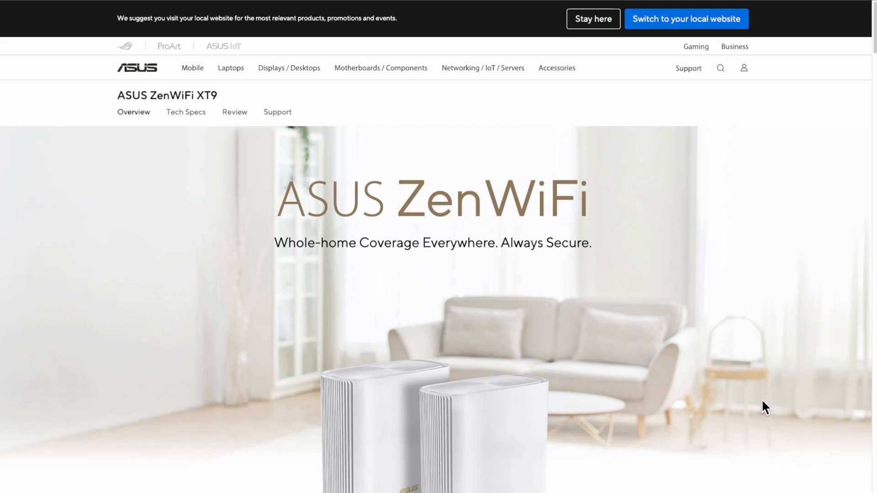
{"action": "mouse_move", "coordinate": [726, 234]}
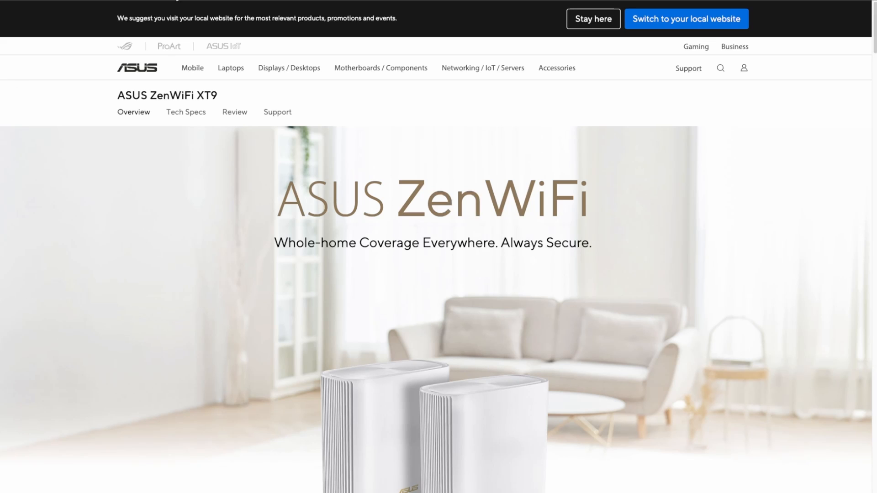
{"action": "mouse_move", "coordinate": [105, 119]}
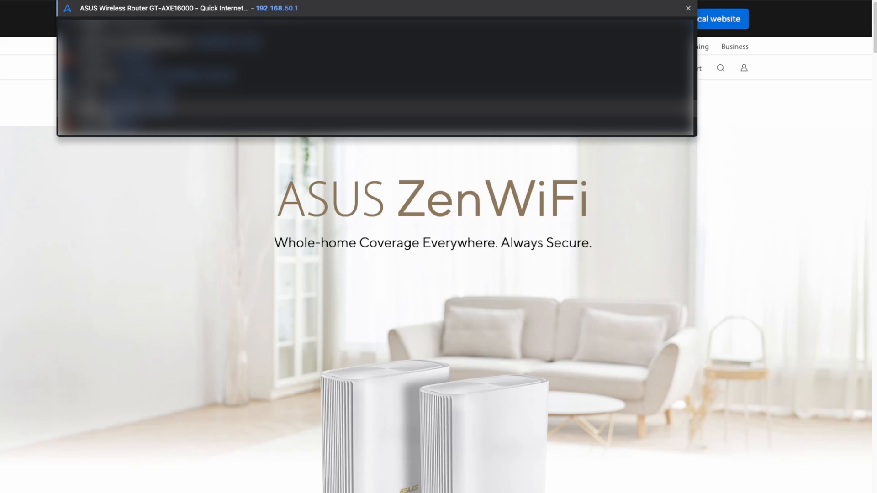
Step: Load the router page at 192.168.50.1 and proceed past the not-secure connection warning
{"action": "left_click", "coordinate": [688, 9]}
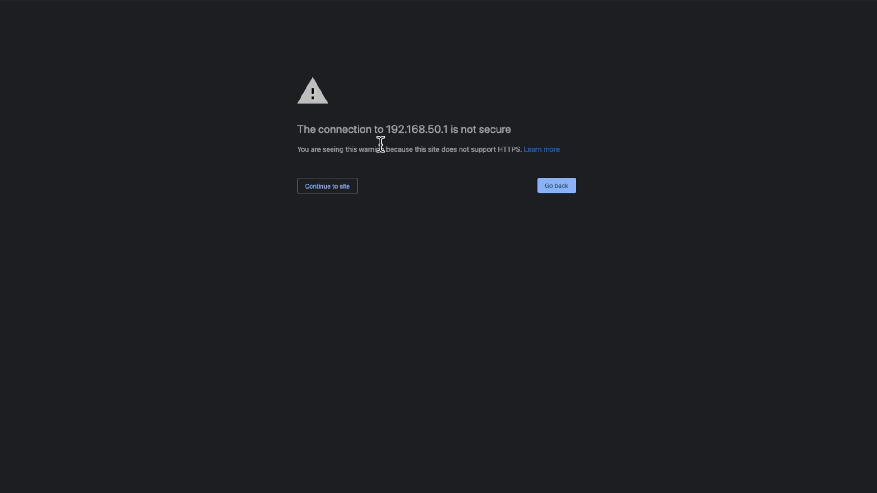
{"action": "mouse_move", "coordinate": [380, 144]}
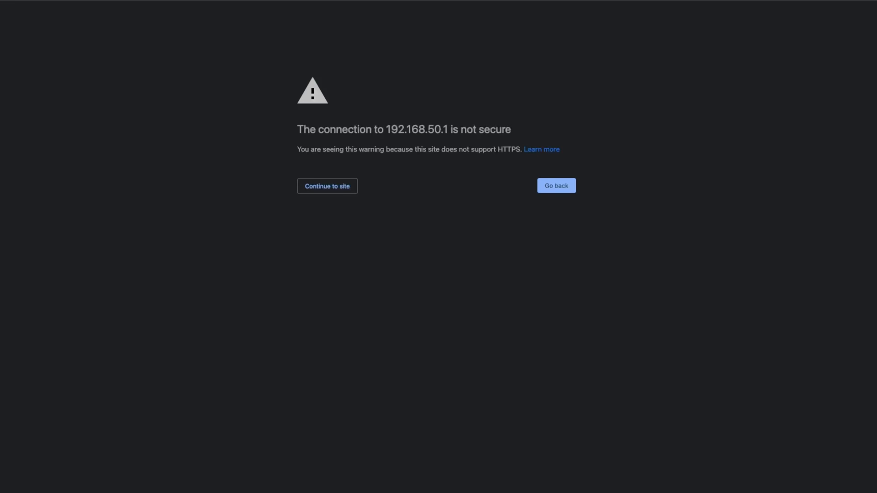
{"action": "mouse_move", "coordinate": [331, 193]}
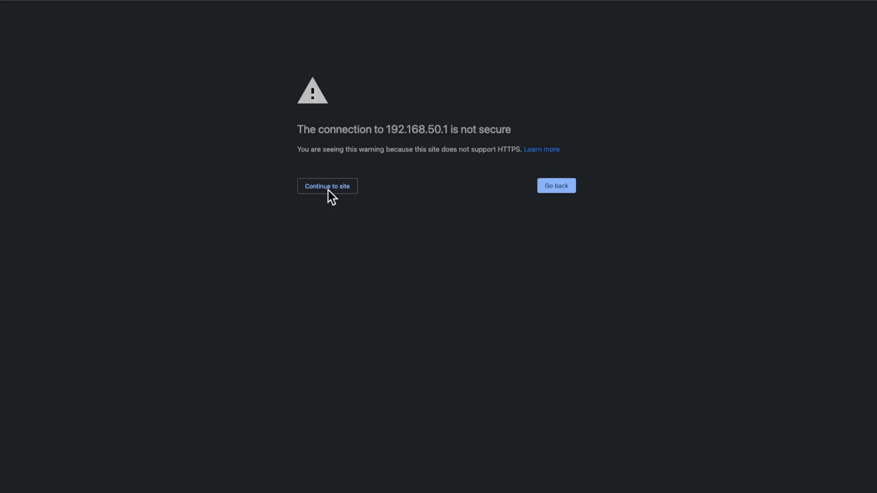
{"action": "mouse_move", "coordinate": [313, 145]}
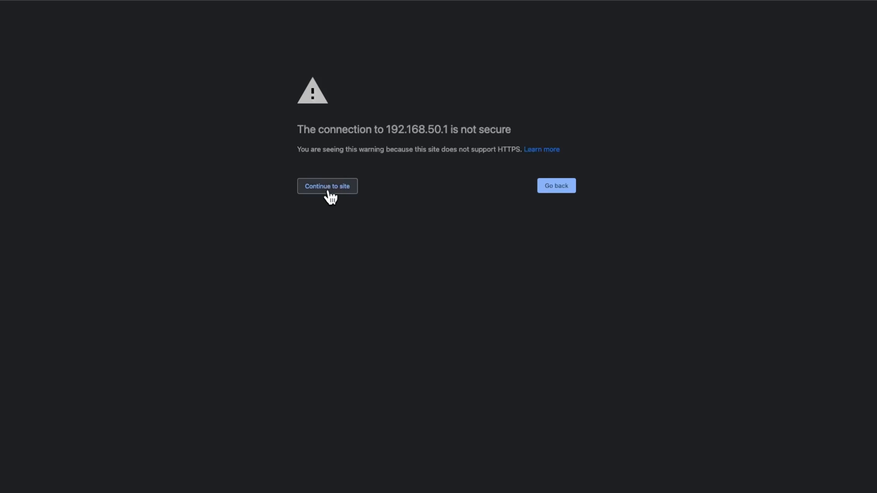
{"action": "mouse_move", "coordinate": [299, 148]}
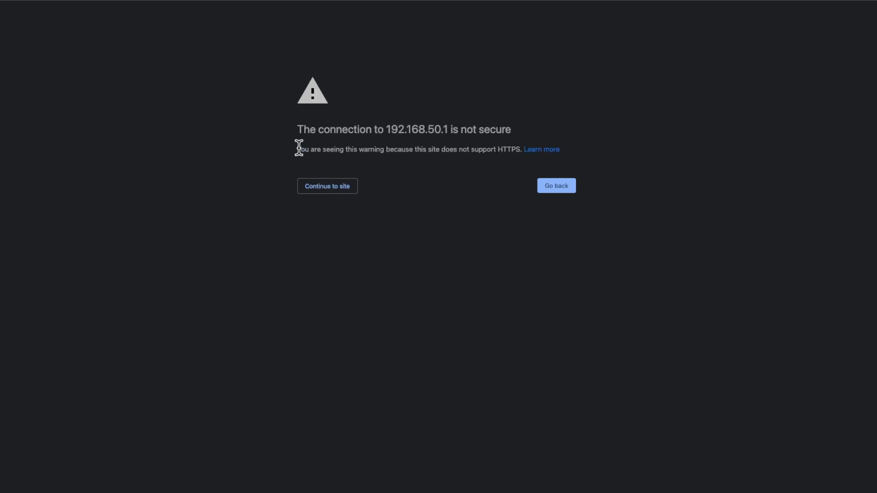
{"action": "mouse_move", "coordinate": [517, 149]}
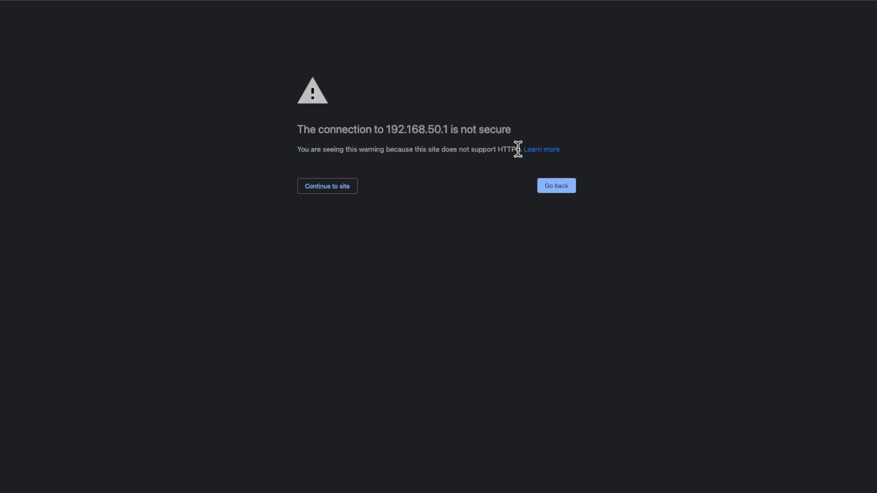
{"action": "mouse_move", "coordinate": [327, 190]}
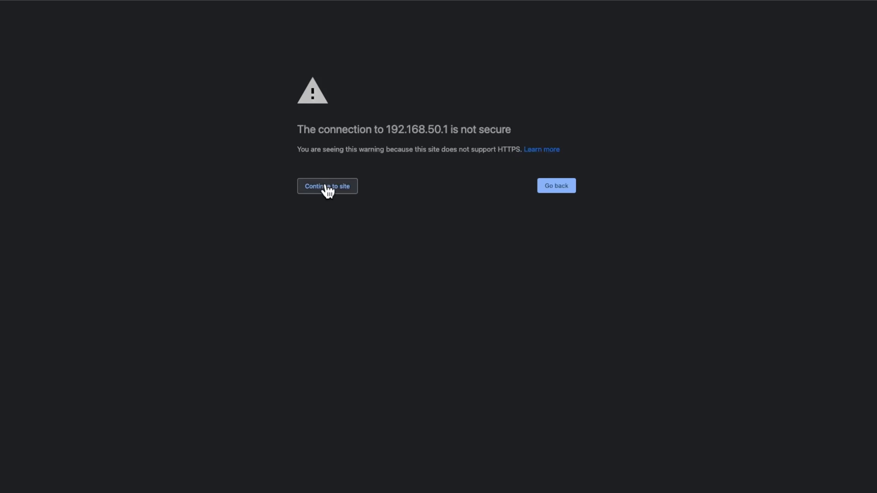
{"action": "left_click", "coordinate": [327, 185]}
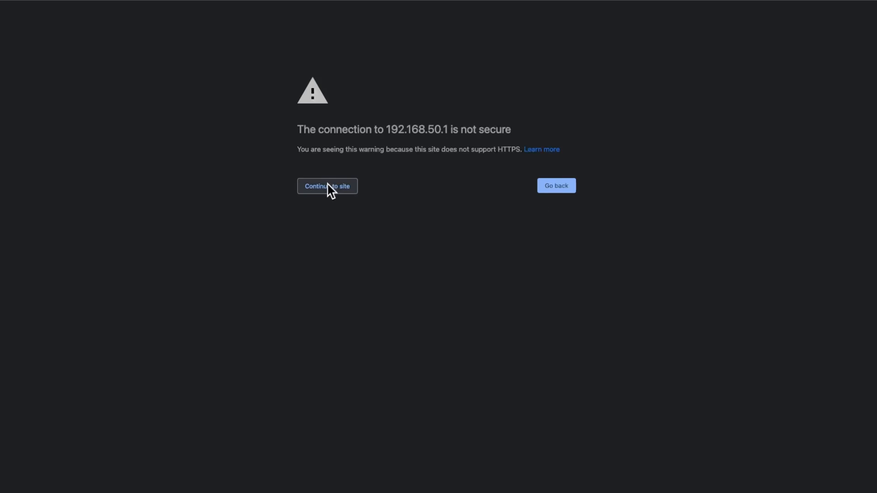
Step: Continue to the XT9 setup site and choose Advanced Settings on the welcome page
{"action": "left_click", "coordinate": [326, 187]}
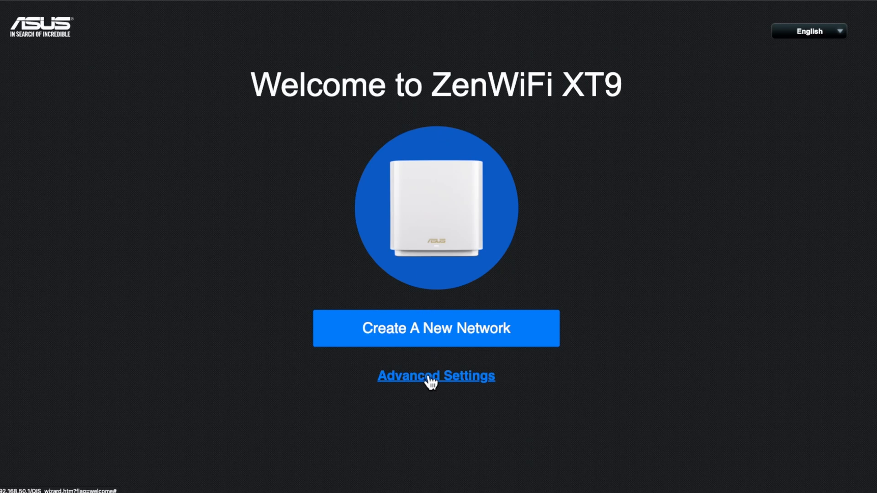
{"action": "mouse_move", "coordinate": [398, 308]}
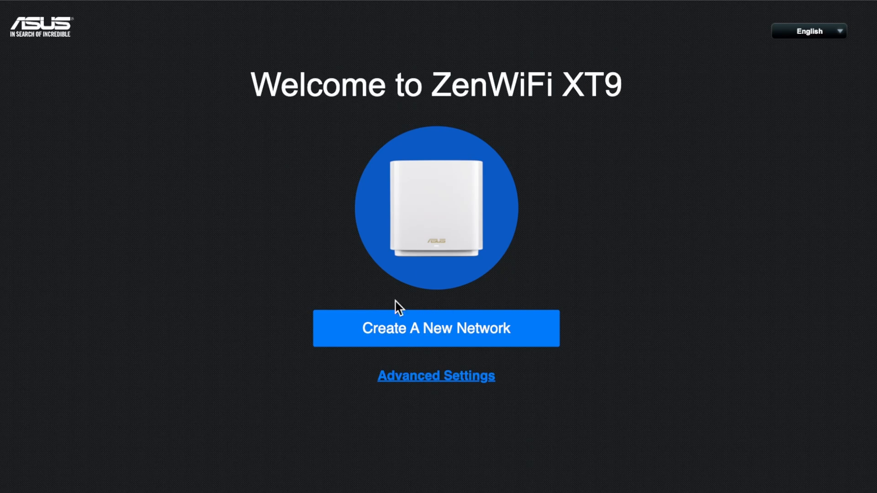
{"action": "left_click", "coordinate": [436, 327]}
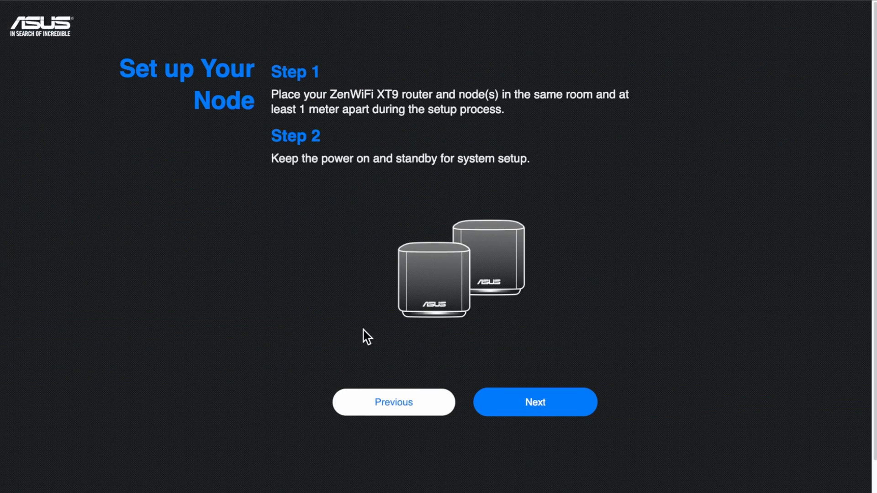
{"action": "mouse_move", "coordinate": [285, 103]}
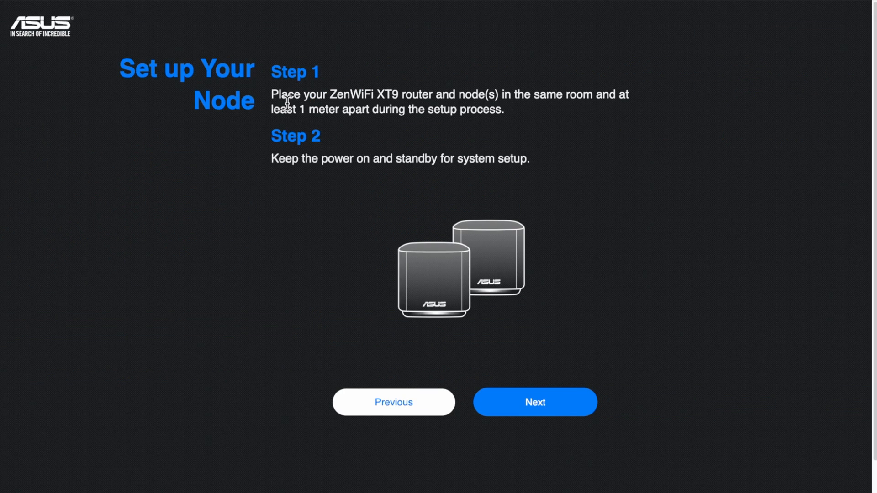
{"action": "mouse_move", "coordinate": [478, 262]}
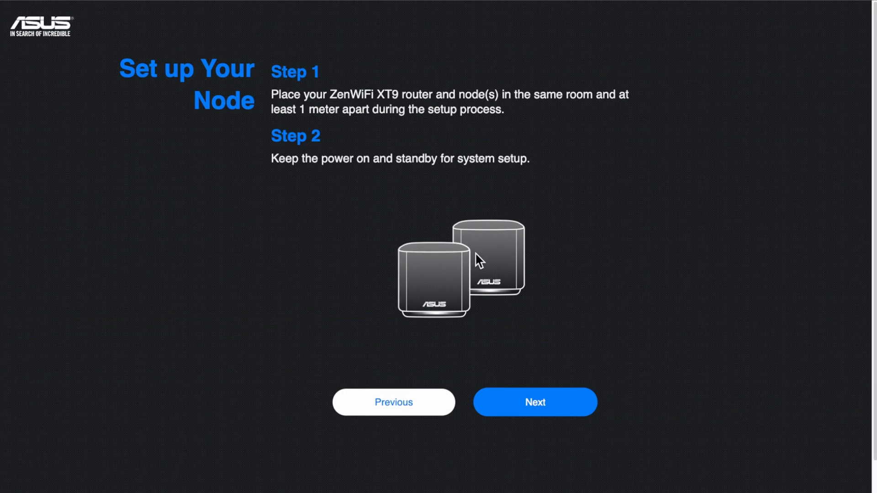
{"action": "mouse_move", "coordinate": [306, 101]}
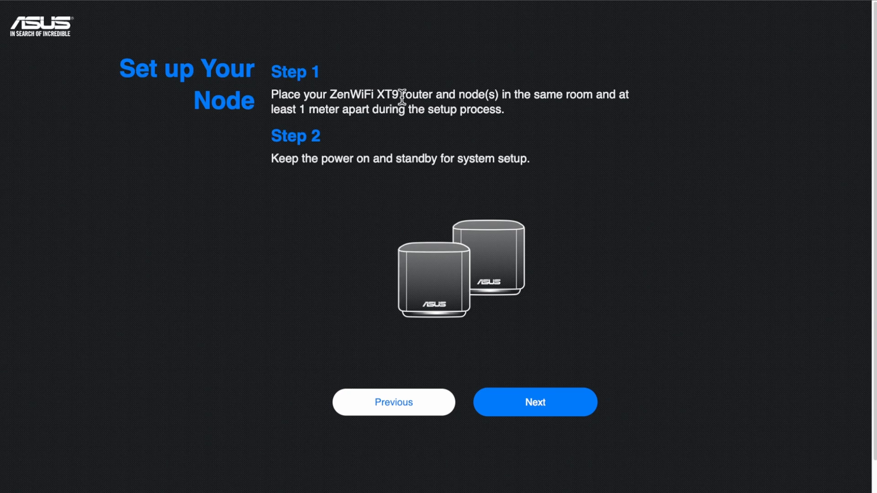
{"action": "mouse_move", "coordinate": [601, 94]}
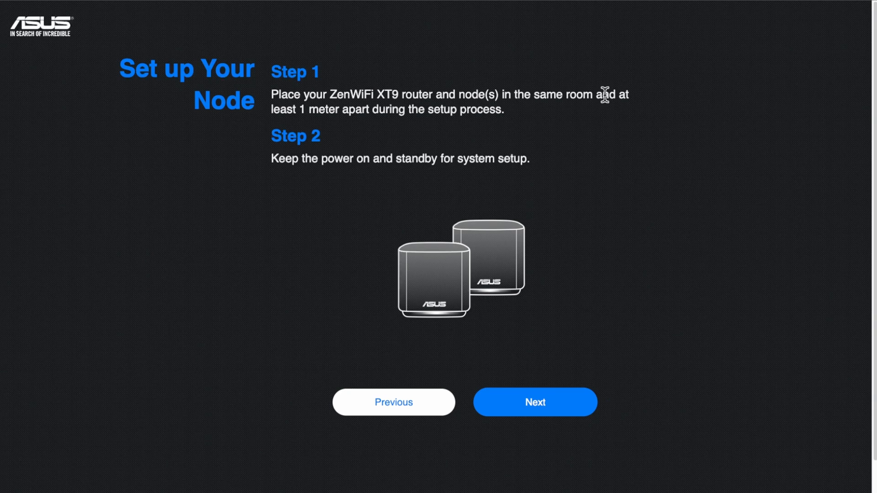
{"action": "mouse_move", "coordinate": [387, 116]}
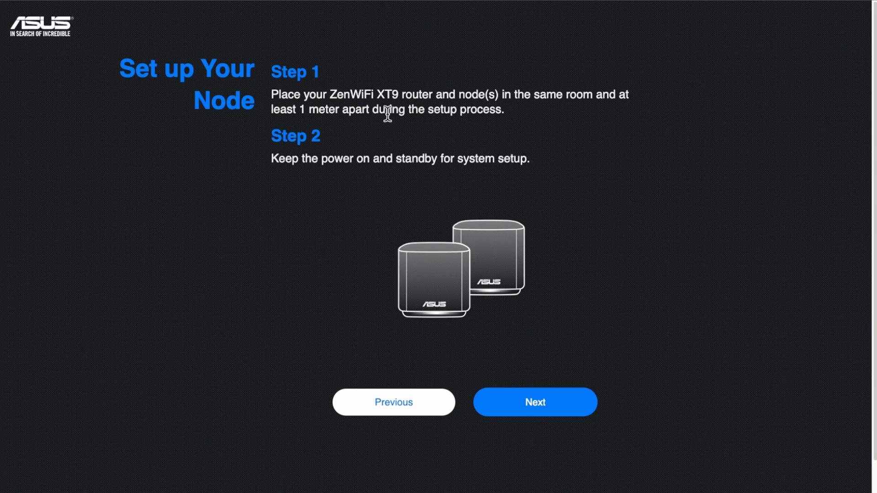
{"action": "mouse_move", "coordinate": [280, 168]}
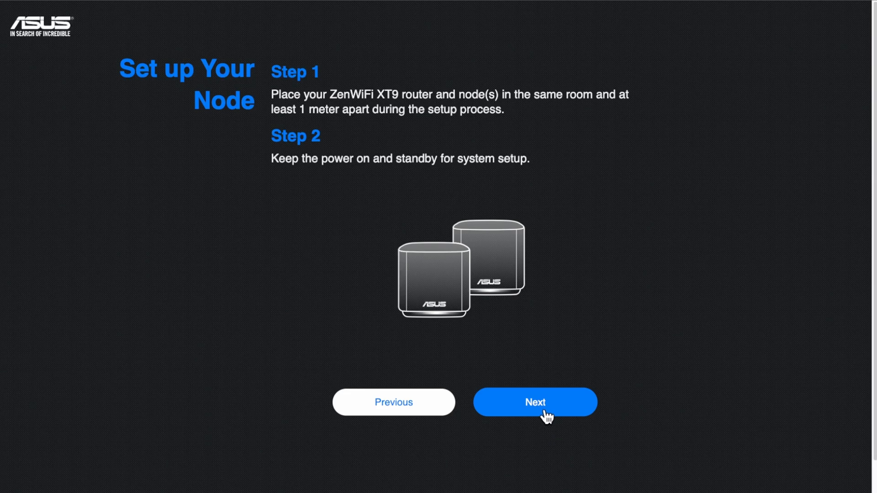
Step: Continue past the Set up Your Node instructions to the internet connection check
{"action": "left_click", "coordinate": [534, 402]}
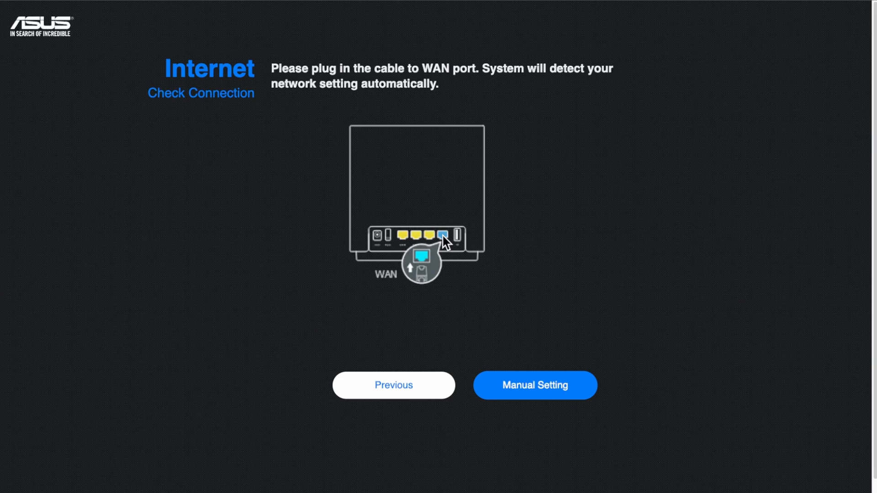
{"action": "mouse_move", "coordinate": [443, 247]}
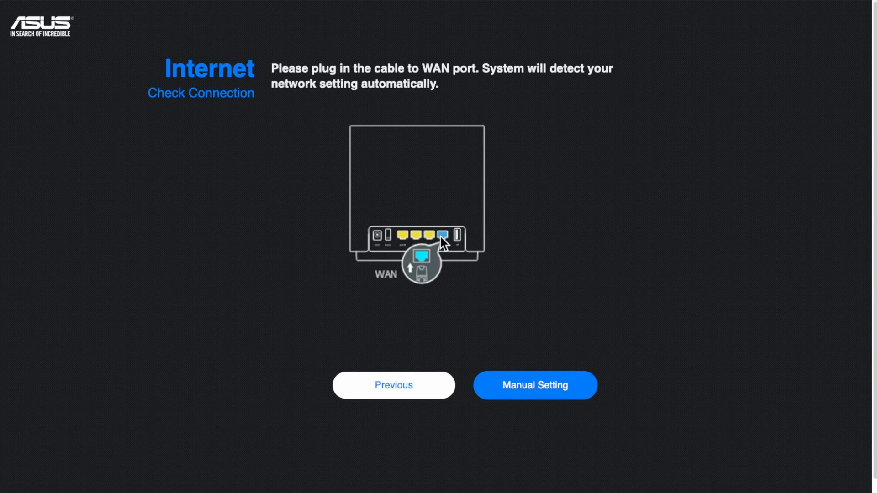
{"action": "mouse_move", "coordinate": [497, 318]}
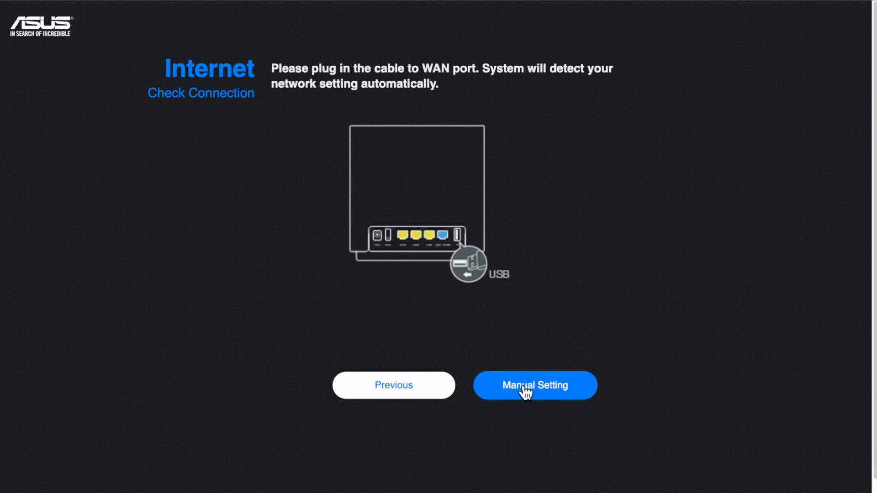
{"action": "left_click", "coordinate": [534, 385]}
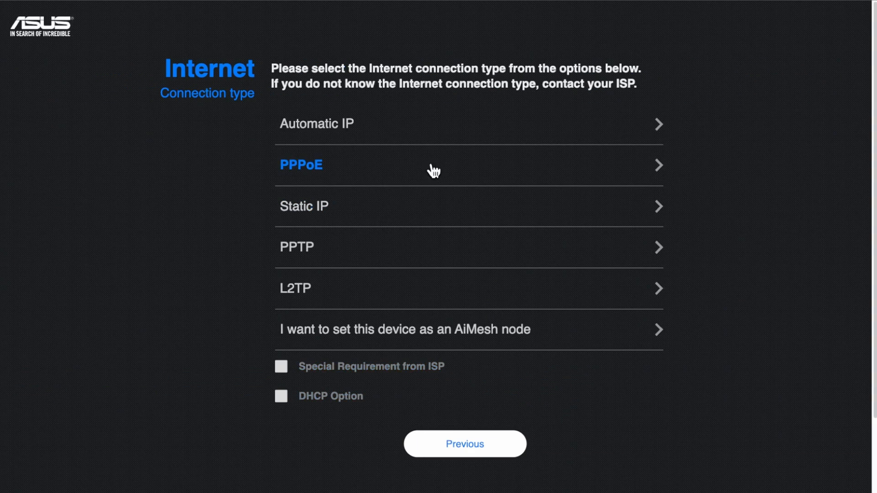
{"action": "mouse_move", "coordinate": [358, 332]}
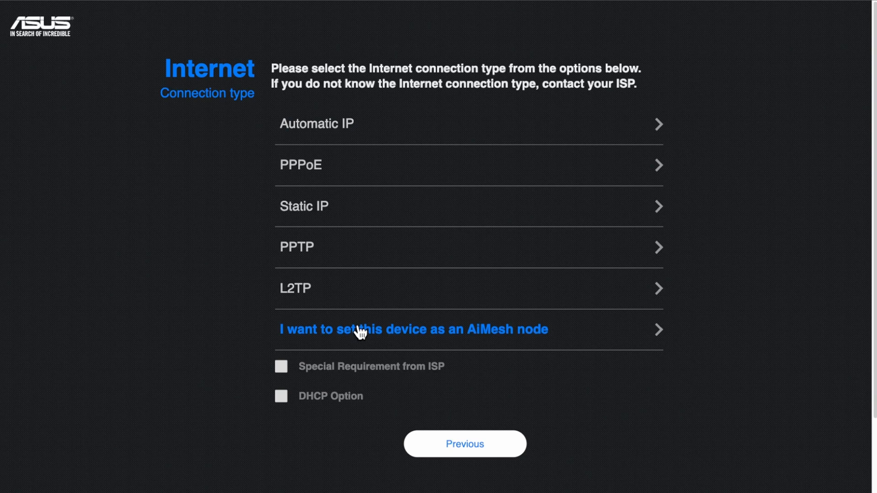
{"action": "mouse_move", "coordinate": [314, 282]}
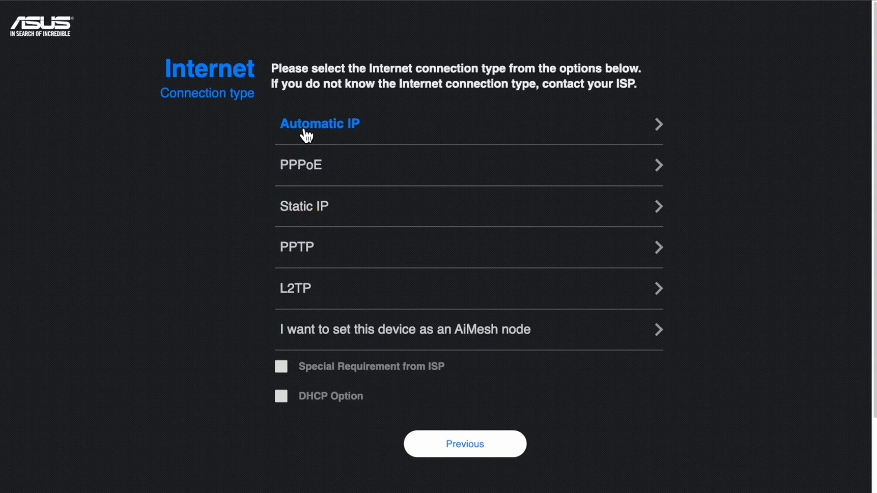
{"action": "mouse_move", "coordinate": [302, 246]}
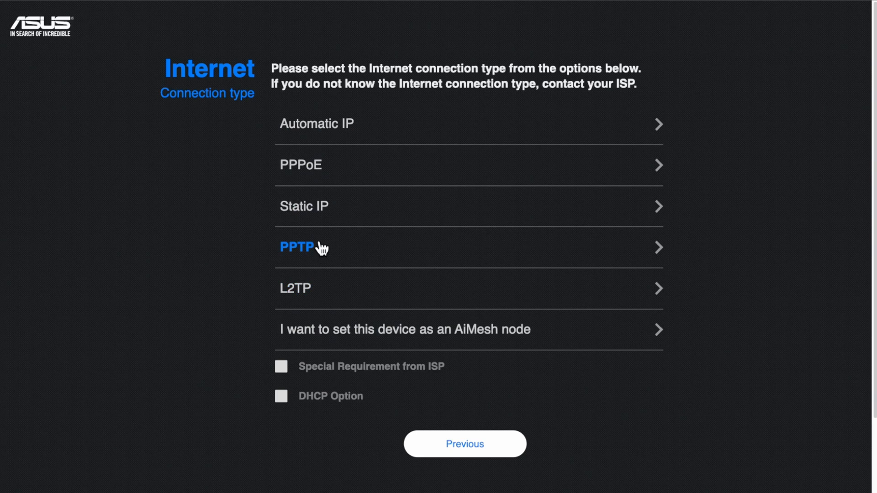
{"action": "mouse_move", "coordinate": [310, 142]}
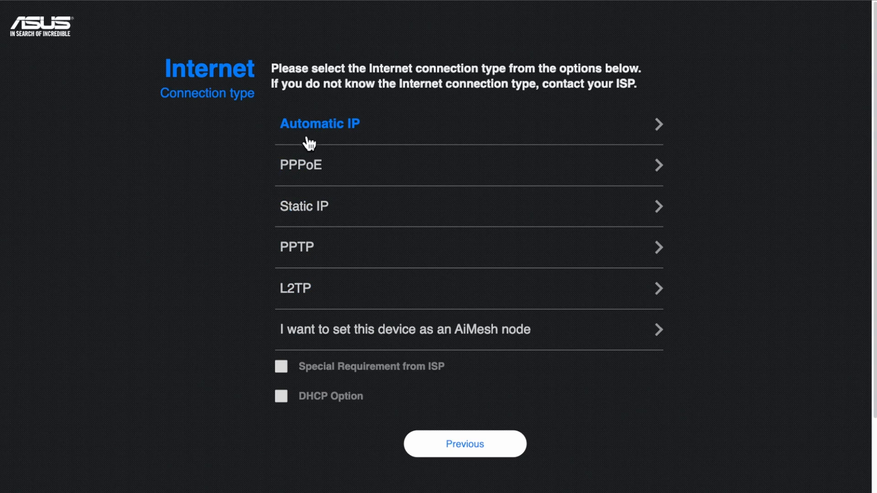
{"action": "mouse_move", "coordinate": [293, 168]}
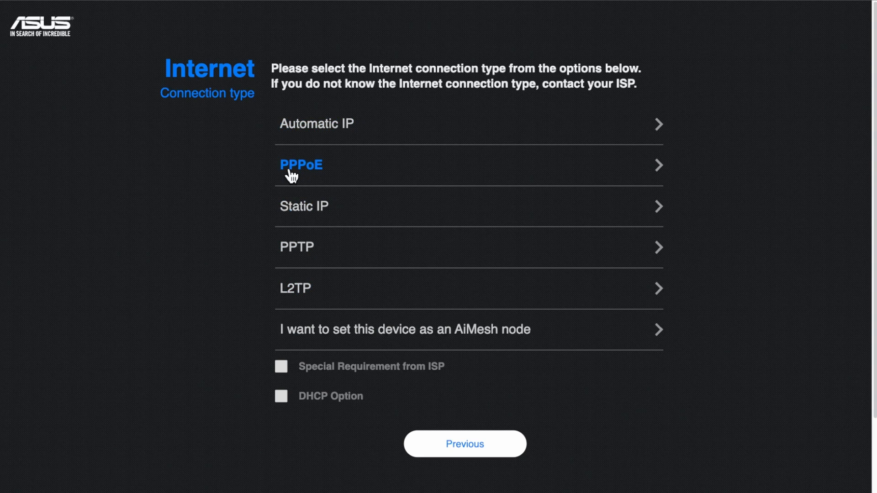
{"action": "mouse_move", "coordinate": [302, 179]}
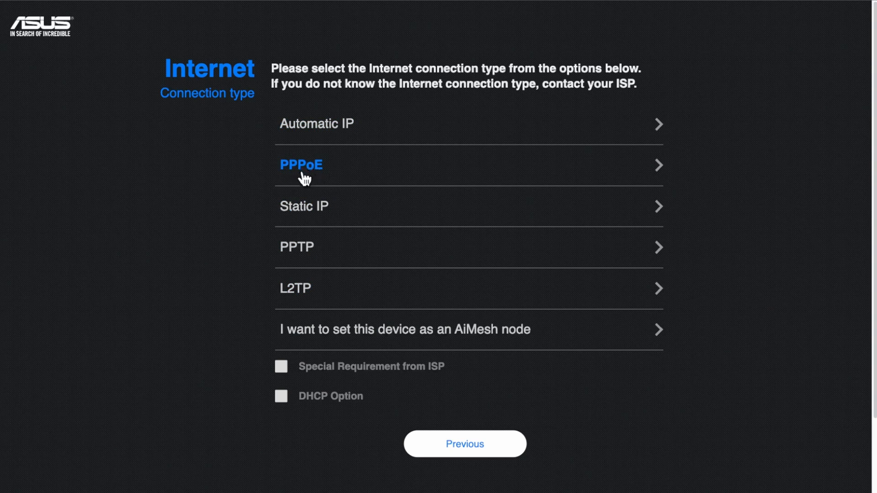
{"action": "mouse_move", "coordinate": [340, 177]}
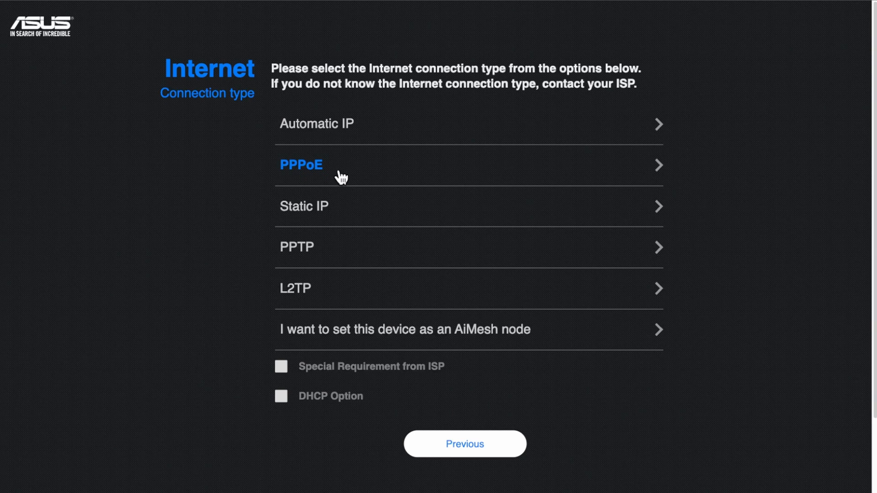
{"action": "mouse_move", "coordinate": [343, 176]}
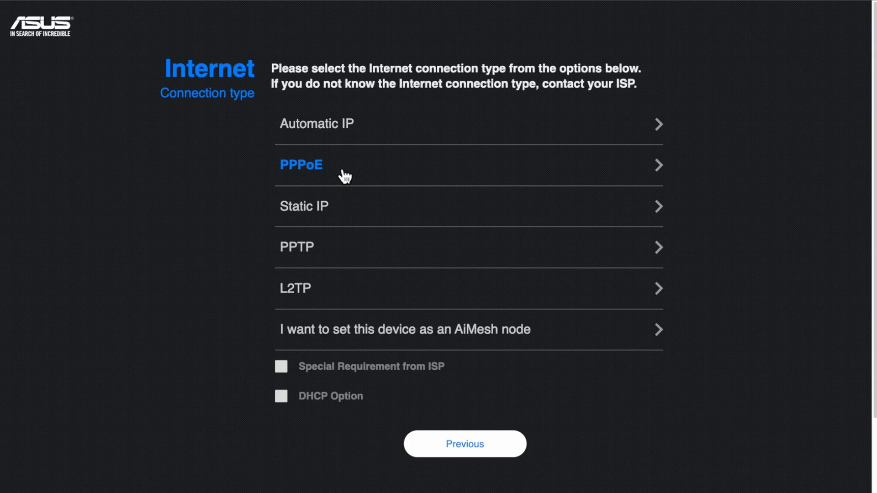
{"action": "mouse_move", "coordinate": [375, 175]}
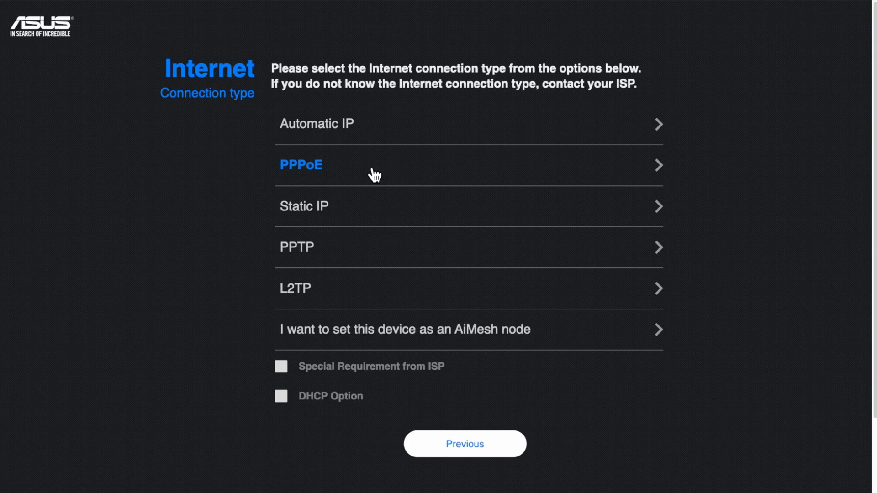
{"action": "mouse_move", "coordinate": [361, 171]}
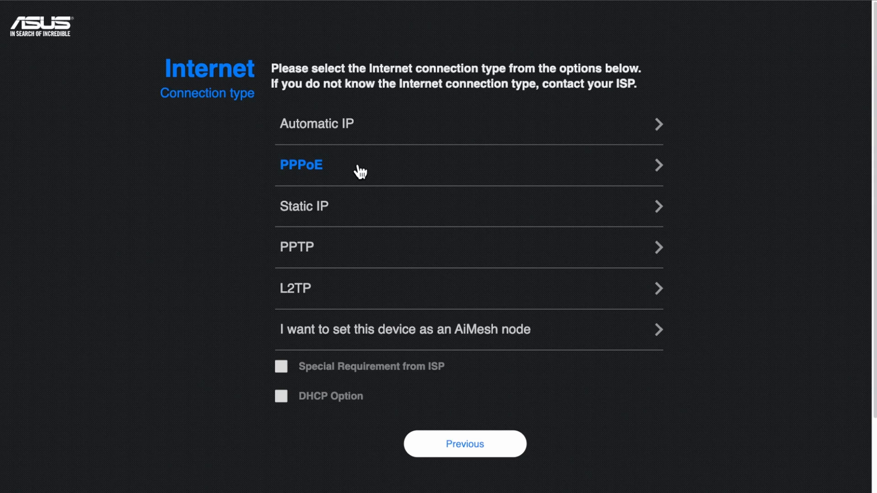
{"action": "mouse_move", "coordinate": [332, 130]}
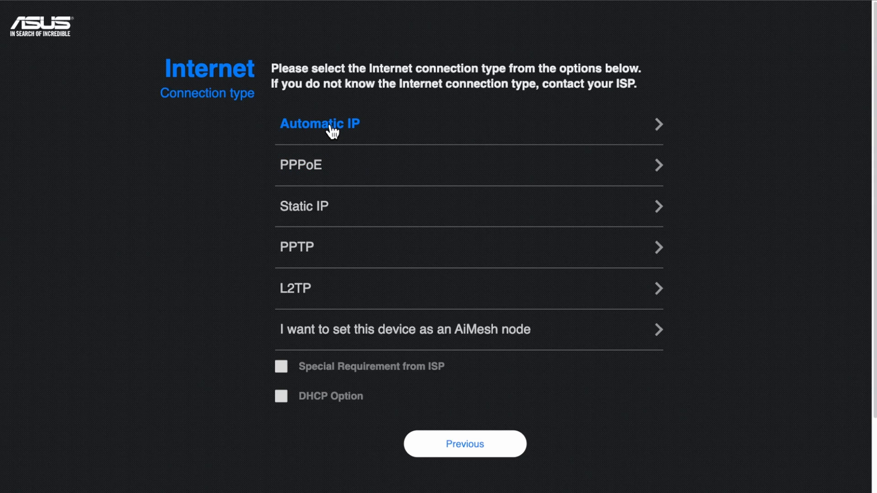
{"action": "mouse_move", "coordinate": [309, 178]}
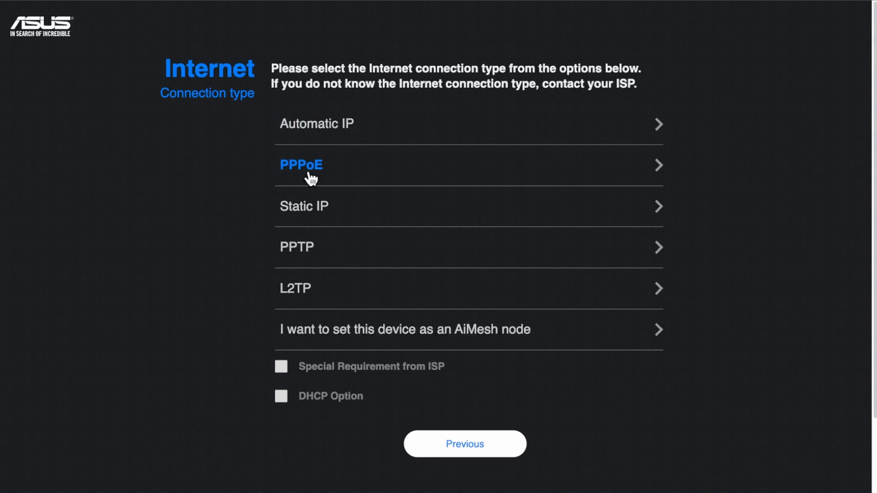
{"action": "mouse_move", "coordinate": [321, 176]}
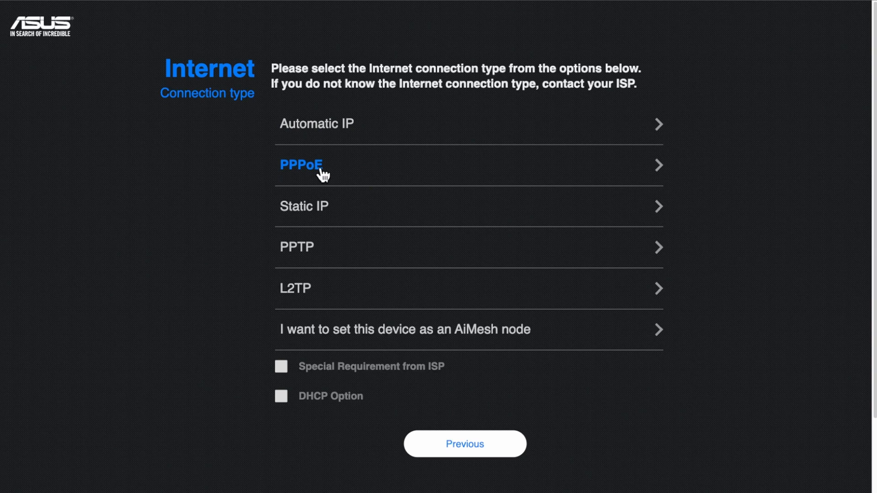
{"action": "mouse_move", "coordinate": [346, 173]}
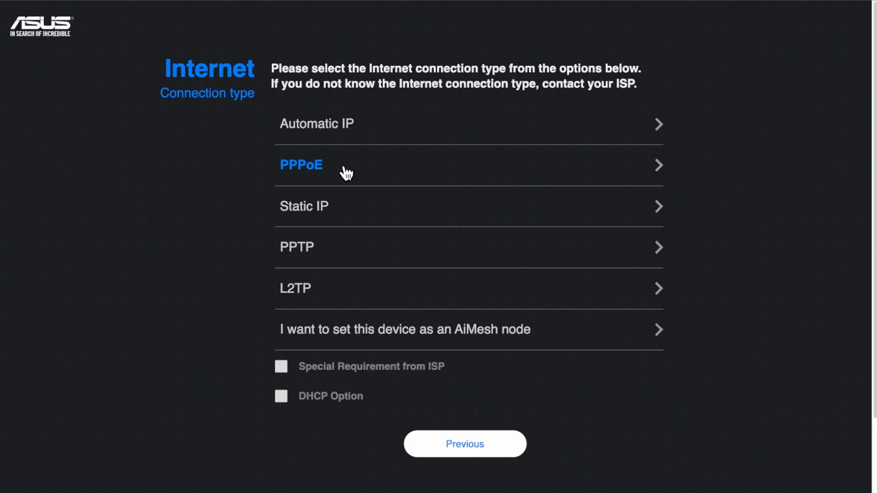
{"action": "mouse_move", "coordinate": [347, 168]}
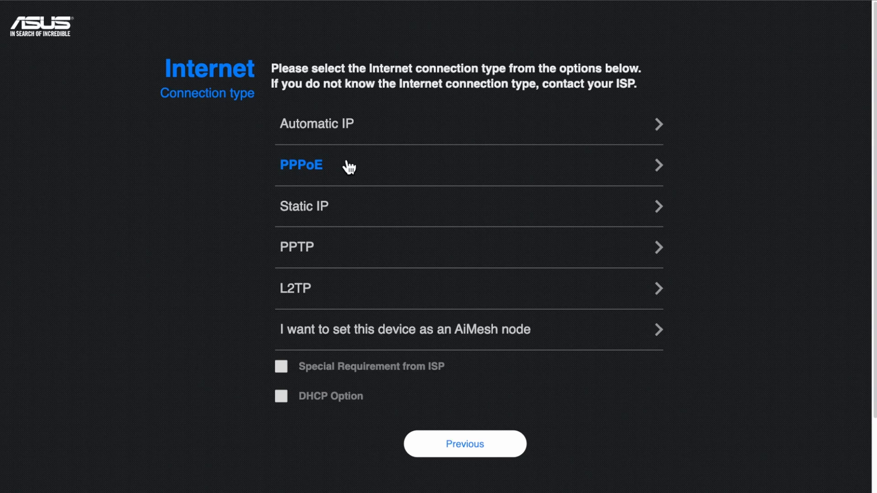
{"action": "mouse_move", "coordinate": [347, 124]}
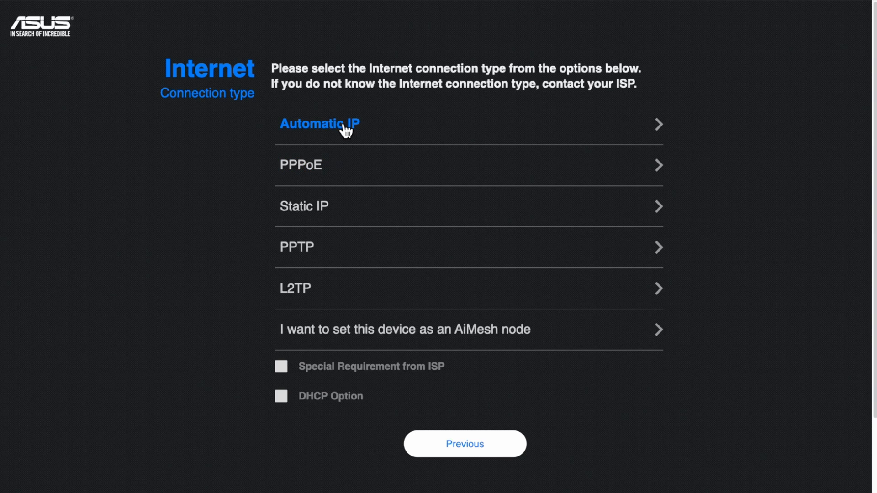
Step: Choose Automatic IP, then compare separate 2.4/5 GHz fields against a combined network name
{"action": "left_click", "coordinate": [320, 124]}
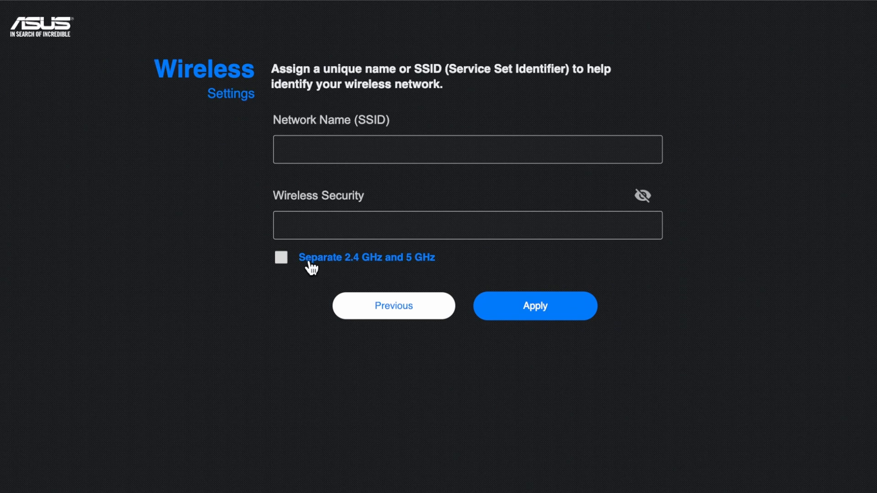
{"action": "left_click", "coordinate": [280, 258]}
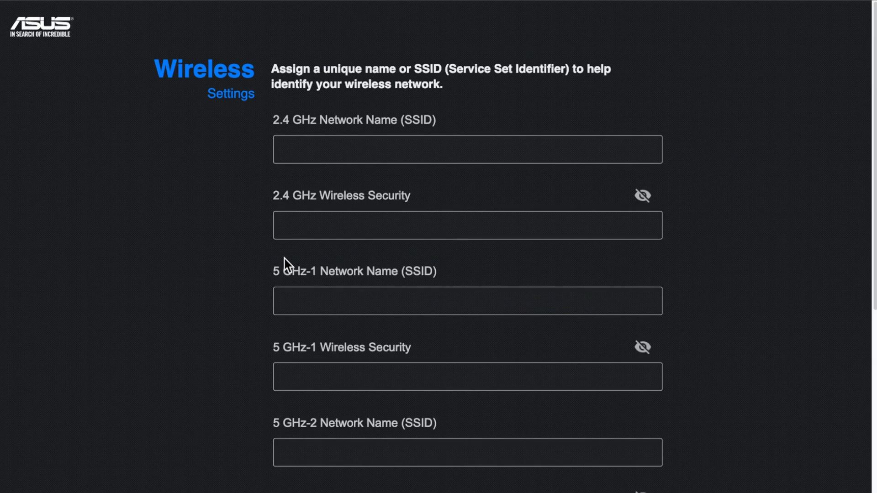
{"action": "scroll", "scroll_direction": "down", "scroll_amount": 3}
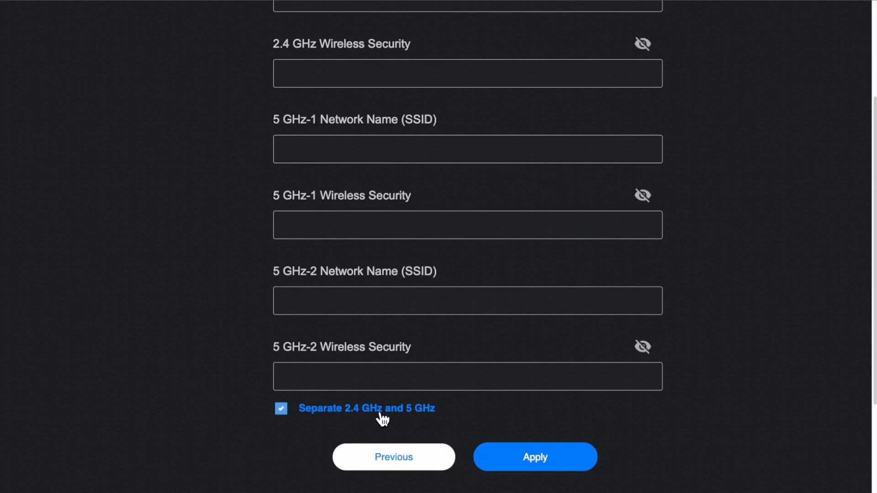
{"action": "left_click", "coordinate": [281, 408]}
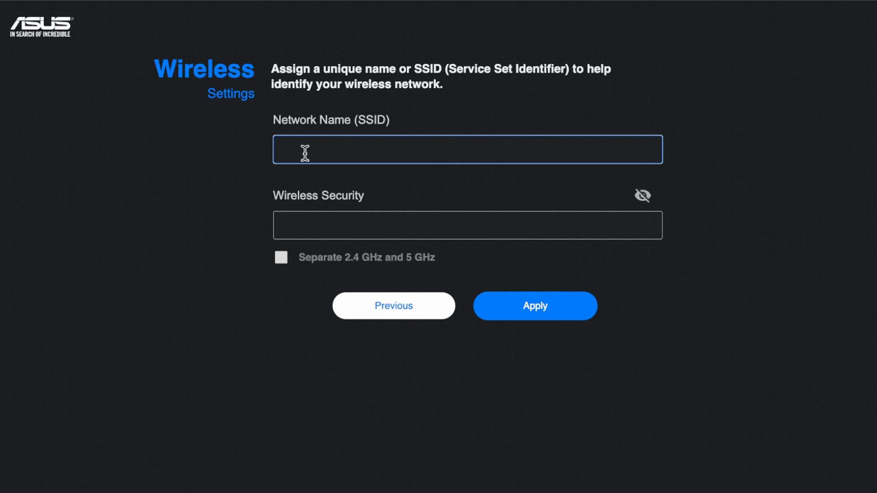
{"action": "mouse_move", "coordinate": [298, 174]}
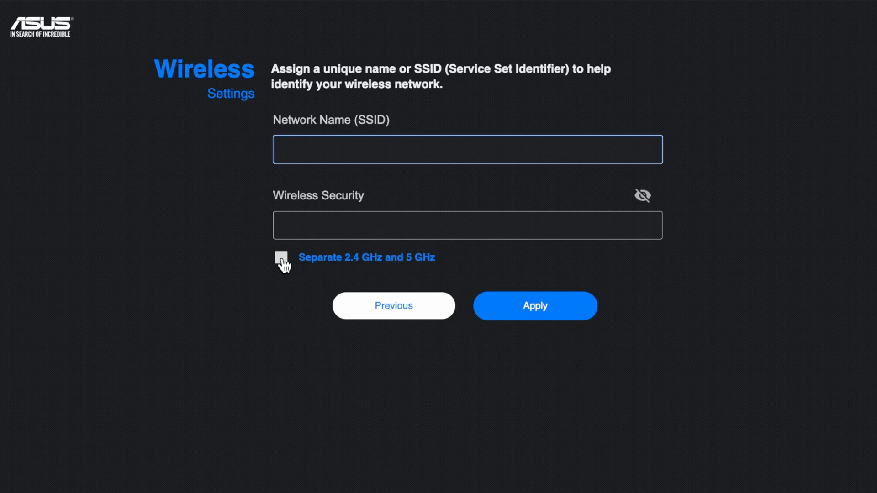
Step: Split the bands once more to review the layout, then recombine into a single network
{"action": "left_click", "coordinate": [282, 258]}
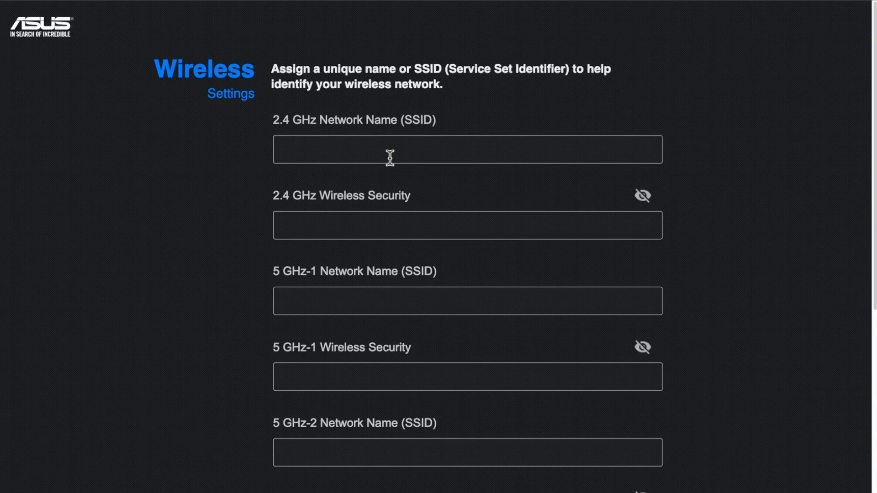
{"action": "scroll", "scroll_direction": "down", "scroll_amount": 3}
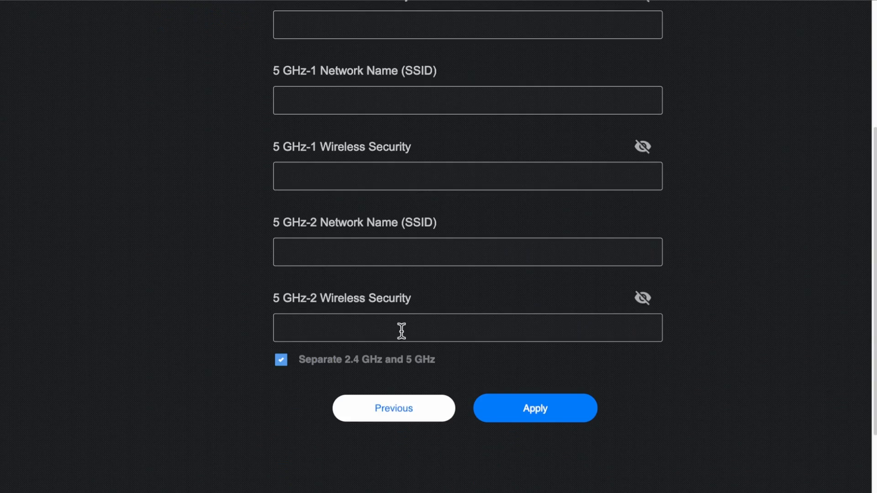
{"action": "scroll", "scroll_direction": "up", "scroll_amount": 3}
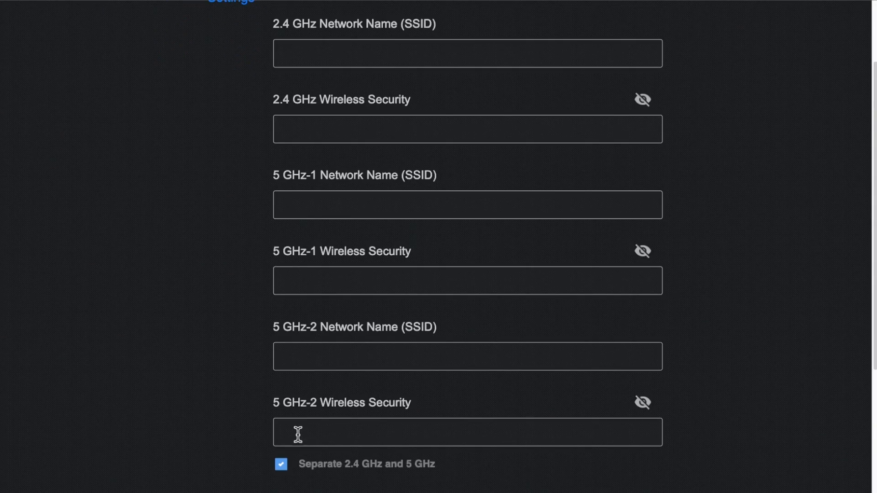
{"action": "left_click", "coordinate": [280, 464]}
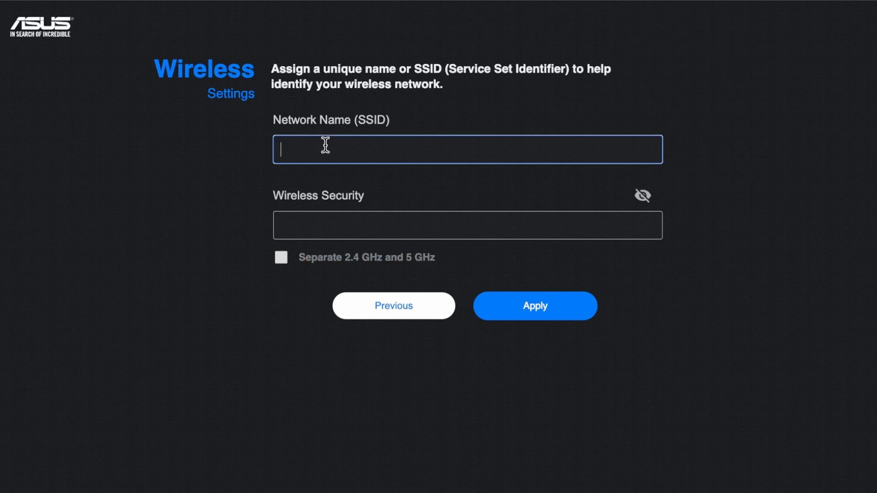
{"action": "mouse_move", "coordinate": [425, 214]}
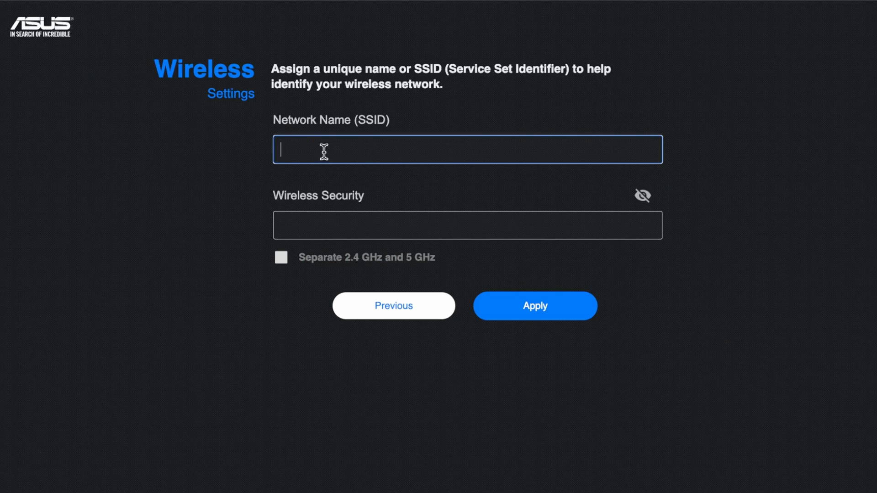
Step: Separate the bands and name them mynetwork, mynetwork_5G-1 and mynetwork_5G-2 with passwords
{"action": "left_click", "coordinate": [281, 258]}
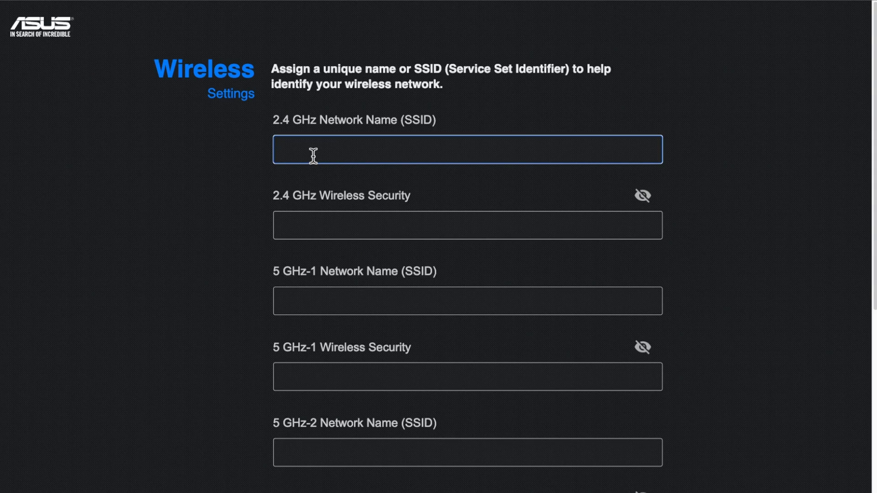
{"action": "type", "text": "mynetwor"}
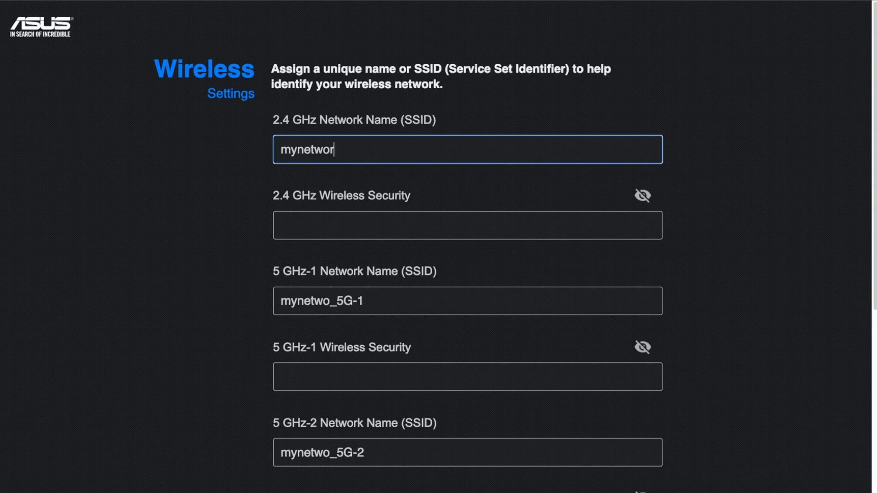
{"action": "type", "text": "k"}
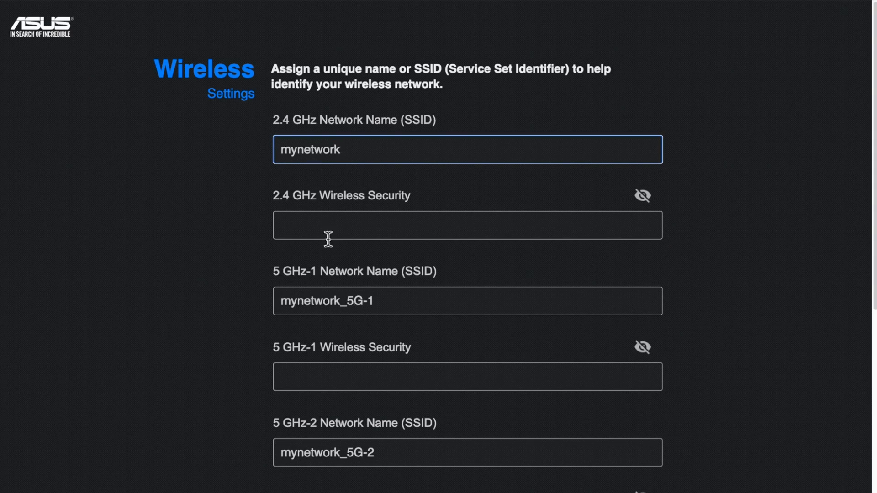
{"action": "scroll", "scroll_direction": "down", "scroll_amount": 3}
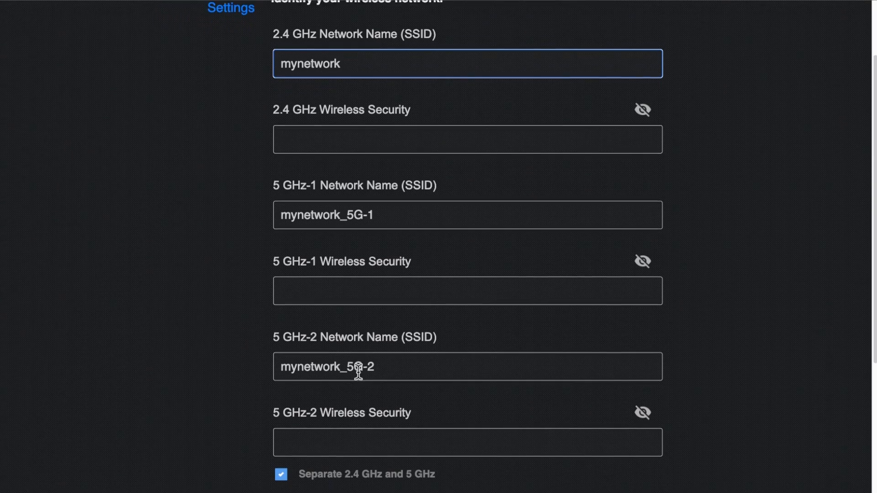
{"action": "scroll", "scroll_direction": "up", "scroll_amount": 3}
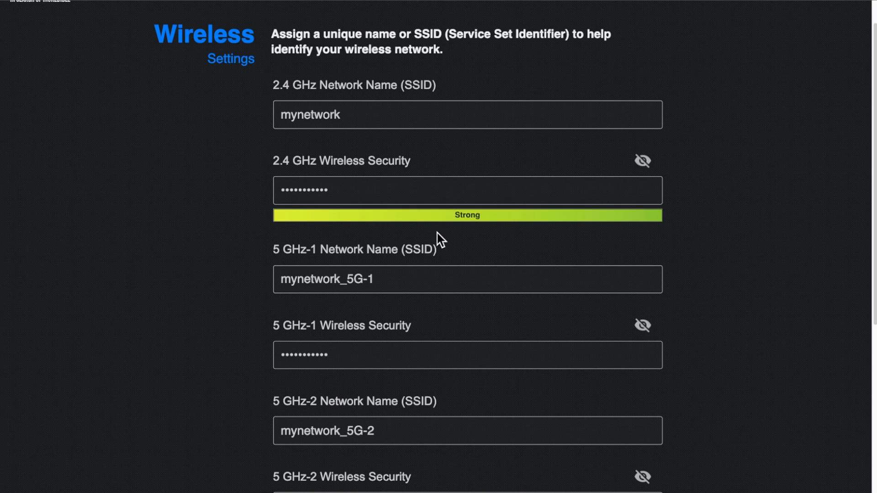
{"action": "scroll", "scroll_direction": "down", "scroll_amount": 3}
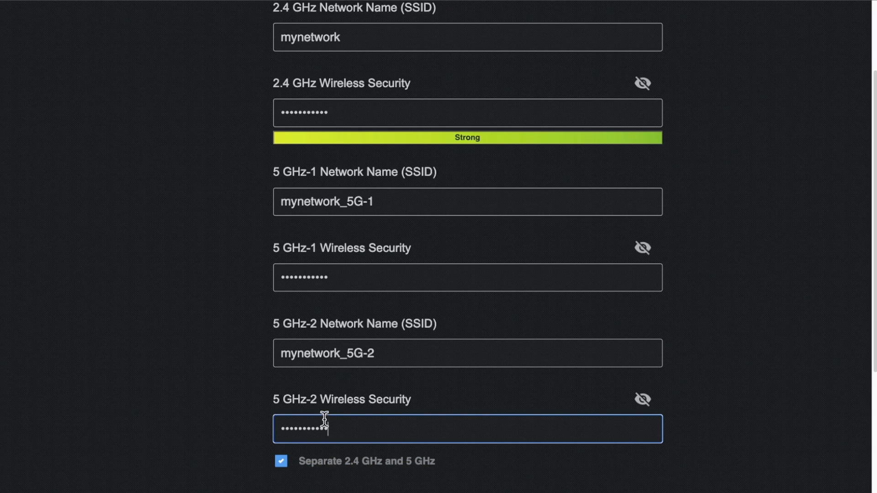
{"action": "mouse_move", "coordinate": [517, 390]}
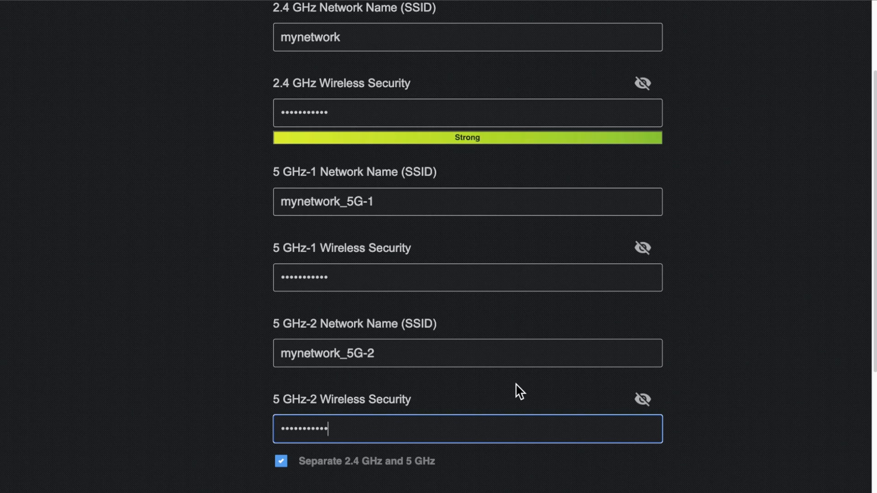
{"action": "scroll", "scroll_direction": "down", "scroll_amount": 3}
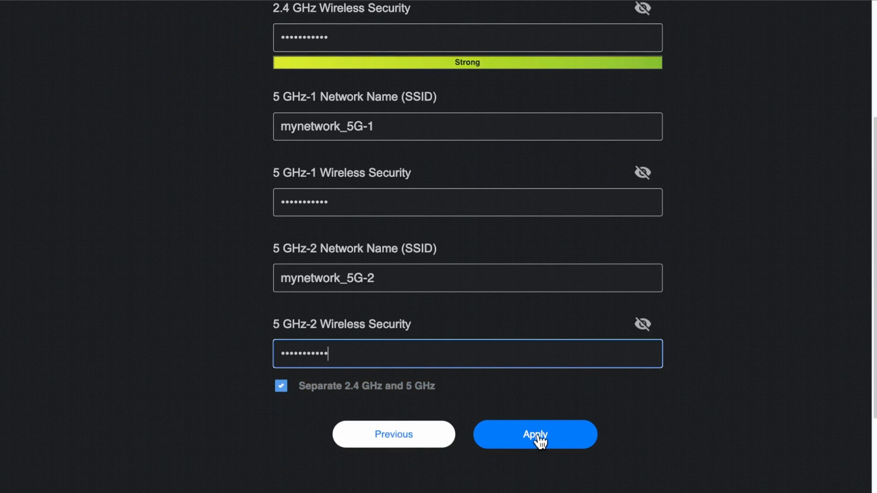
Step: Apply the wireless settings and enter router login name admin with a new confirmed password
{"action": "left_click", "coordinate": [533, 435]}
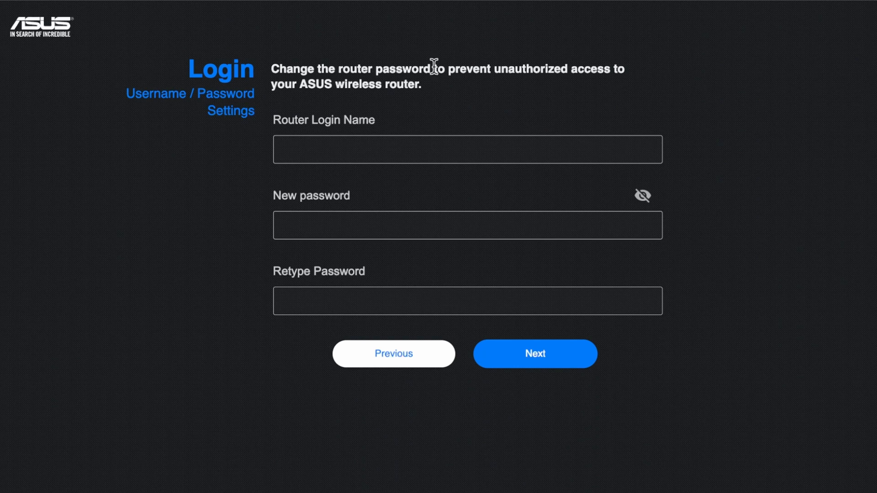
{"action": "mouse_move", "coordinate": [296, 133]}
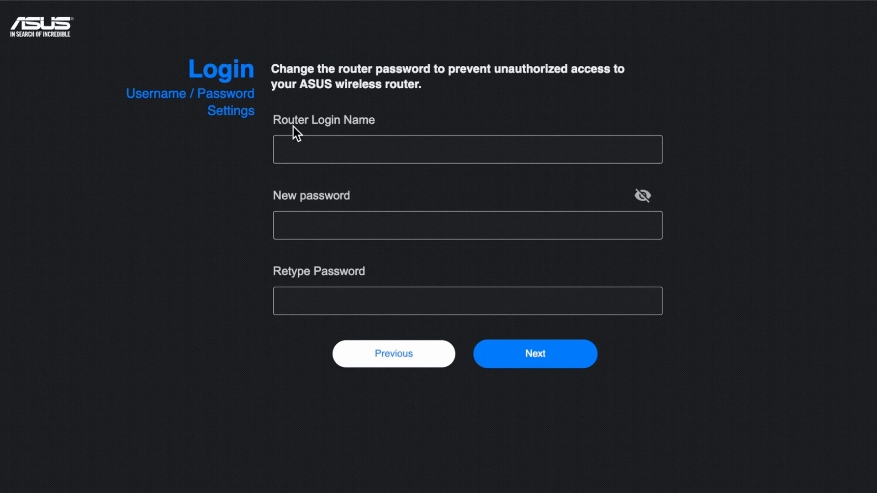
{"action": "double_click", "coordinate": [313, 120]}
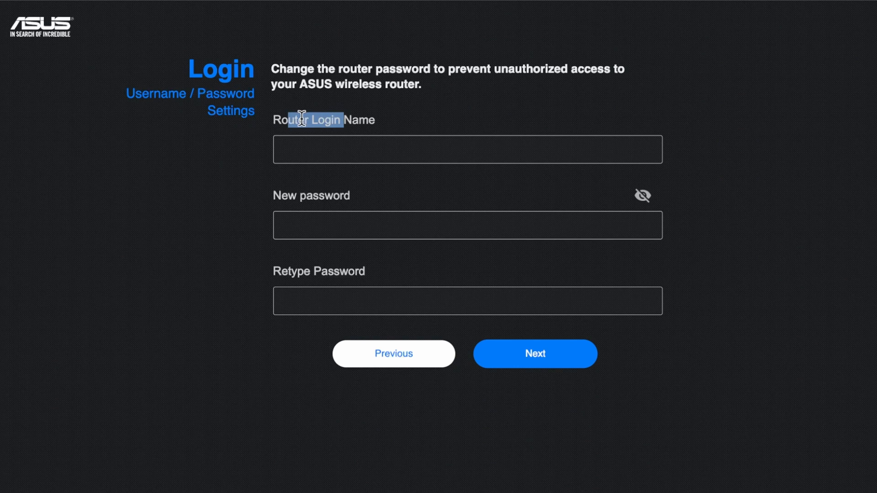
{"action": "mouse_move", "coordinate": [336, 124]}
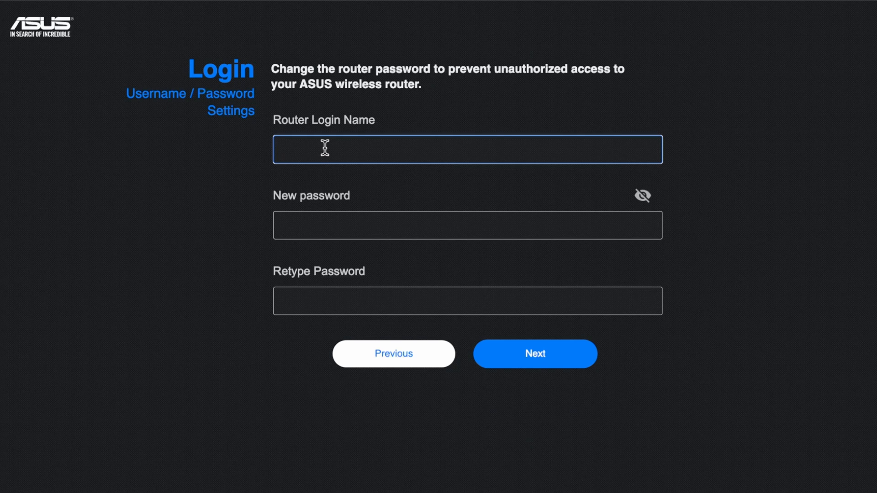
{"action": "type", "text": "admin"}
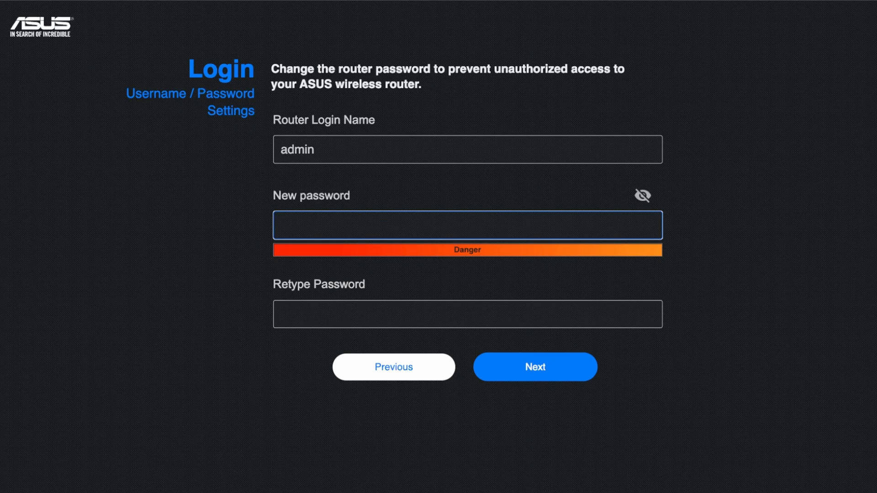
{"action": "type", "text": "••"}
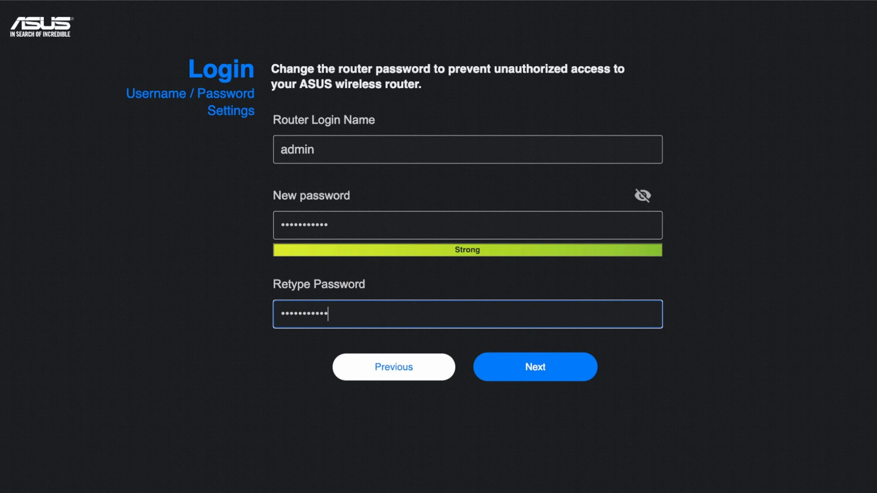
{"action": "mouse_move", "coordinate": [322, 170]}
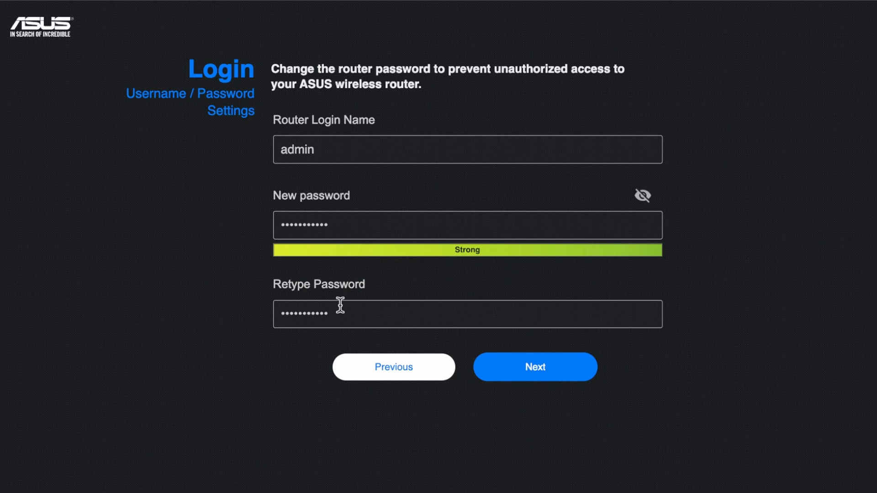
{"action": "mouse_move", "coordinate": [378, 281]}
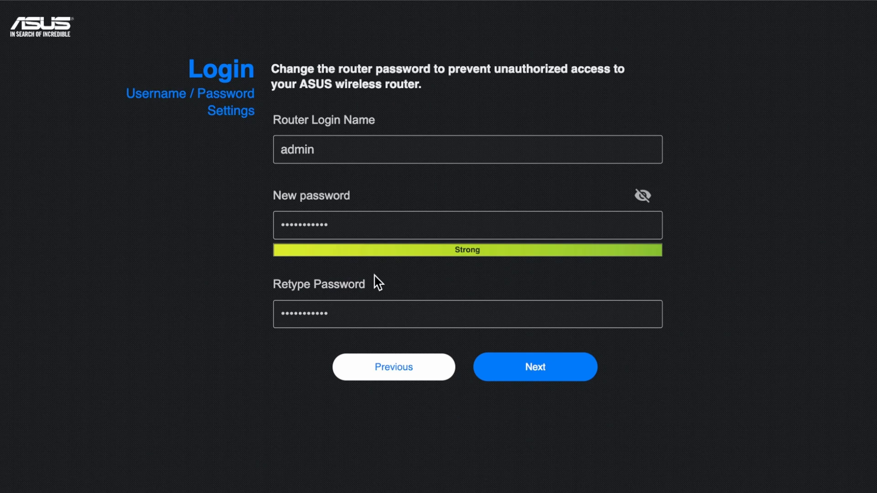
{"action": "mouse_move", "coordinate": [317, 211]}
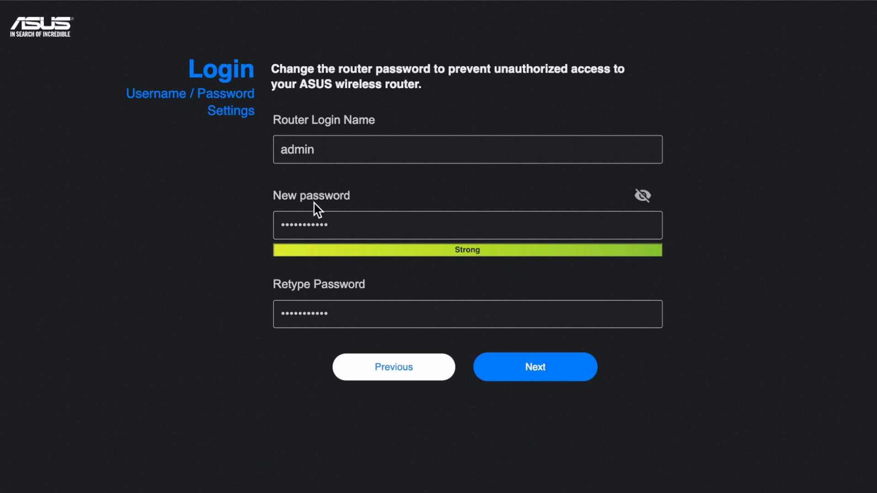
{"action": "mouse_move", "coordinate": [313, 335]}
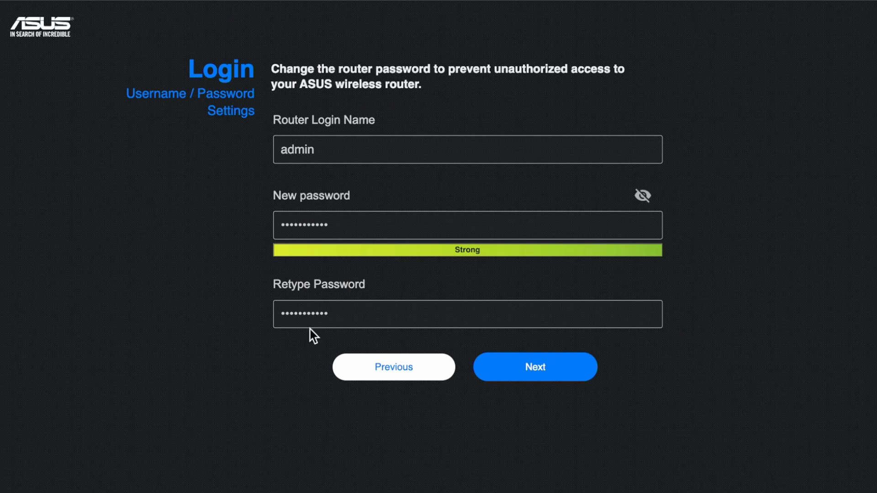
{"action": "mouse_move", "coordinate": [353, 71]}
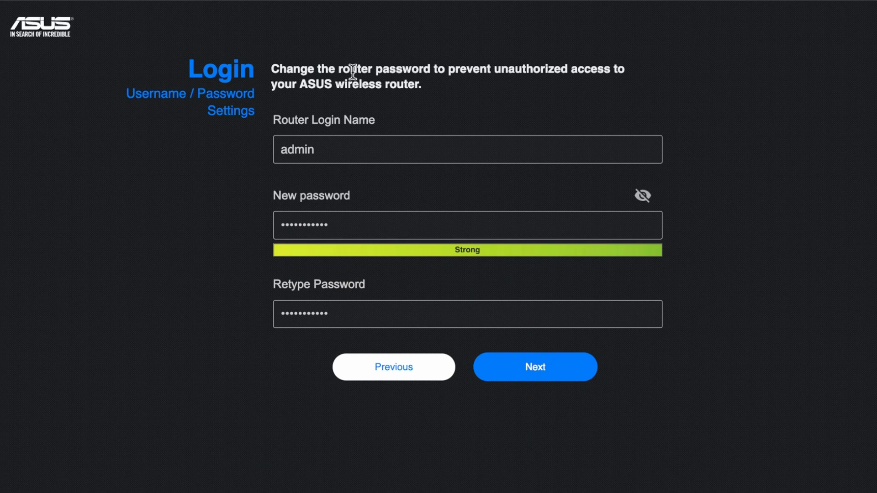
{"action": "mouse_move", "coordinate": [433, 93]}
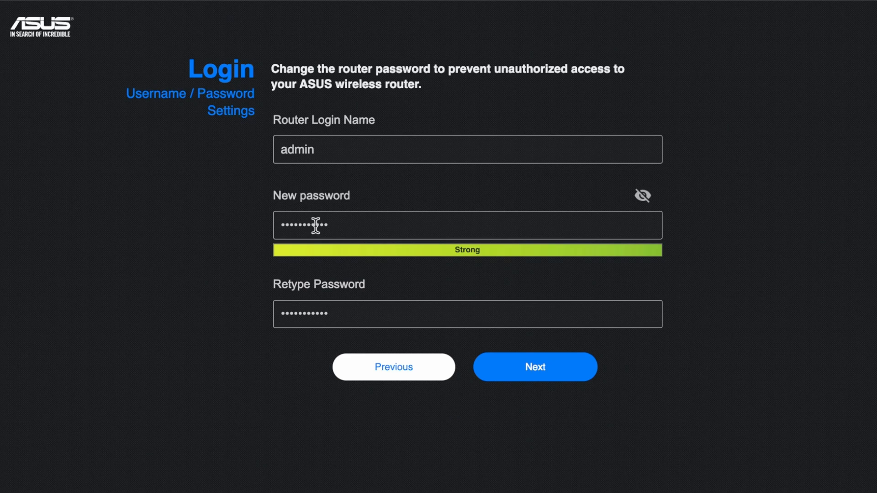
{"action": "mouse_move", "coordinate": [402, 311]}
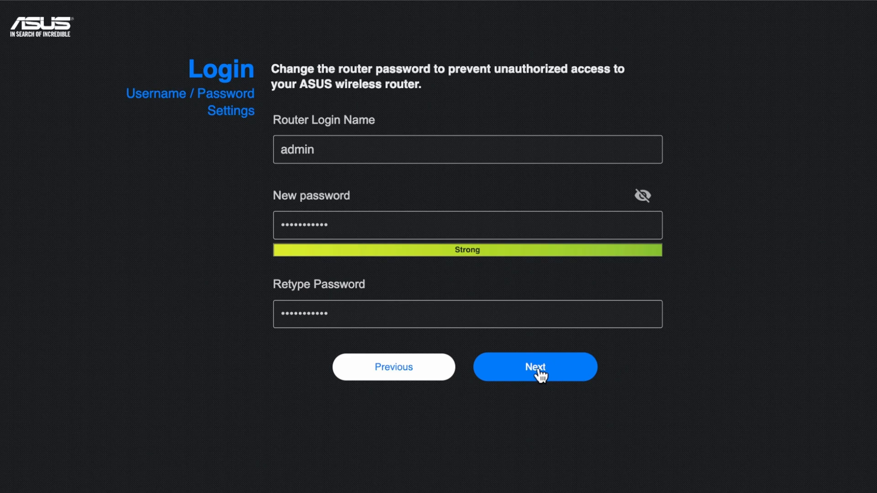
{"action": "mouse_move", "coordinate": [568, 289]}
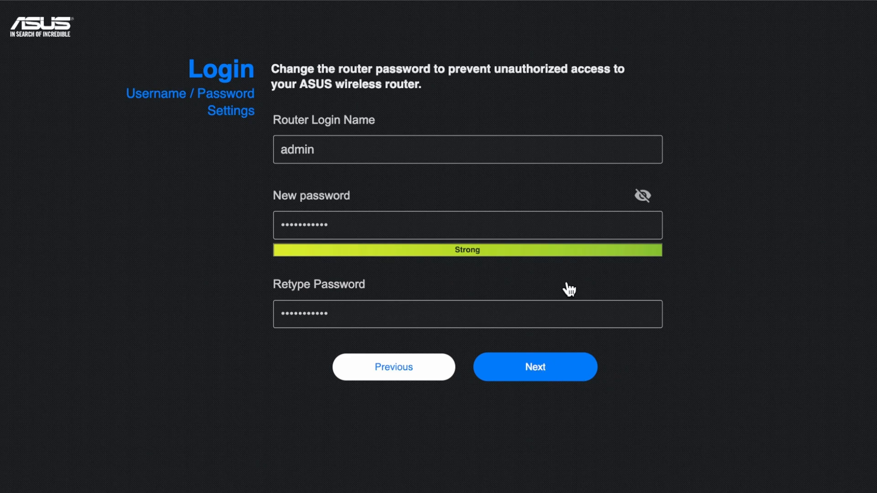
Step: Submit the login credentials and review the Summary of all three bands' names and passwords
{"action": "left_click", "coordinate": [534, 367]}
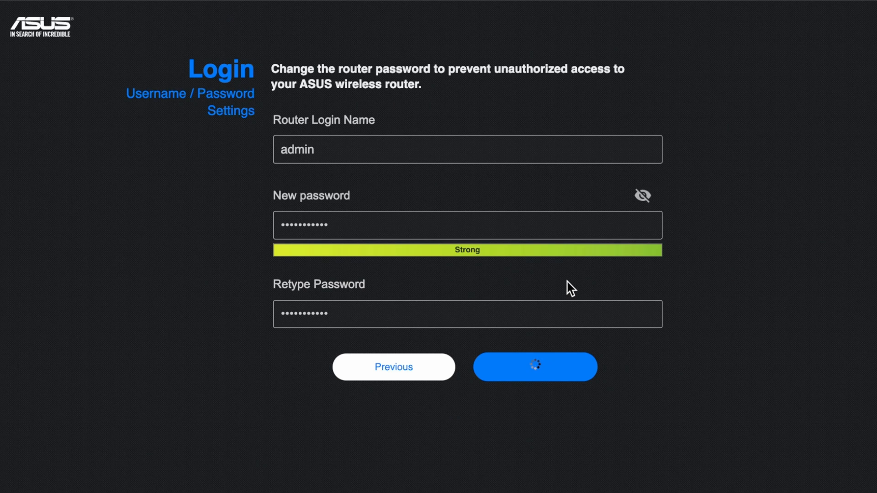
{"action": "left_click", "coordinate": [534, 367]}
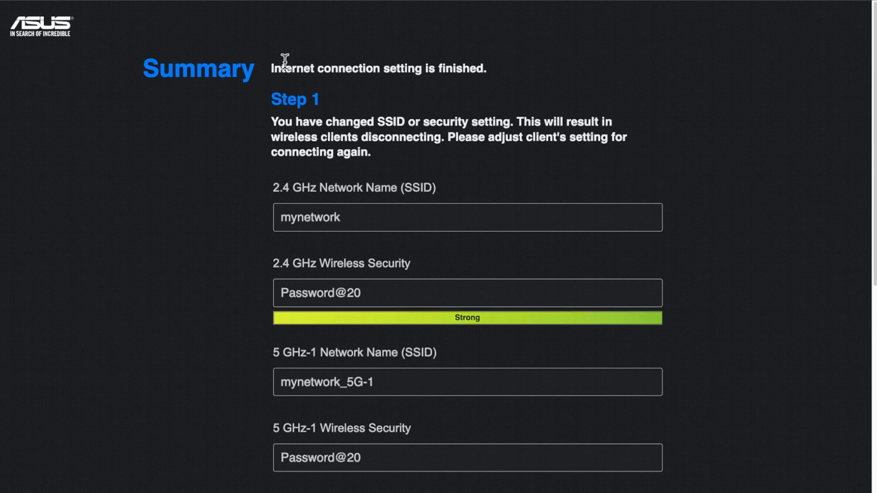
{"action": "scroll", "scroll_direction": "up", "scroll_amount": 3}
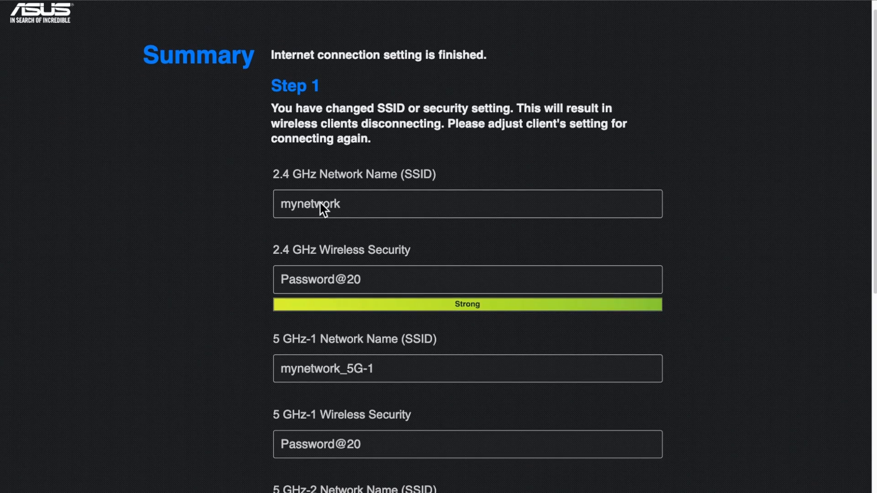
{"action": "scroll", "scroll_direction": "down", "scroll_amount": 3}
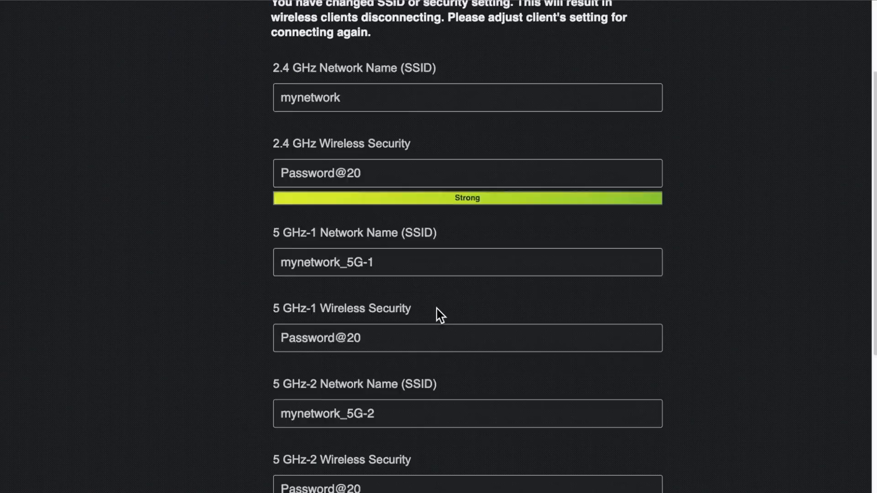
{"action": "scroll", "scroll_direction": "down", "scroll_amount": 3}
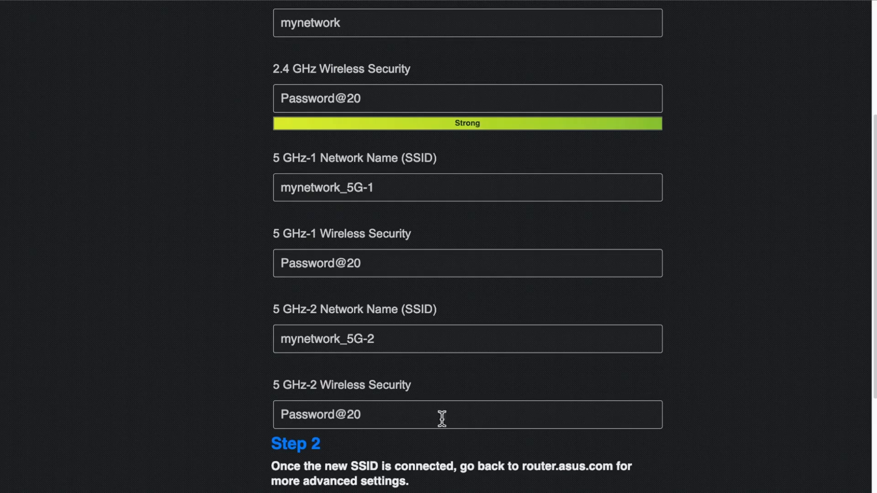
{"action": "scroll", "scroll_direction": "up", "scroll_amount": 3}
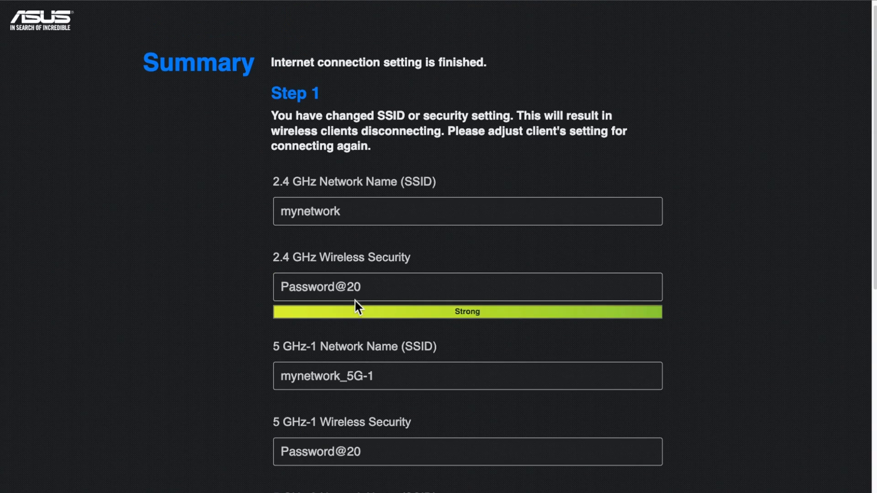
{"action": "mouse_move", "coordinate": [377, 392]}
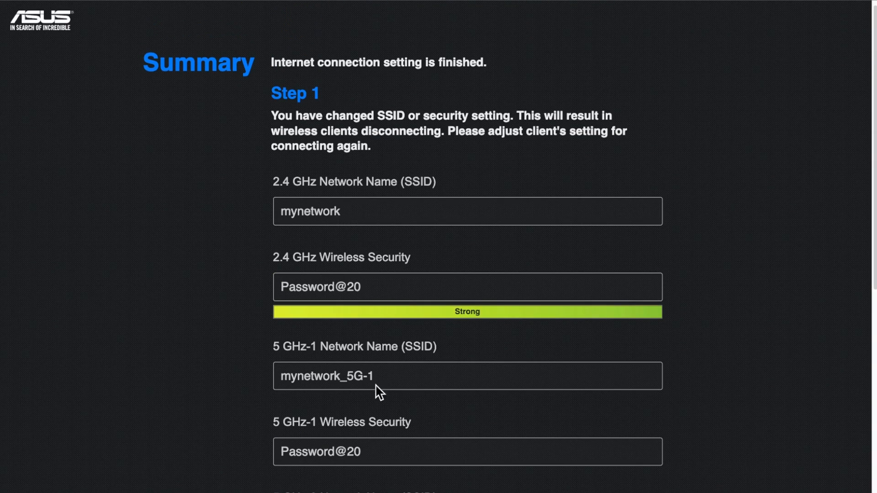
{"action": "scroll", "scroll_direction": "down", "scroll_amount": 3}
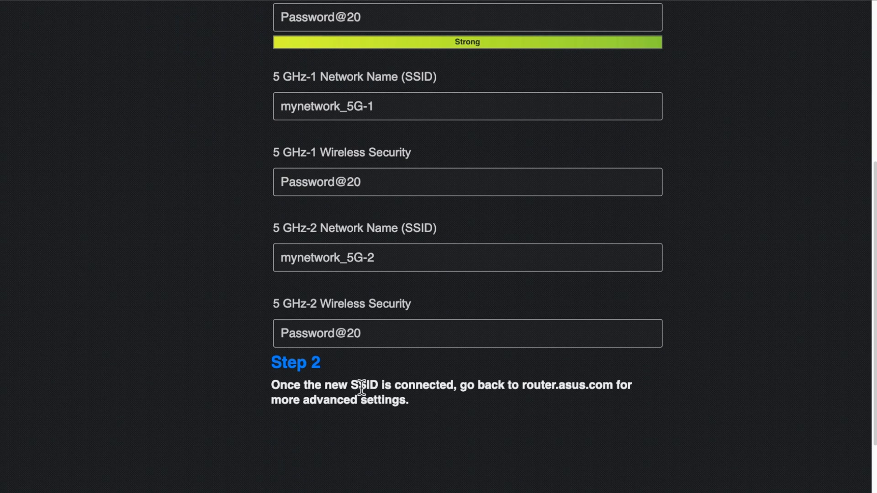
{"action": "mouse_move", "coordinate": [512, 387]}
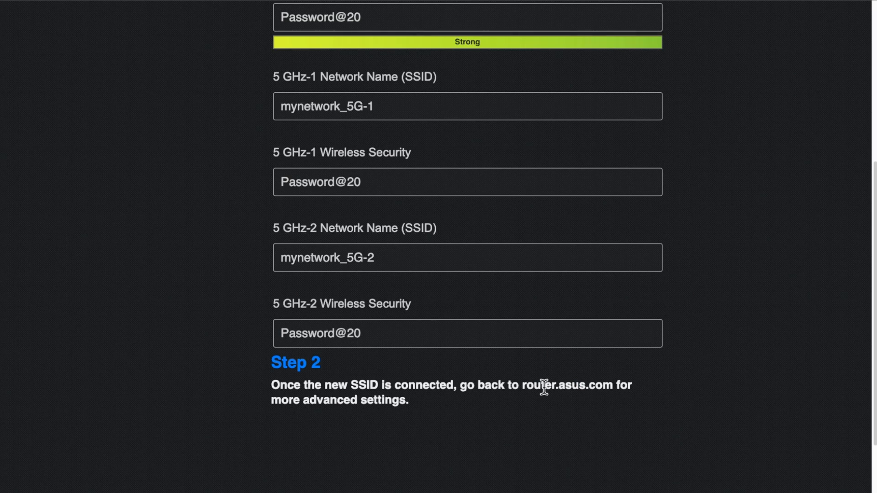
{"action": "mouse_move", "coordinate": [450, 447]}
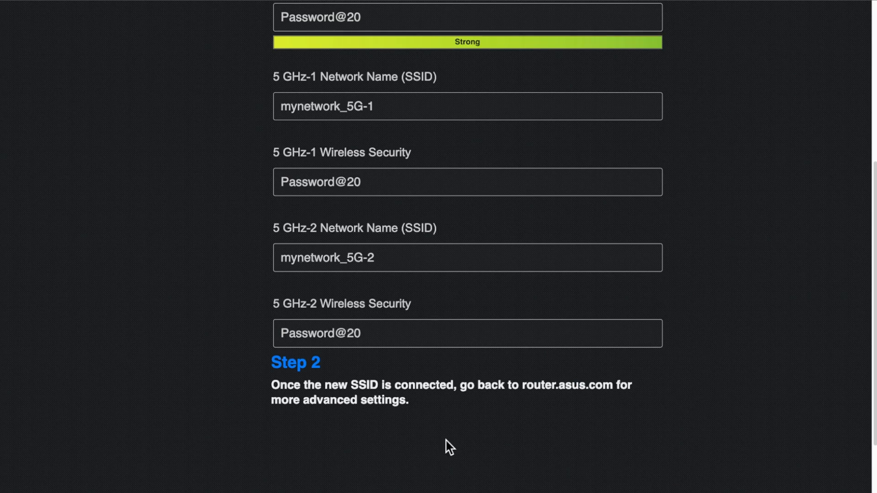
{"action": "mouse_move", "coordinate": [492, 350]}
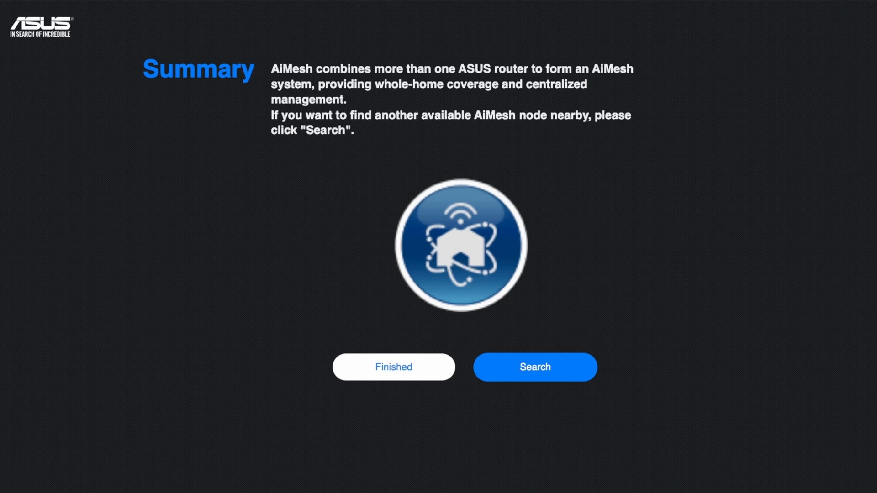
{"action": "mouse_move", "coordinate": [434, 78]}
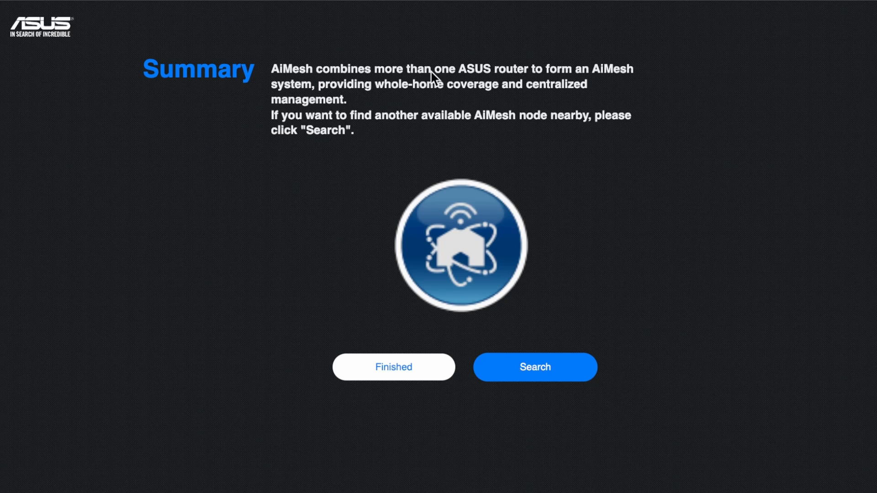
{"action": "mouse_move", "coordinate": [619, 78]}
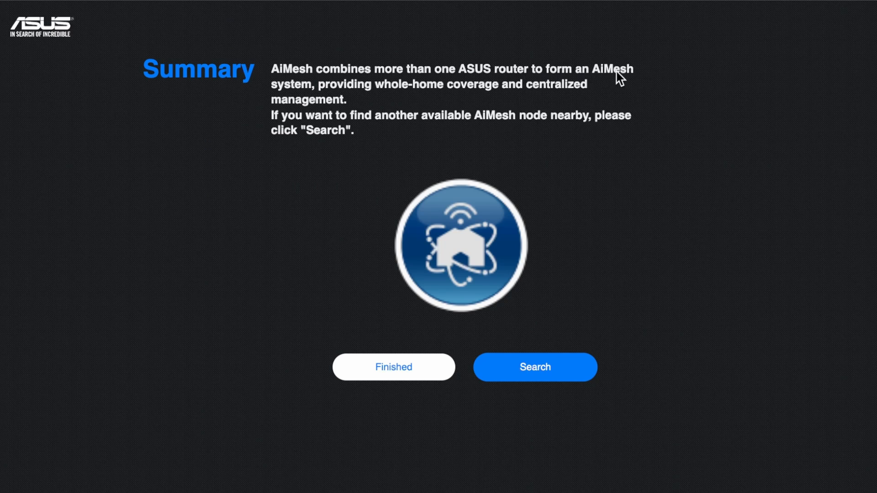
{"action": "mouse_move", "coordinate": [371, 99]}
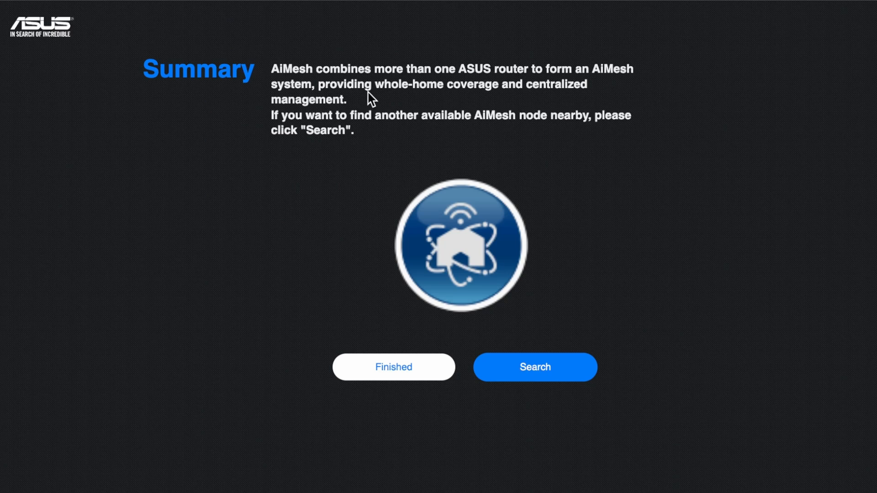
{"action": "mouse_move", "coordinate": [462, 376]}
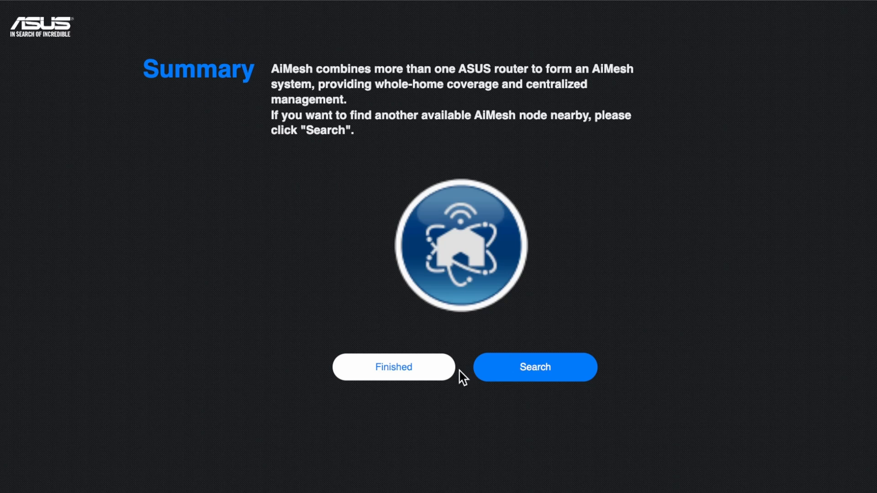
{"action": "mouse_move", "coordinate": [389, 369]}
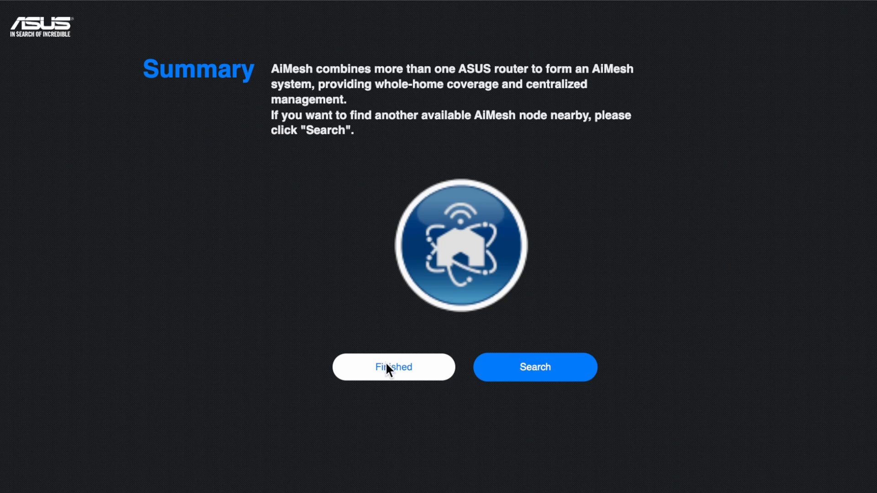
{"action": "mouse_move", "coordinate": [537, 123]}
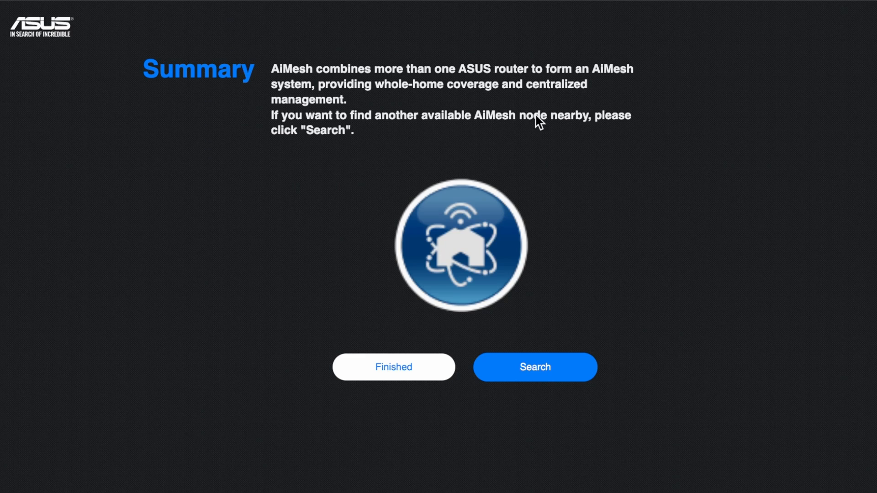
{"action": "mouse_move", "coordinate": [337, 108]}
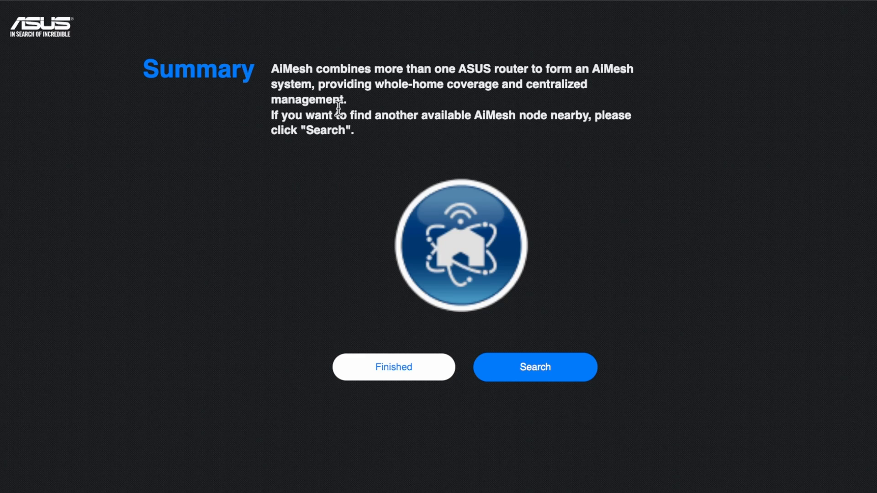
{"action": "mouse_move", "coordinate": [535, 374]}
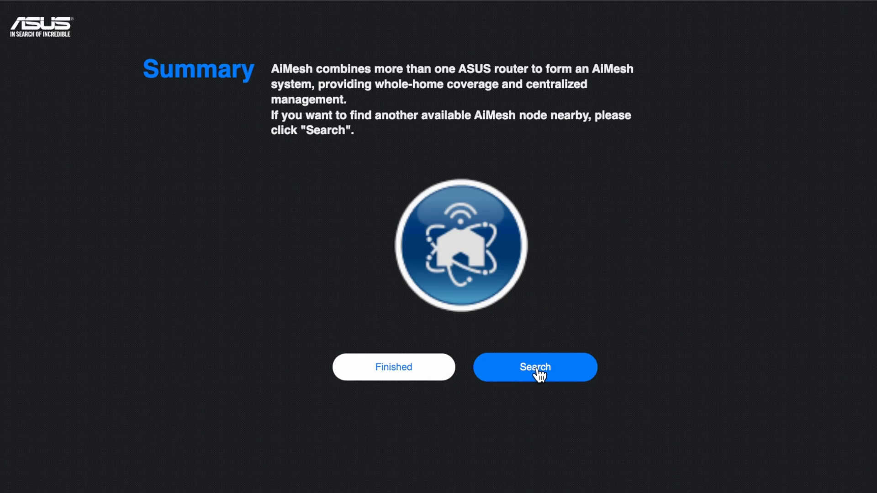
Step: Start a Find AiMesh node scan for nearby nodes from the Summary page
{"action": "left_click", "coordinate": [534, 367]}
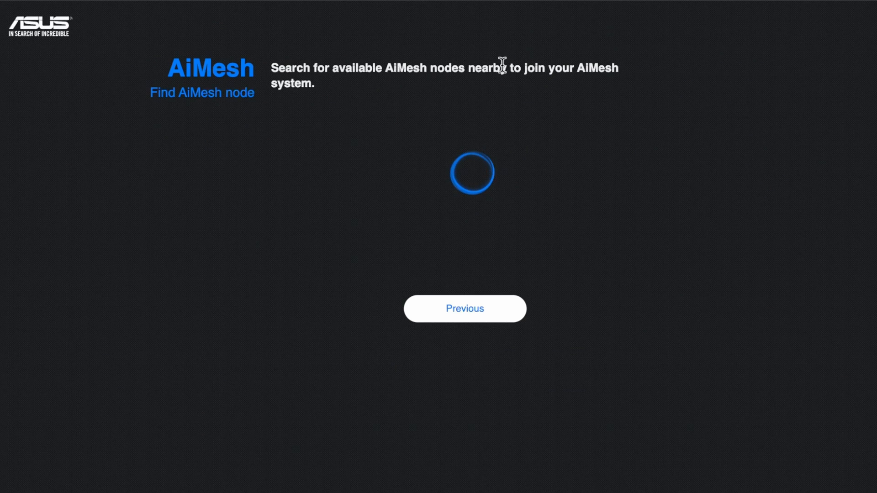
{"action": "mouse_move", "coordinate": [301, 83]}
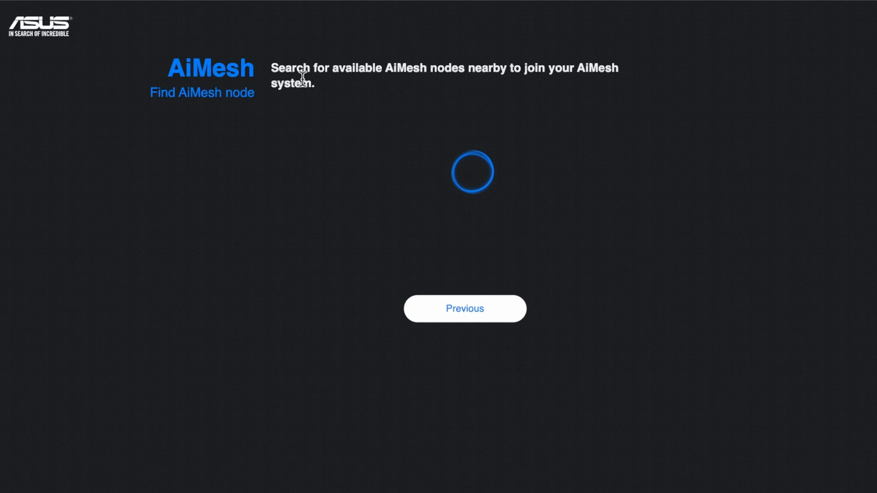
{"action": "mouse_move", "coordinate": [475, 183]}
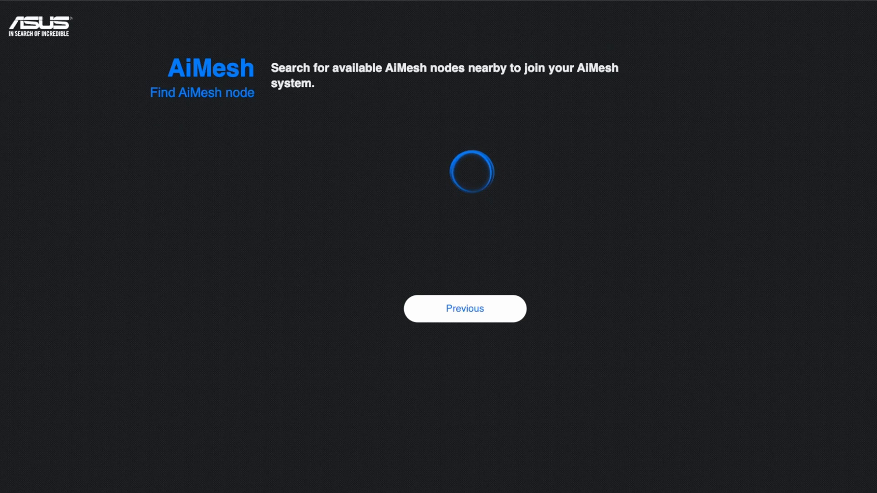
{"action": "mouse_move", "coordinate": [686, 330]}
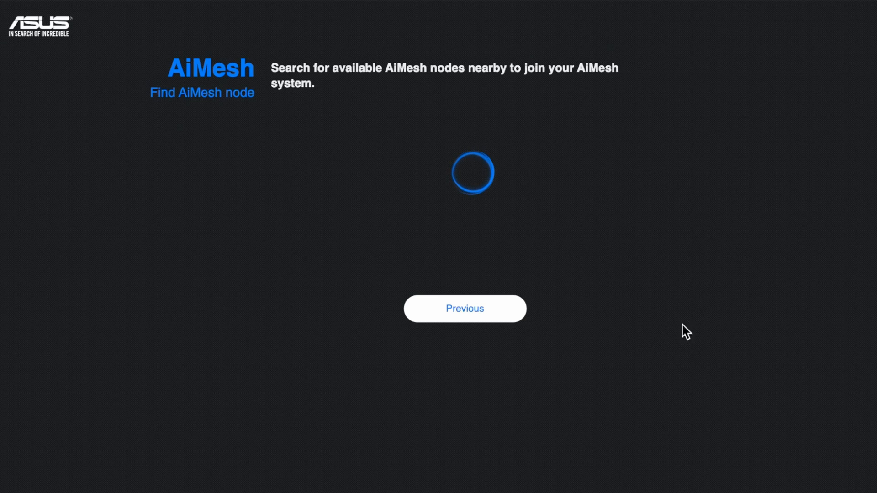
{"action": "mouse_move", "coordinate": [461, 171]}
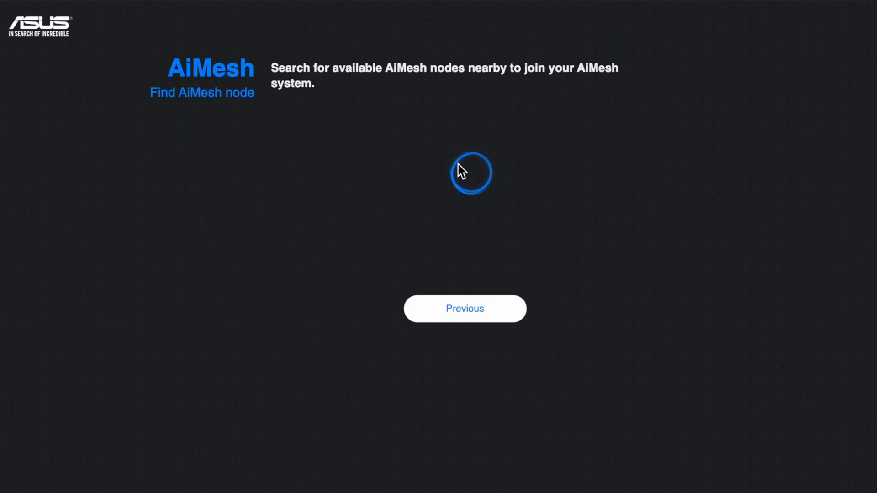
{"action": "mouse_move", "coordinate": [488, 146]}
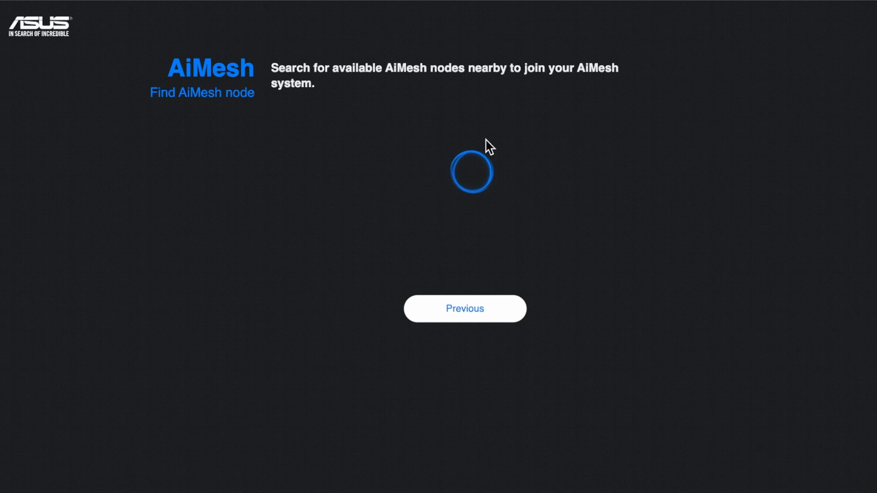
{"action": "mouse_move", "coordinate": [479, 164]}
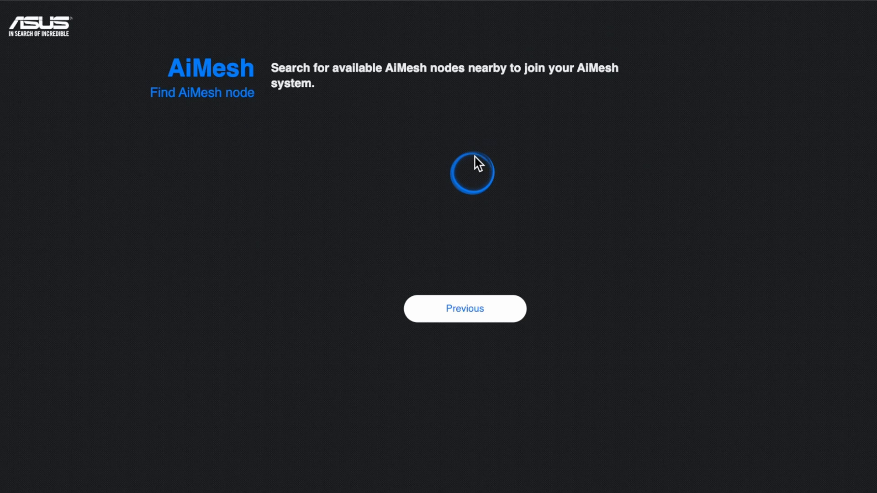
{"action": "mouse_move", "coordinate": [468, 331]}
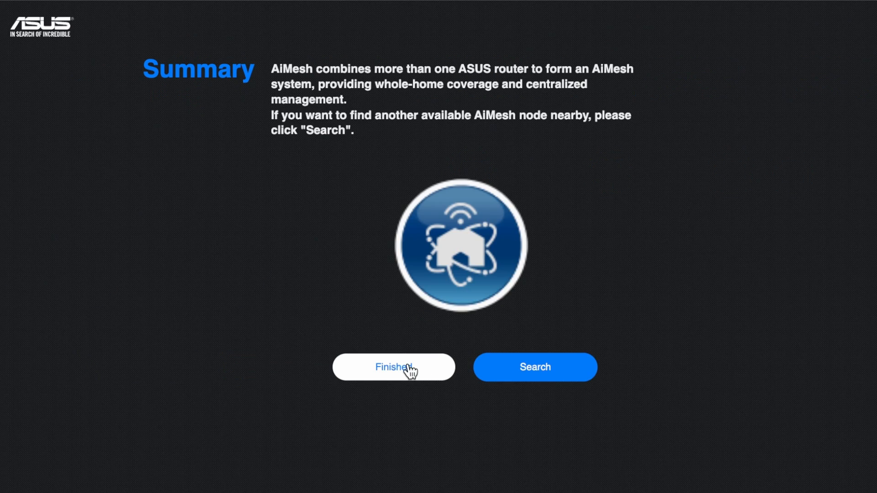
{"action": "mouse_move", "coordinate": [524, 284]}
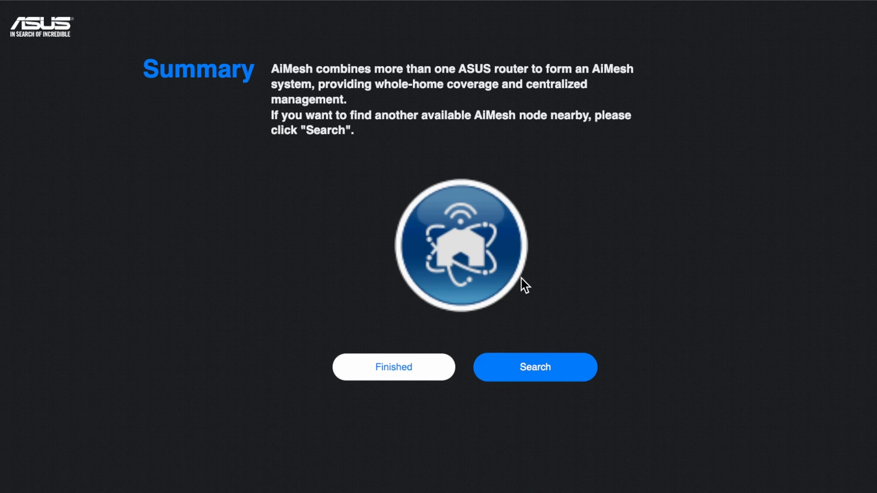
{"action": "mouse_move", "coordinate": [398, 374]}
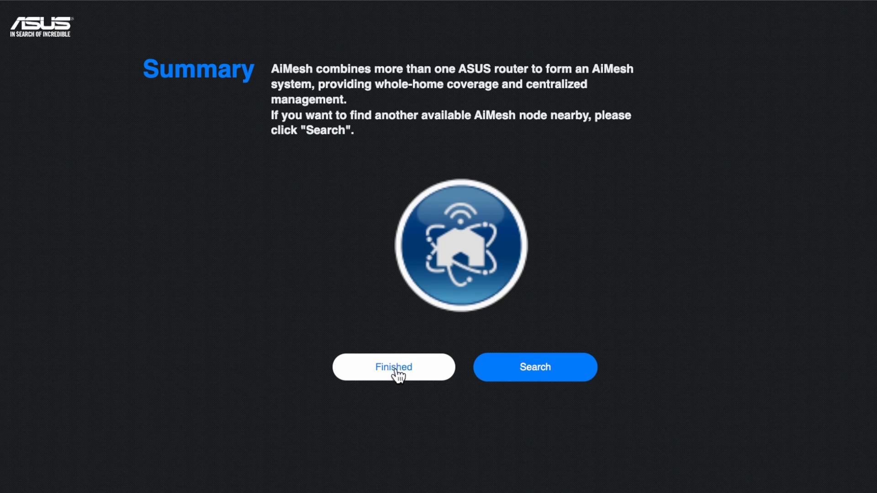
{"action": "mouse_move", "coordinate": [380, 333]}
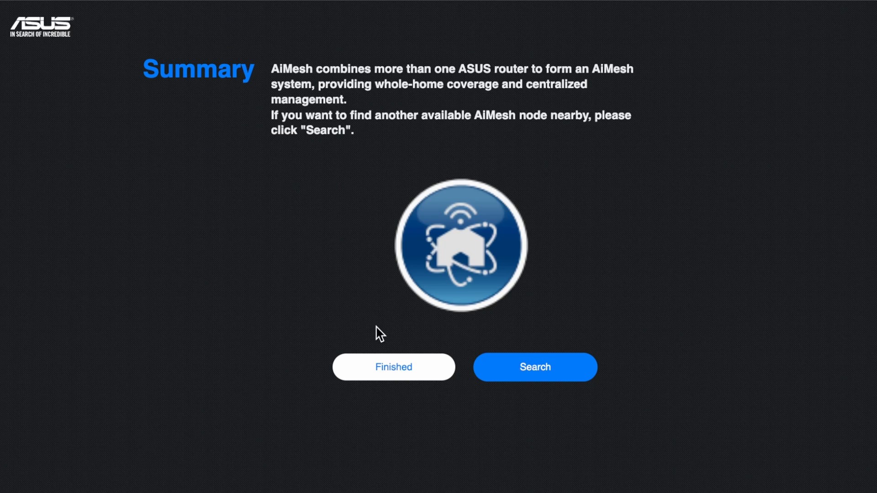
{"action": "mouse_move", "coordinate": [548, 363]}
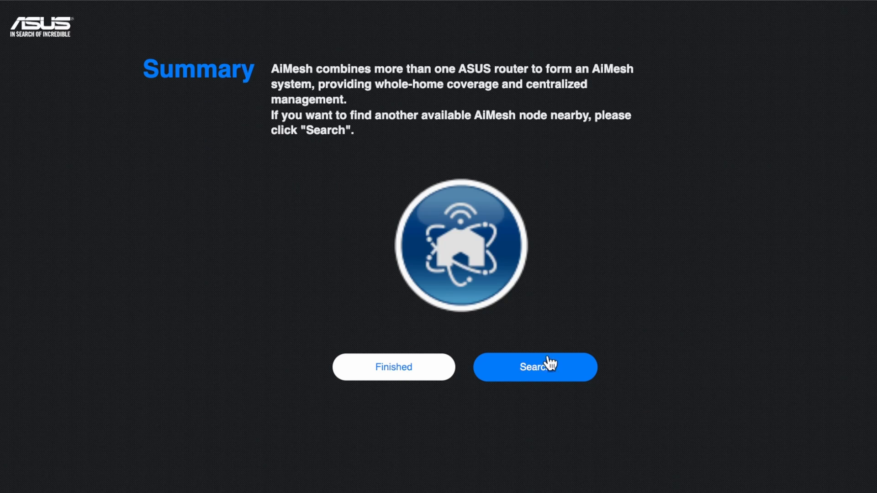
{"action": "mouse_move", "coordinate": [547, 374]}
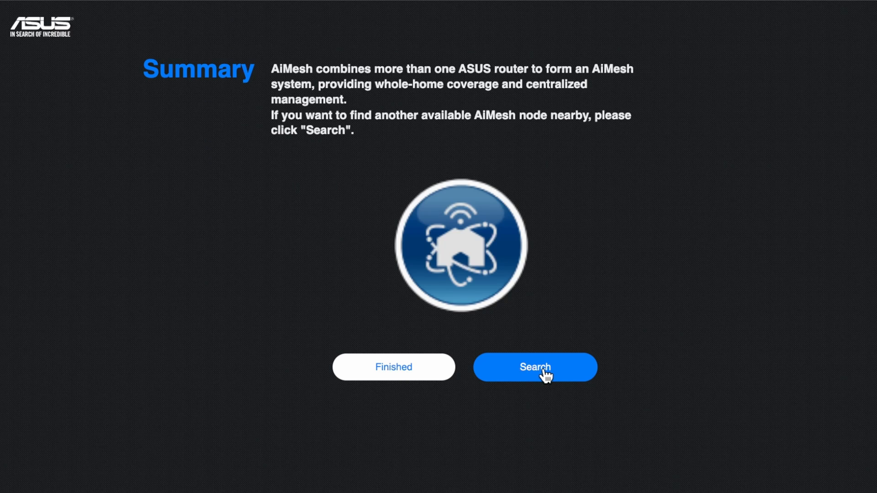
{"action": "mouse_move", "coordinate": [494, 129]}
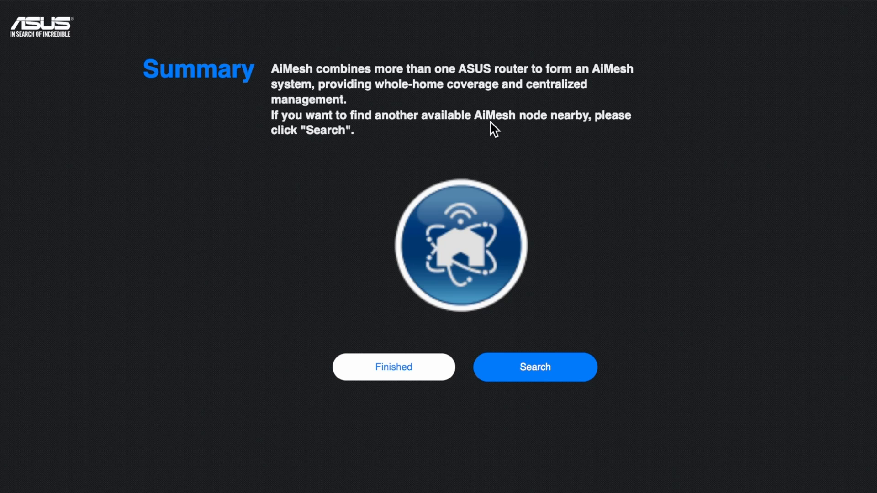
{"action": "mouse_move", "coordinate": [540, 374]}
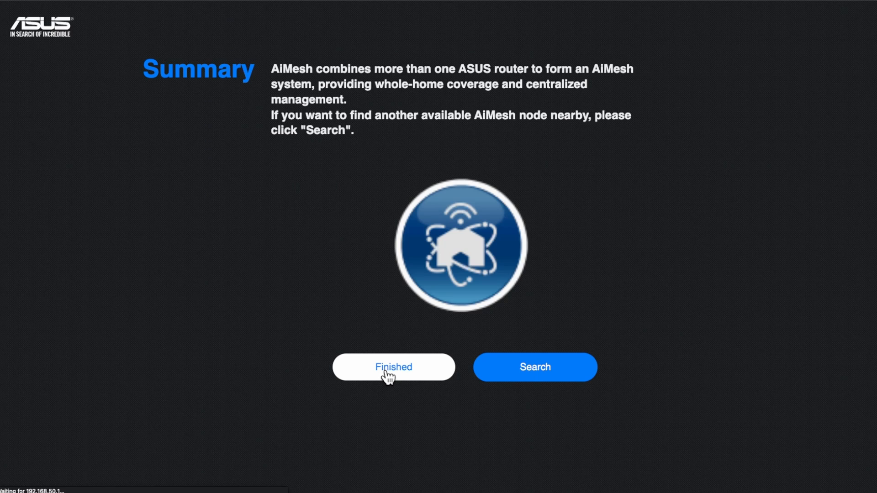
Step: Finish the AiMesh setup wizard, landing on the Network Map with one node
{"action": "left_click", "coordinate": [393, 367]}
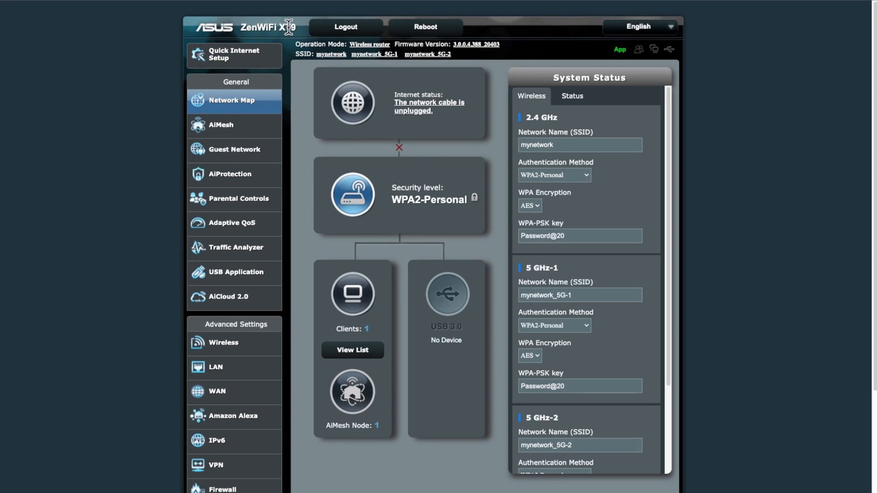
{"action": "mouse_move", "coordinate": [300, 138]}
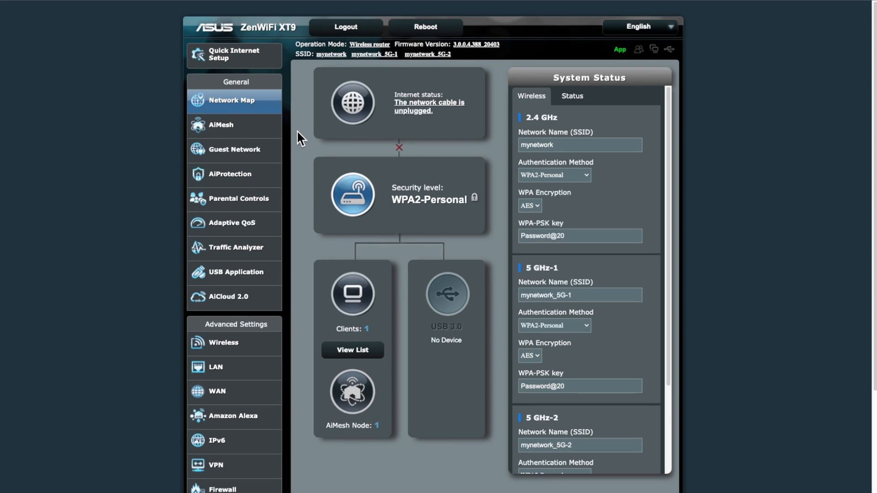
{"action": "mouse_move", "coordinate": [220, 127]}
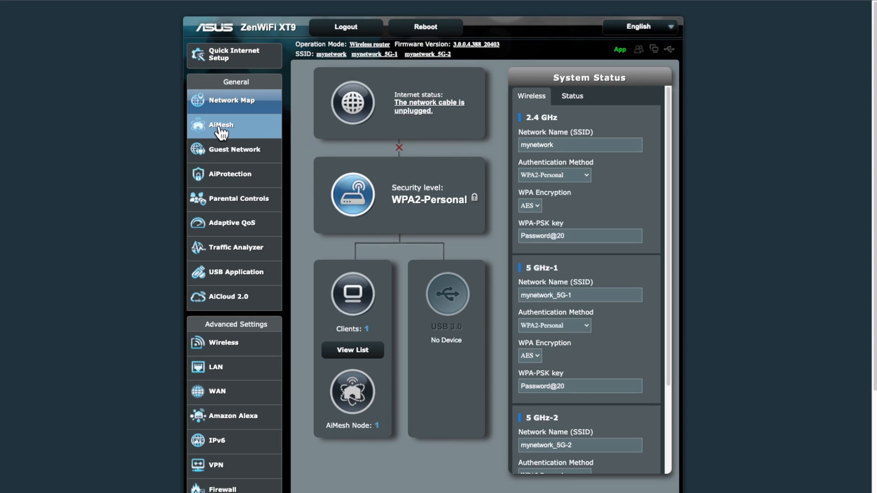
Step: Select the second XT9 node in the AiMesh topology to show Great connection and no connected devices
{"action": "left_click", "coordinate": [221, 127]}
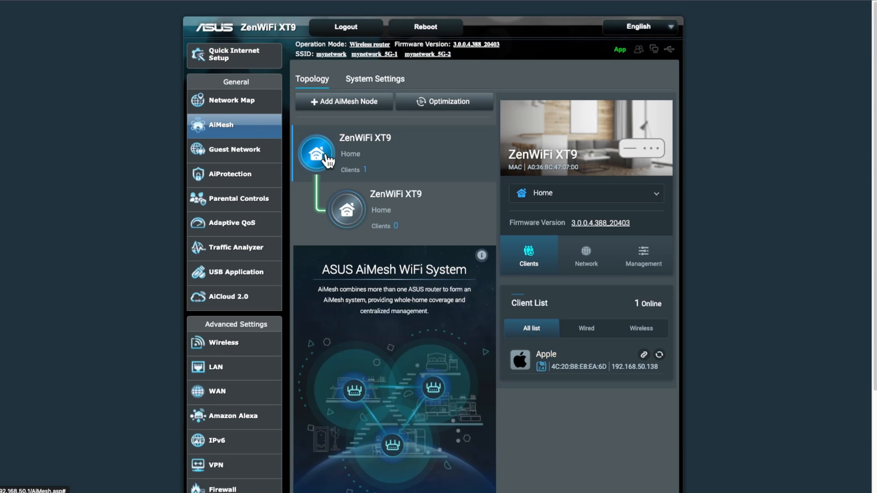
{"action": "mouse_move", "coordinate": [348, 213]}
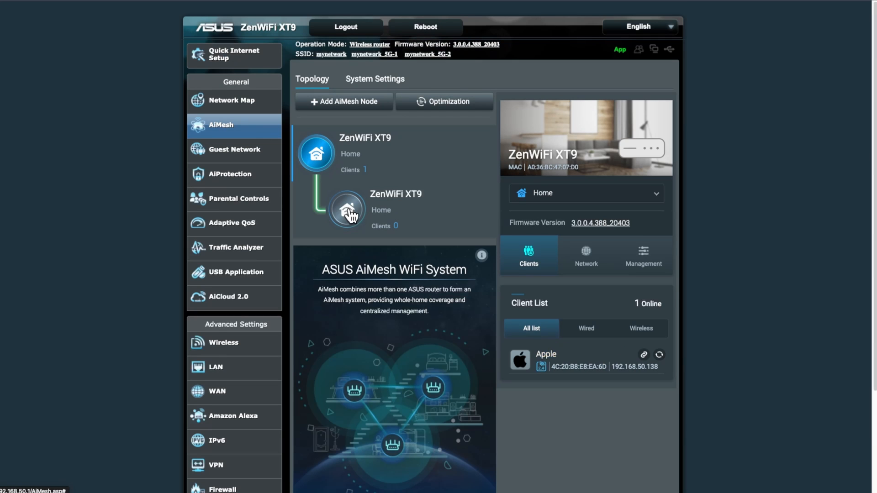
{"action": "left_click", "coordinate": [347, 210]}
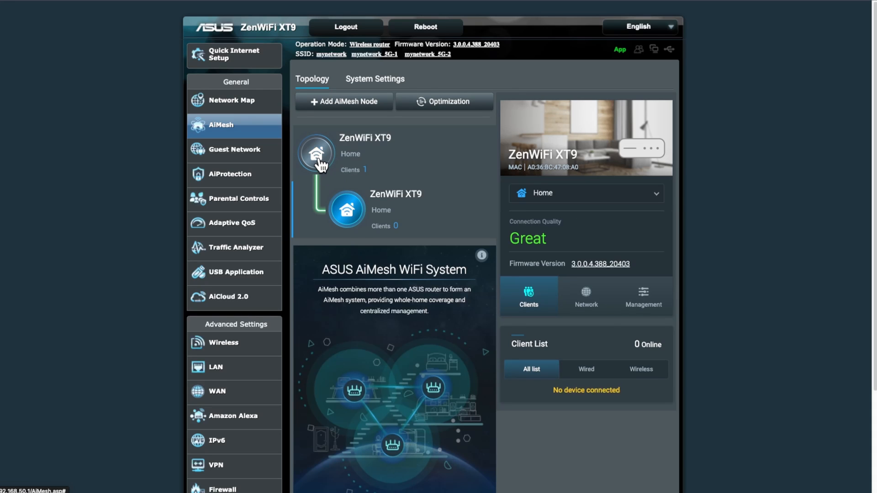
{"action": "left_click", "coordinate": [316, 154]}
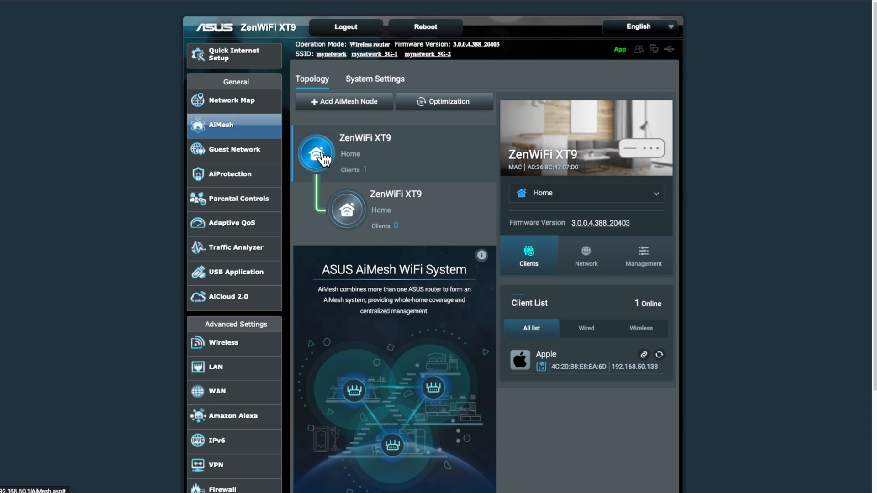
{"action": "mouse_move", "coordinate": [335, 163]}
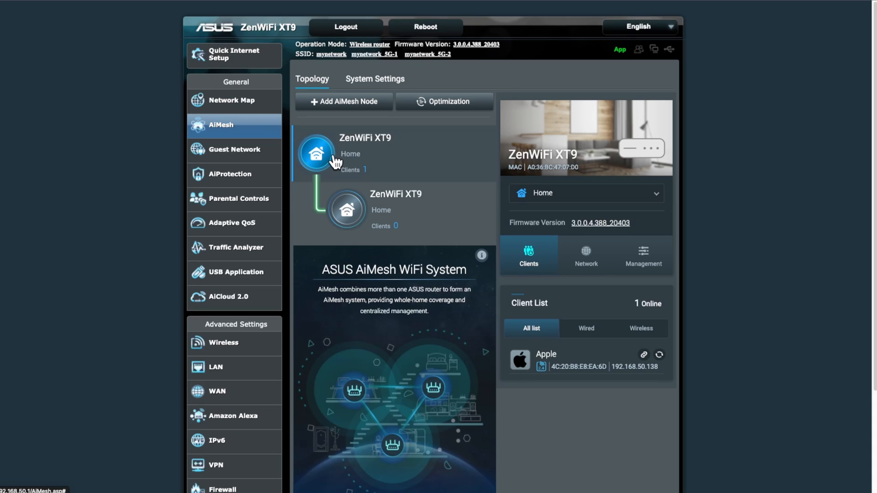
{"action": "mouse_move", "coordinate": [345, 211]}
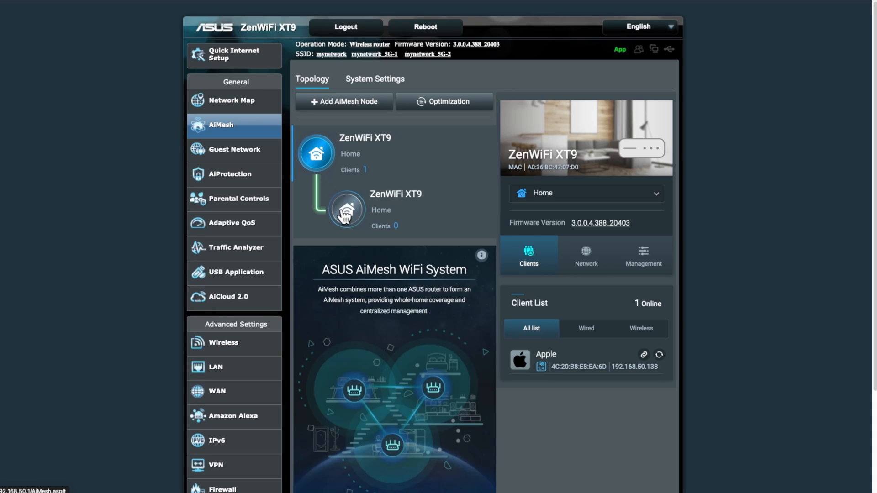
{"action": "left_click", "coordinate": [345, 210]}
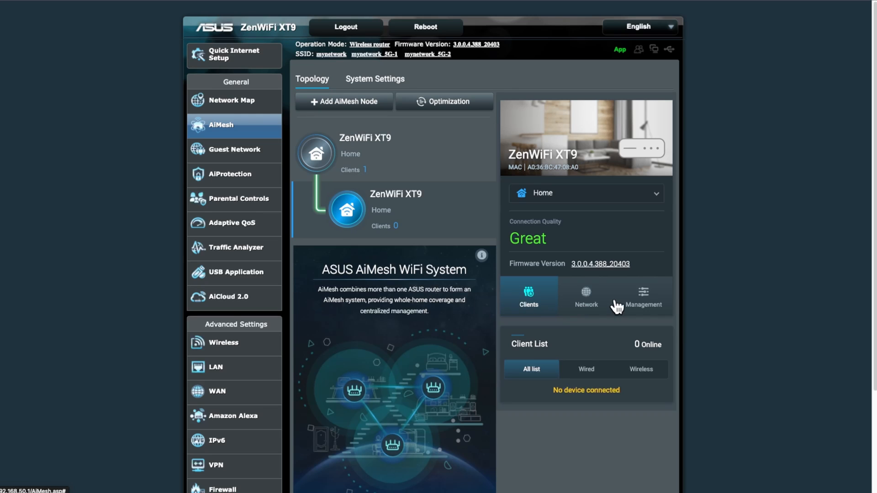
{"action": "mouse_move", "coordinate": [644, 300]}
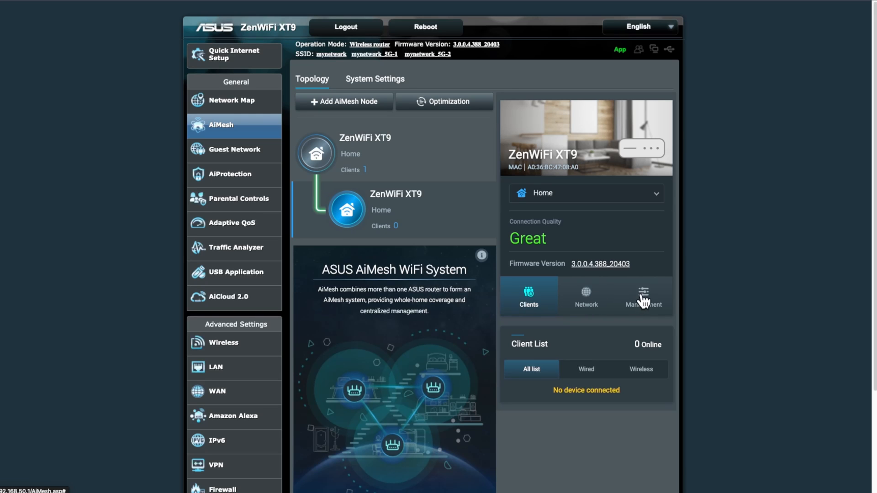
Step: Review the node's Management settings: LED on, Backhaul Connection Priority Auto, uplink Auto, bonding disabled
{"action": "left_click", "coordinate": [643, 296]}
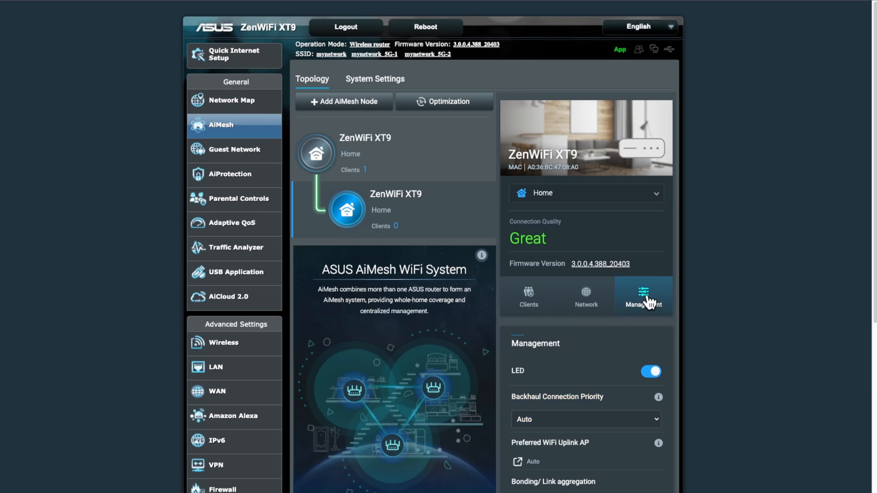
{"action": "scroll", "scroll_direction": "down", "scroll_amount": 3}
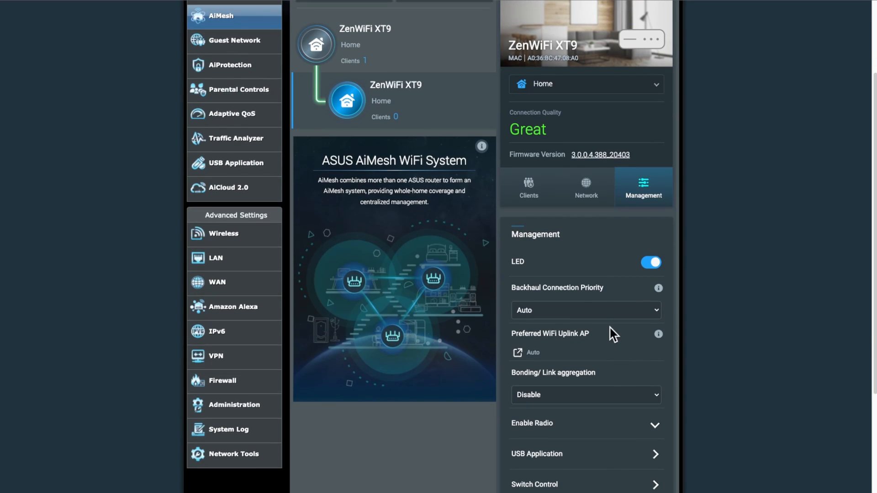
{"action": "left_click", "coordinate": [584, 311]}
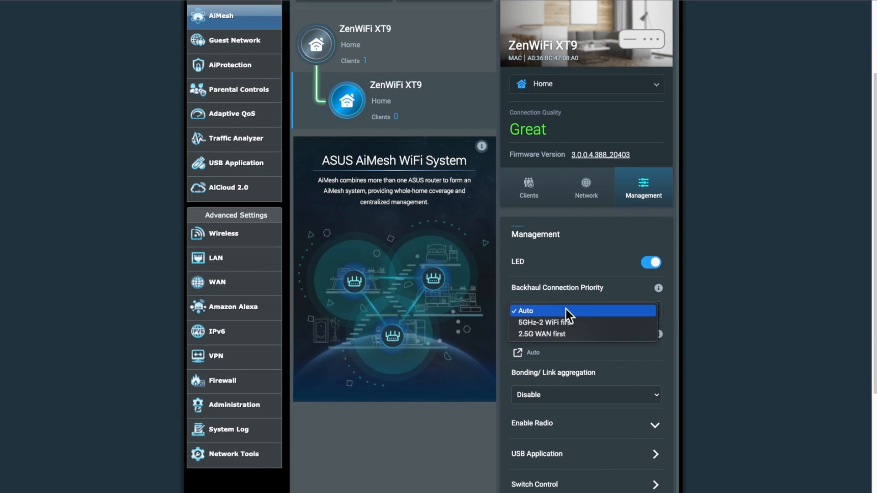
{"action": "mouse_move", "coordinate": [598, 340]}
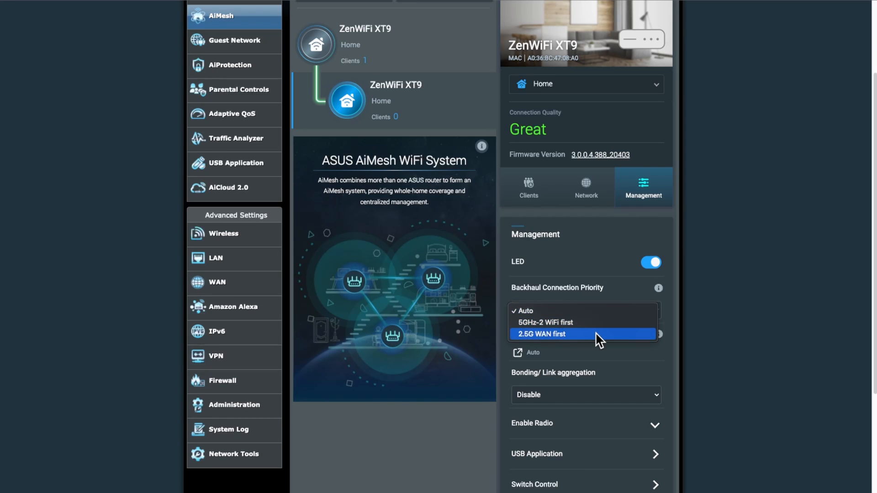
{"action": "mouse_move", "coordinate": [593, 340]}
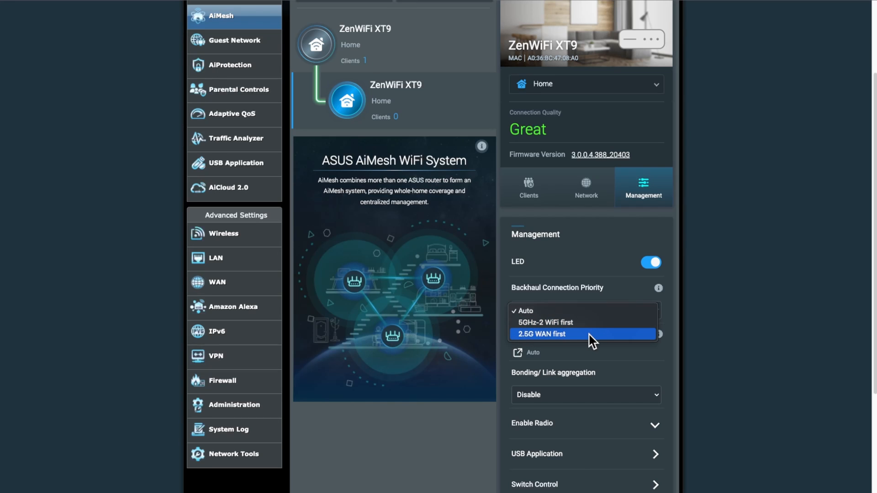
{"action": "mouse_move", "coordinate": [581, 322]}
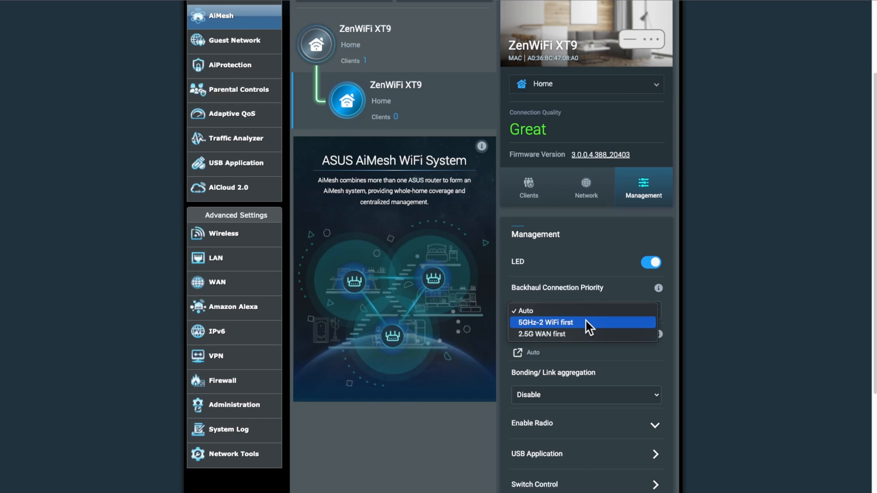
{"action": "mouse_move", "coordinate": [554, 330]}
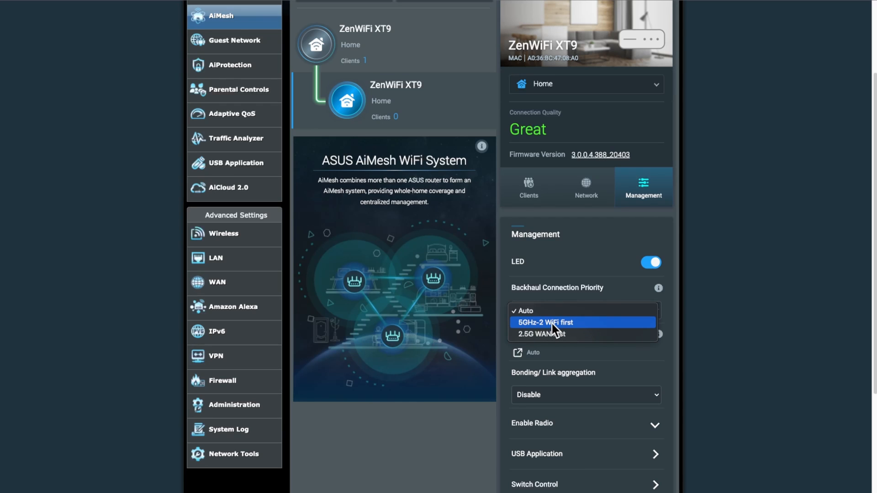
{"action": "mouse_move", "coordinate": [559, 333]}
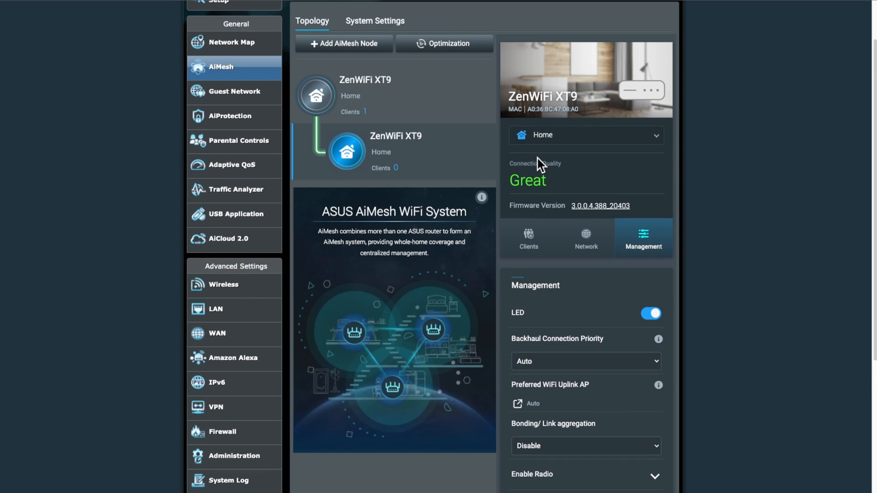
{"action": "mouse_move", "coordinate": [539, 180]}
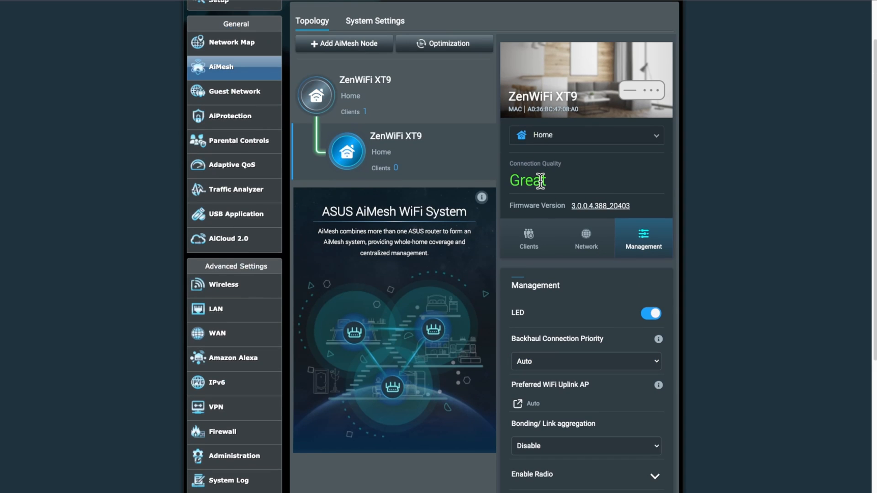
{"action": "scroll", "scroll_direction": "down", "scroll_amount": 3}
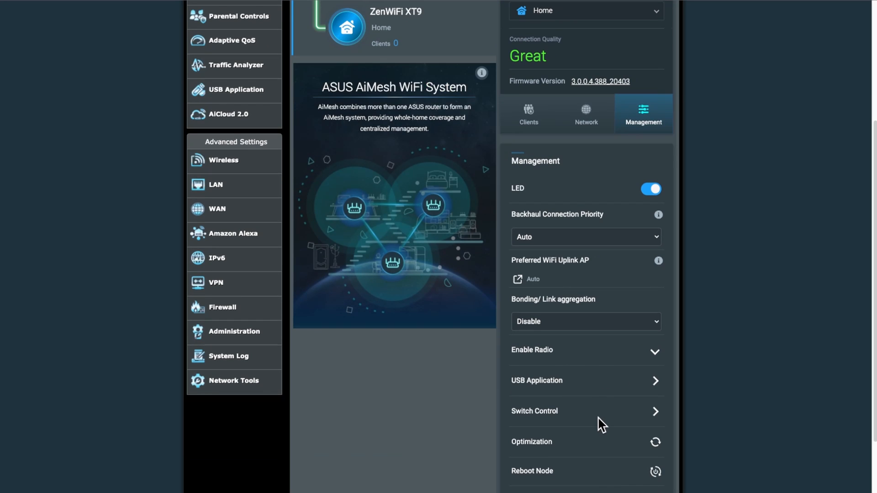
{"action": "mouse_move", "coordinate": [562, 369]}
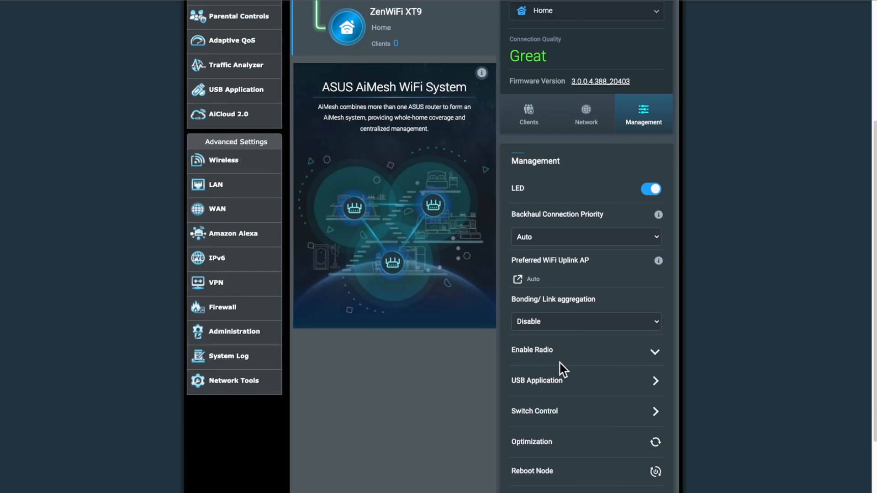
{"action": "scroll", "scroll_direction": "up", "scroll_amount": 3}
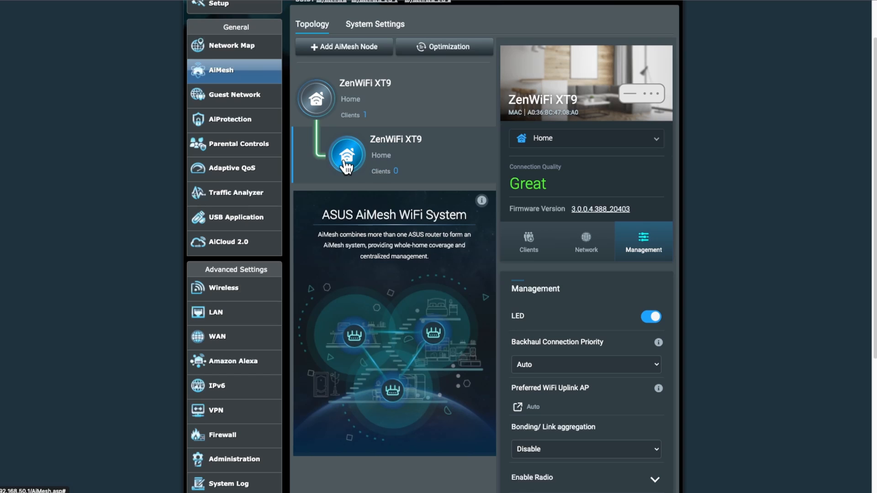
{"action": "mouse_move", "coordinate": [389, 150]}
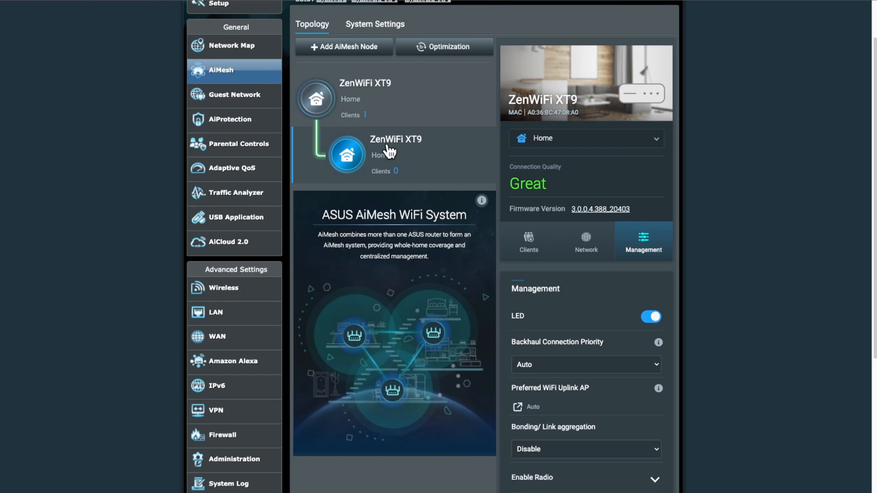
{"action": "scroll", "scroll_direction": "down", "scroll_amount": 3}
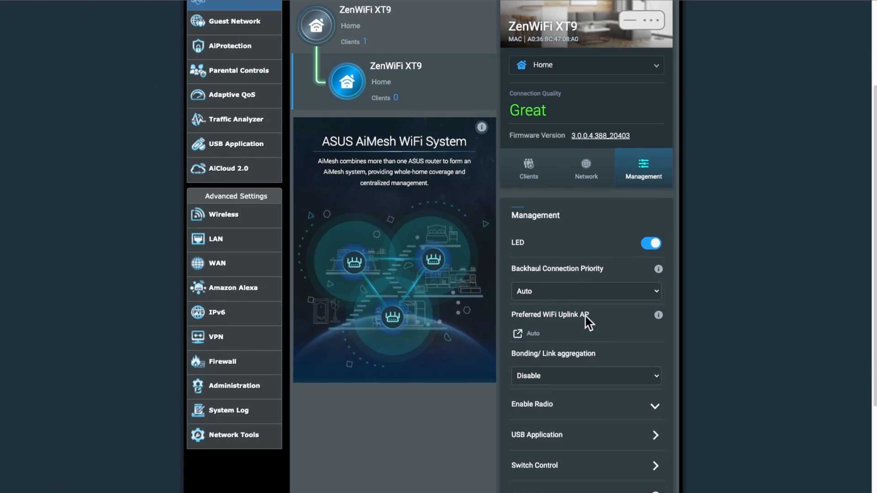
{"action": "scroll", "scroll_direction": "up", "scroll_amount": 3}
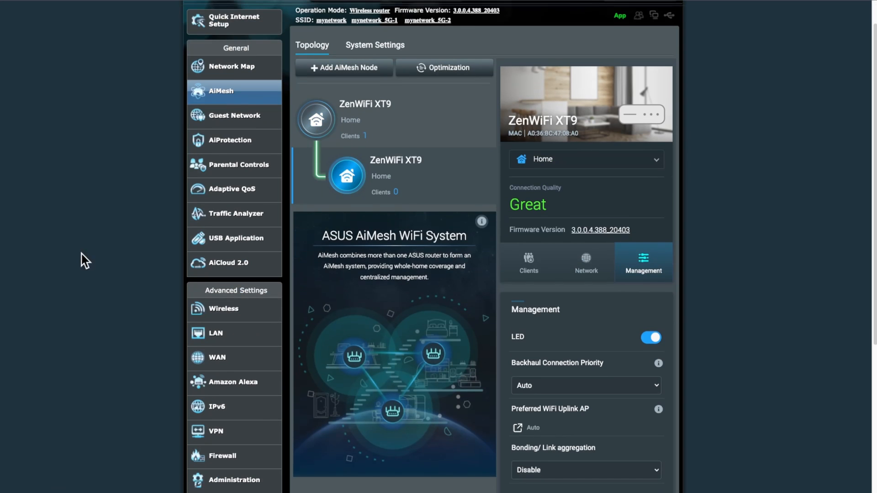
{"action": "mouse_move", "coordinate": [403, 173]}
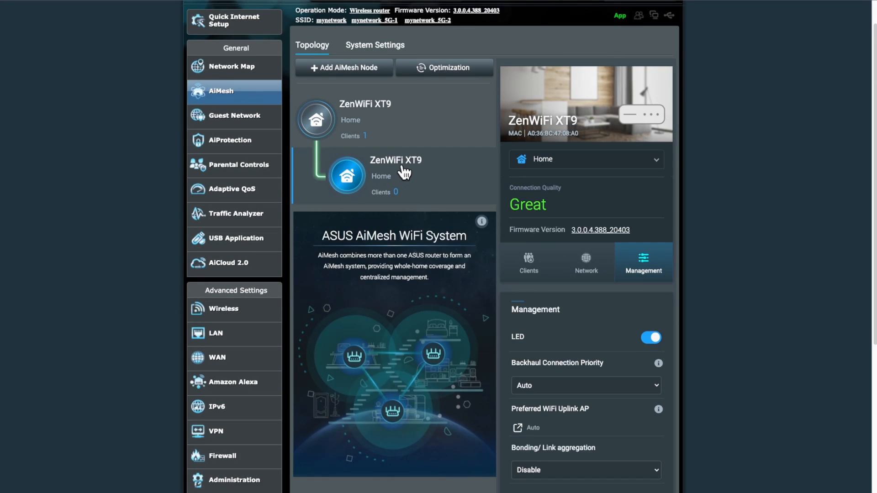
{"action": "mouse_move", "coordinate": [400, 177]}
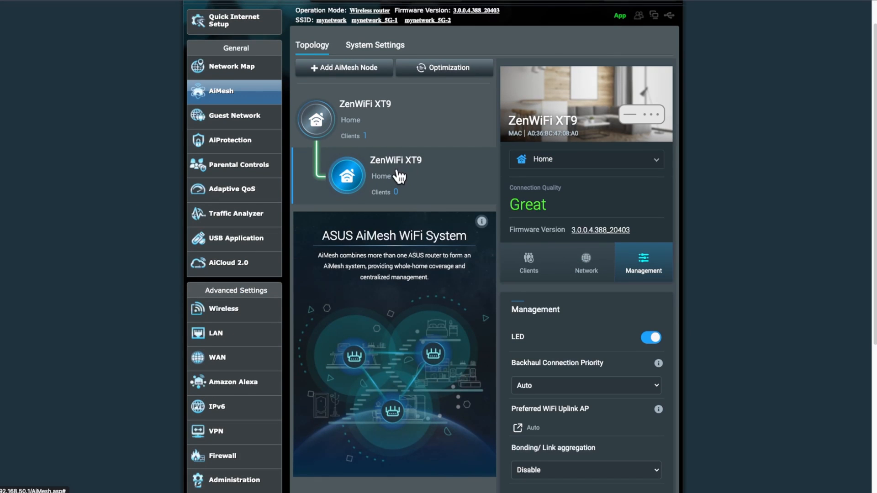
{"action": "mouse_move", "coordinate": [409, 180]}
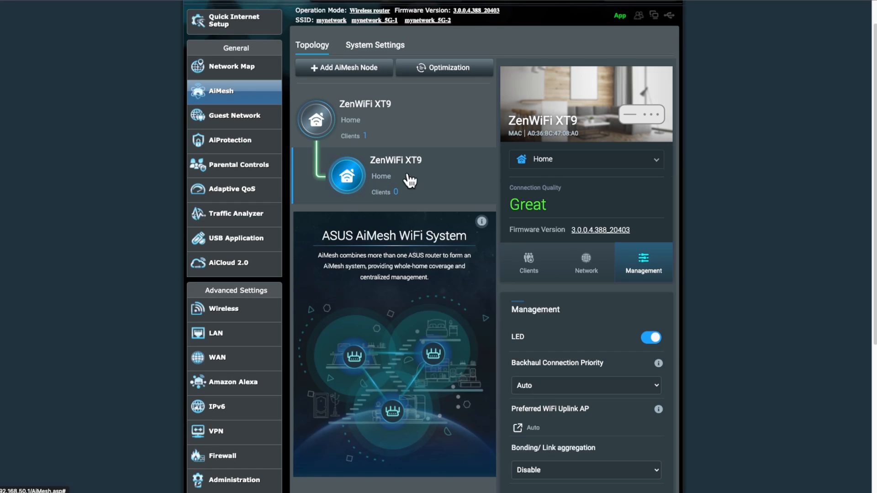
{"action": "mouse_move", "coordinate": [656, 166]}
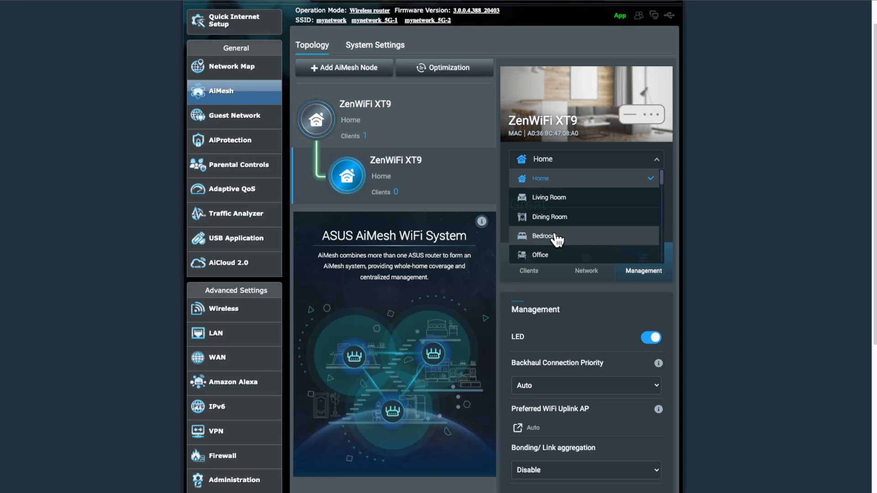
Step: Set the second node's location to Bedroom, replacing Home
{"action": "left_click", "coordinate": [542, 235]}
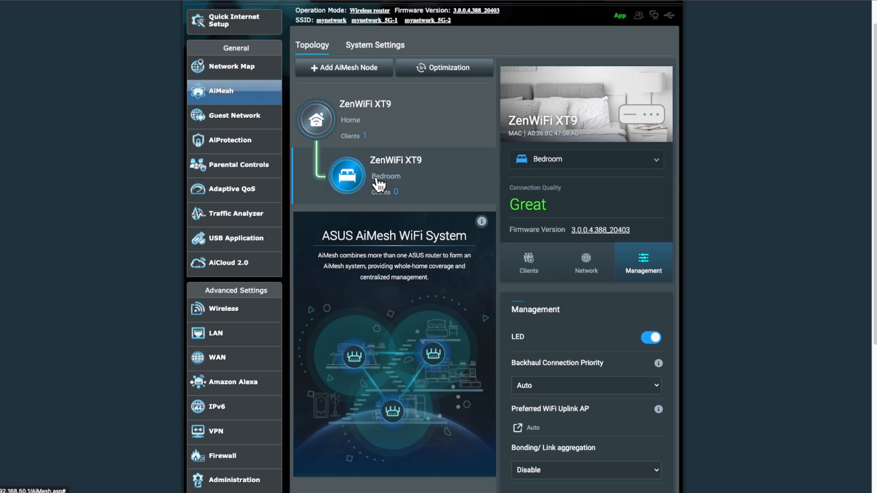
{"action": "mouse_move", "coordinate": [387, 208]}
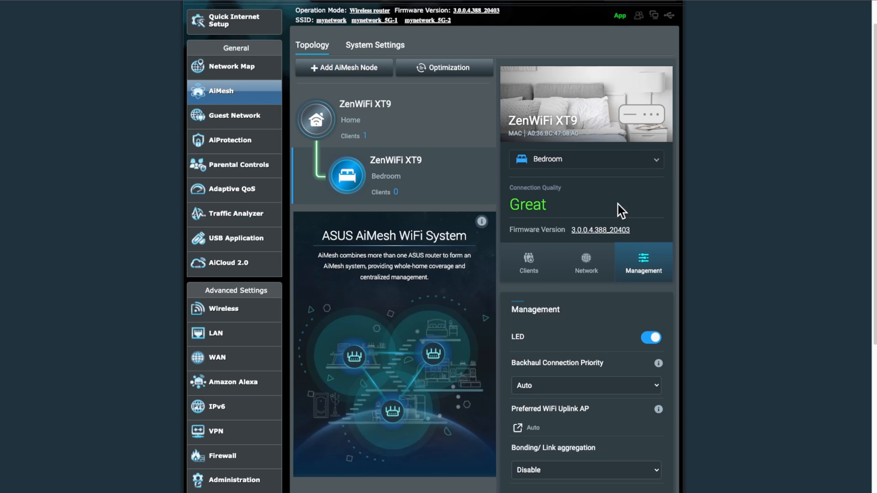
{"action": "mouse_move", "coordinate": [261, 81]}
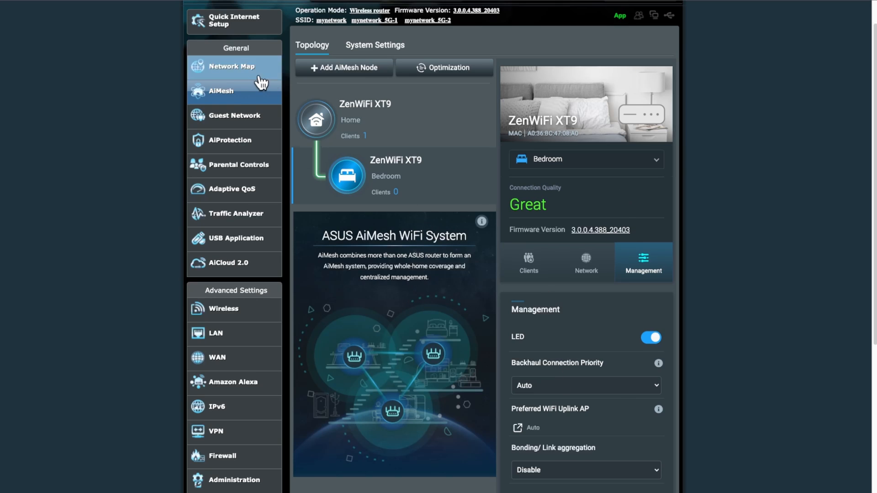
Step: Show AiMesh System Settings with Ethernet Backhaul Mode, roaming block list, factory reset and reboot
{"action": "left_click", "coordinate": [374, 44]}
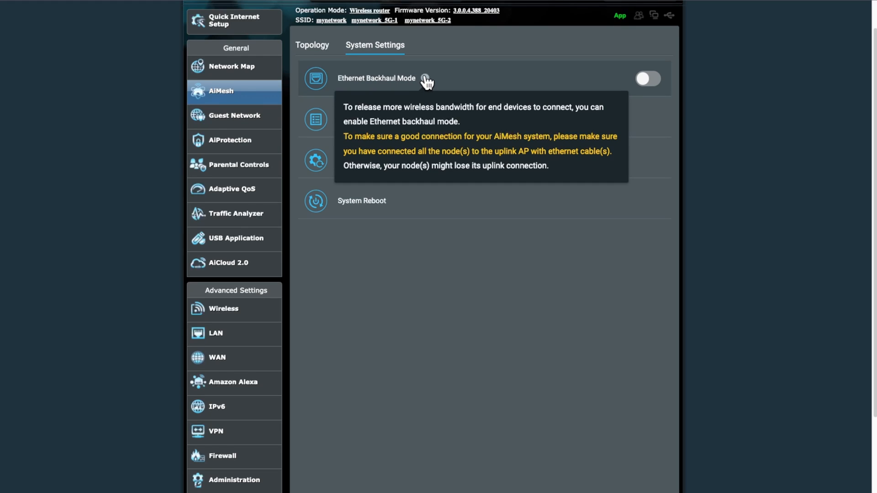
{"action": "mouse_move", "coordinate": [651, 84]}
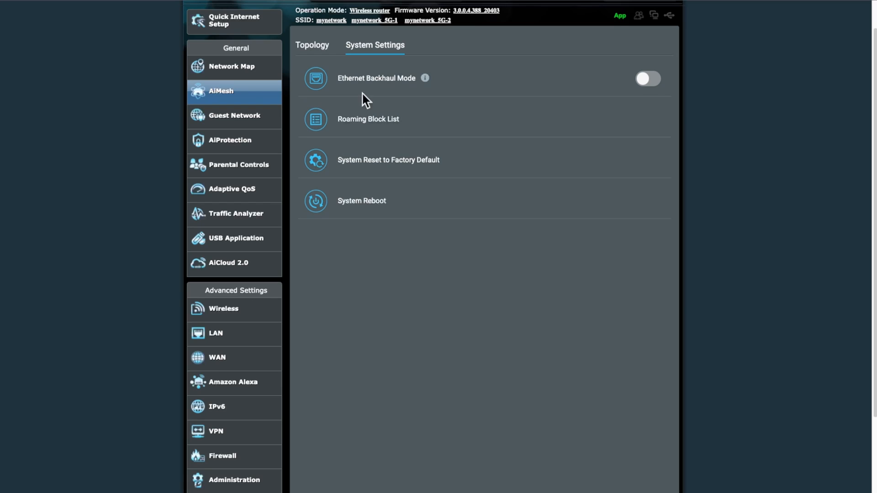
{"action": "mouse_move", "coordinate": [326, 62]}
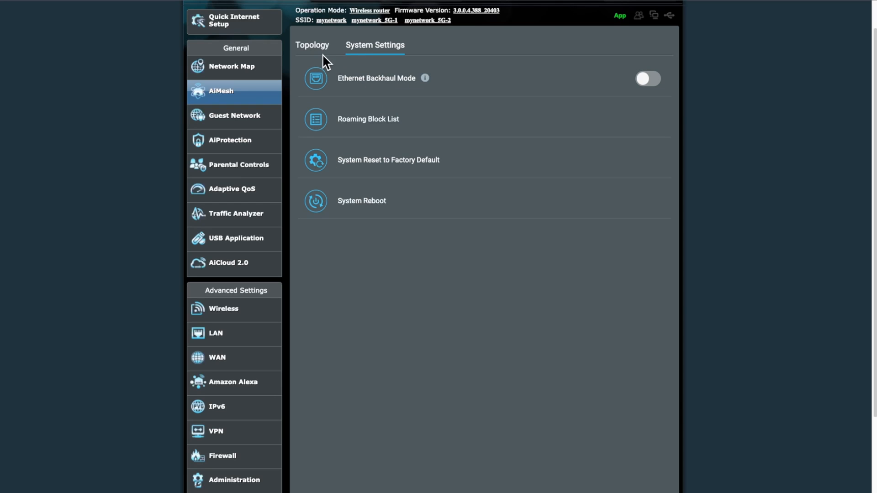
Step: Return to Topology and confirm the Bedroom node's 2.4 GHz and 5 GHz radio bands are all enabled
{"action": "left_click", "coordinate": [312, 46]}
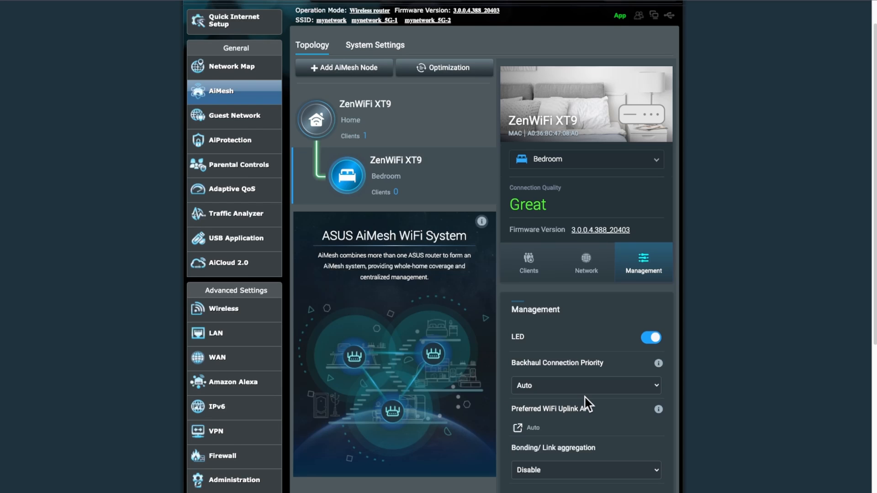
{"action": "scroll", "scroll_direction": "down", "scroll_amount": 3}
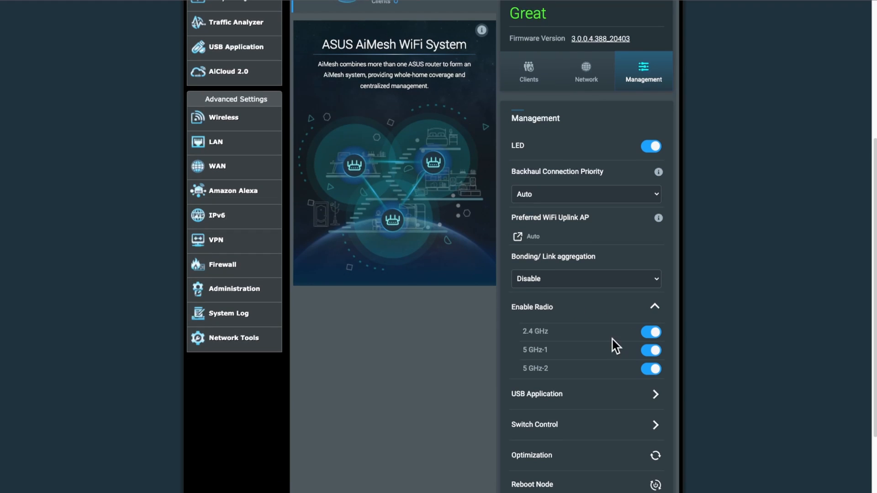
{"action": "mouse_move", "coordinate": [563, 340]}
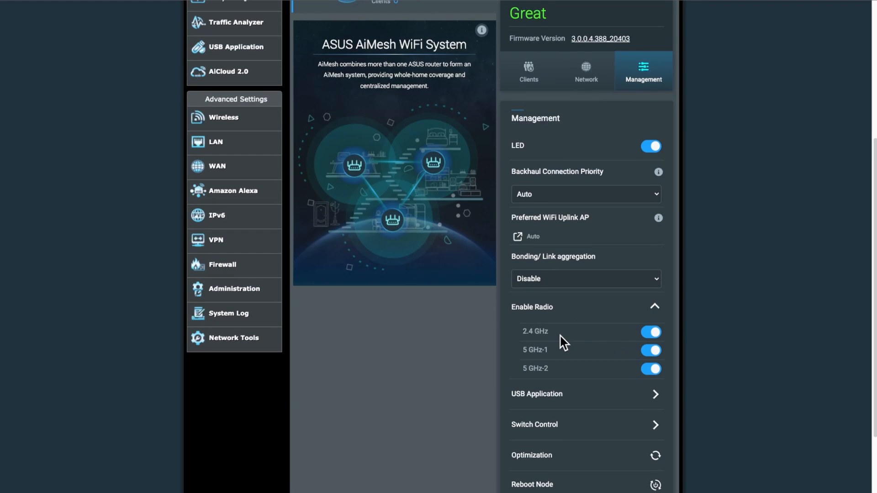
{"action": "mouse_move", "coordinate": [584, 348]}
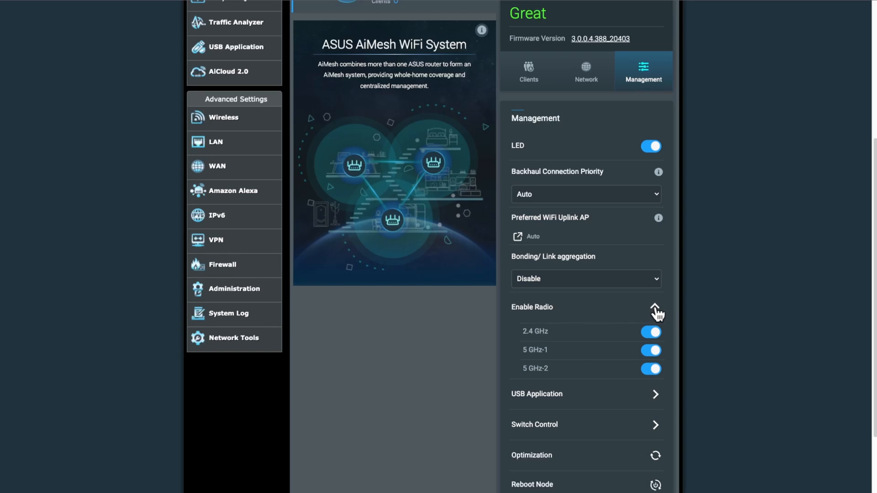
{"action": "left_click", "coordinate": [655, 310]}
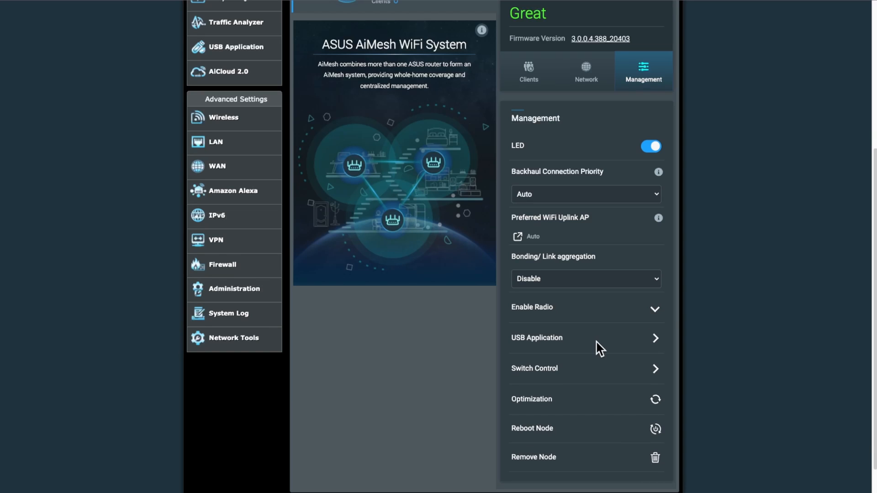
{"action": "mouse_move", "coordinate": [662, 377]}
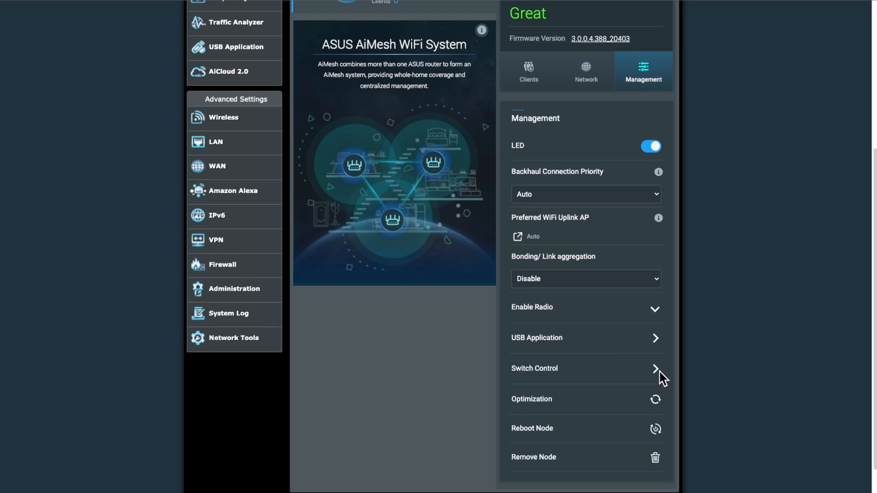
{"action": "mouse_move", "coordinate": [553, 429]}
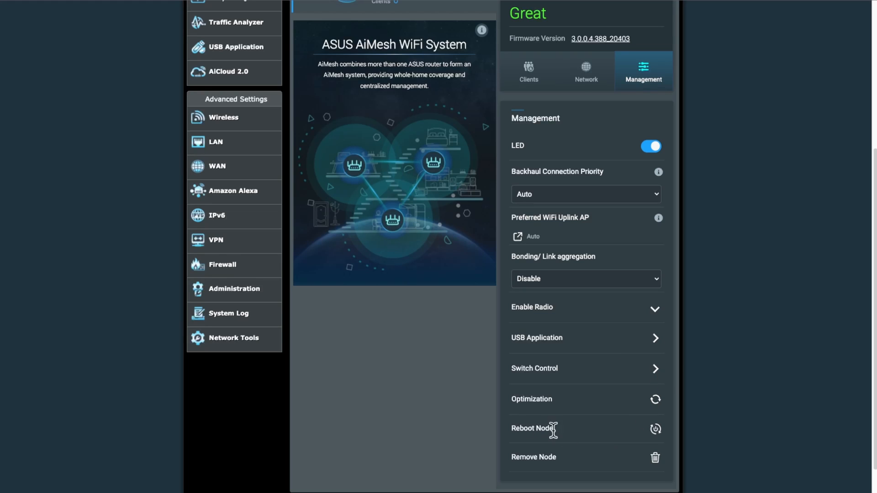
{"action": "mouse_move", "coordinate": [556, 458]}
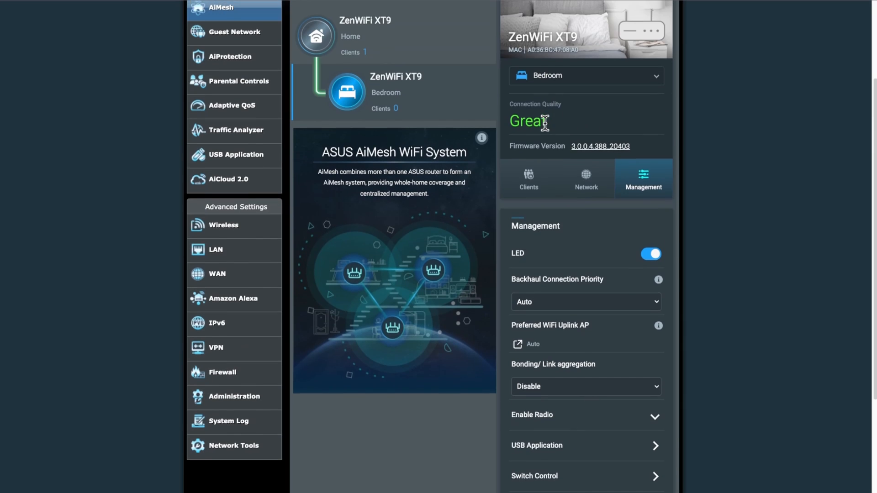
Step: Show the Bedroom node's client list reporting 0 online and no device connected
{"action": "scroll", "scroll_direction": "up", "scroll_amount": 3}
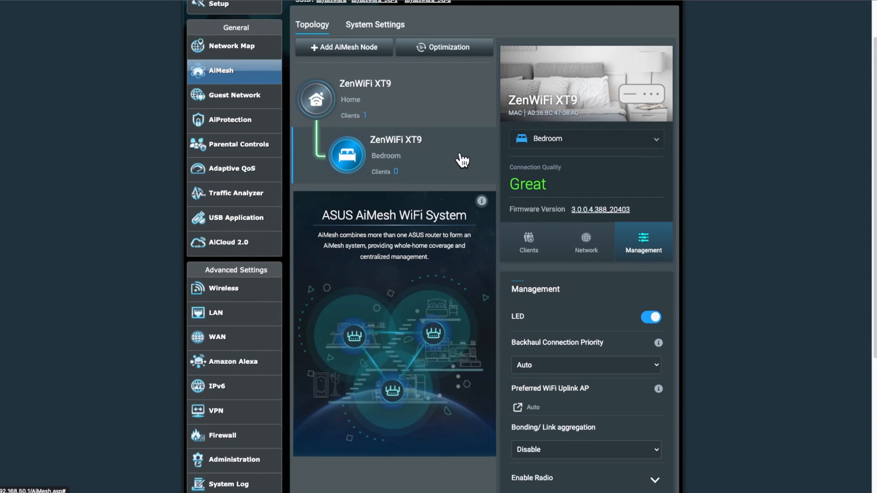
{"action": "mouse_move", "coordinate": [418, 158]}
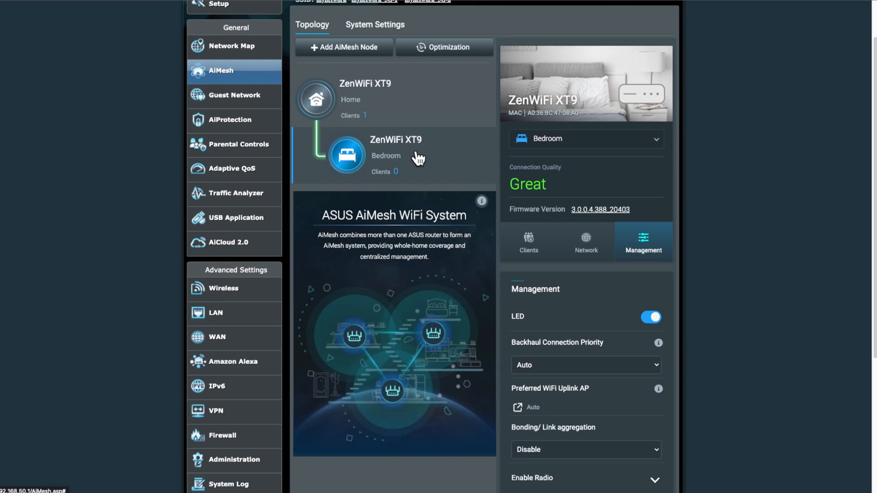
{"action": "scroll", "scroll_direction": "down", "scroll_amount": 3}
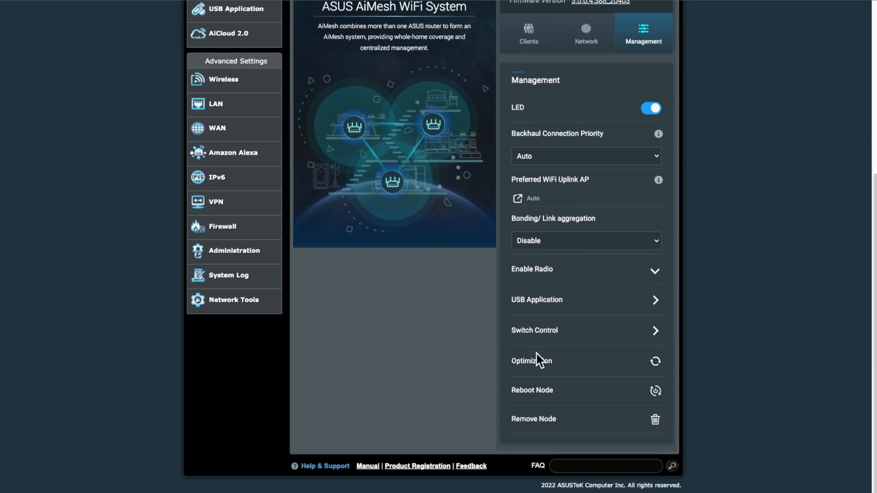
{"action": "scroll", "scroll_direction": "up", "scroll_amount": 3}
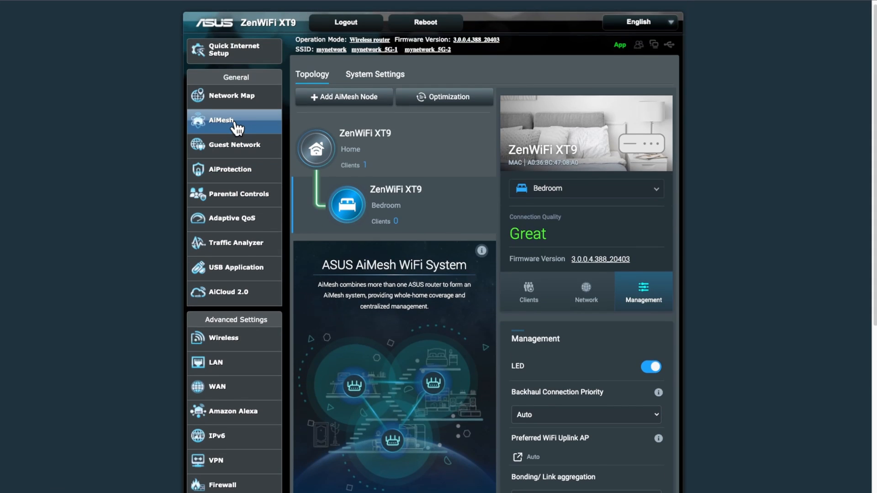
{"action": "mouse_move", "coordinate": [374, 148]}
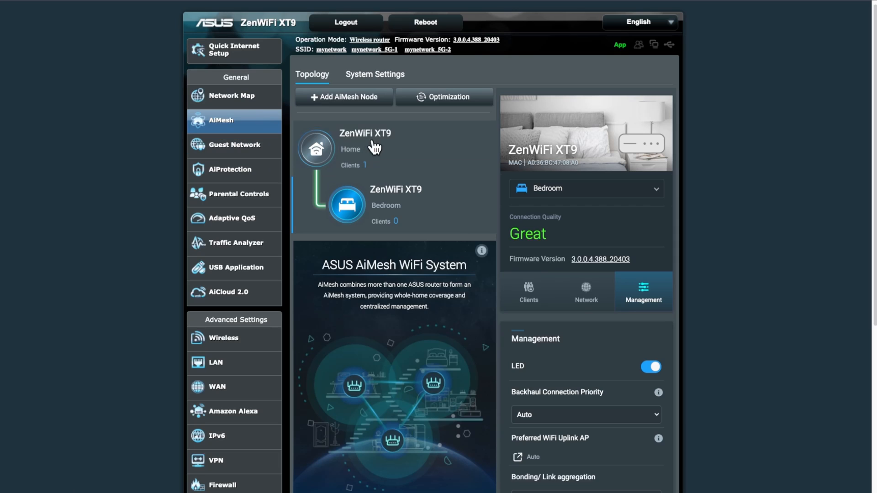
{"action": "mouse_move", "coordinate": [556, 241]}
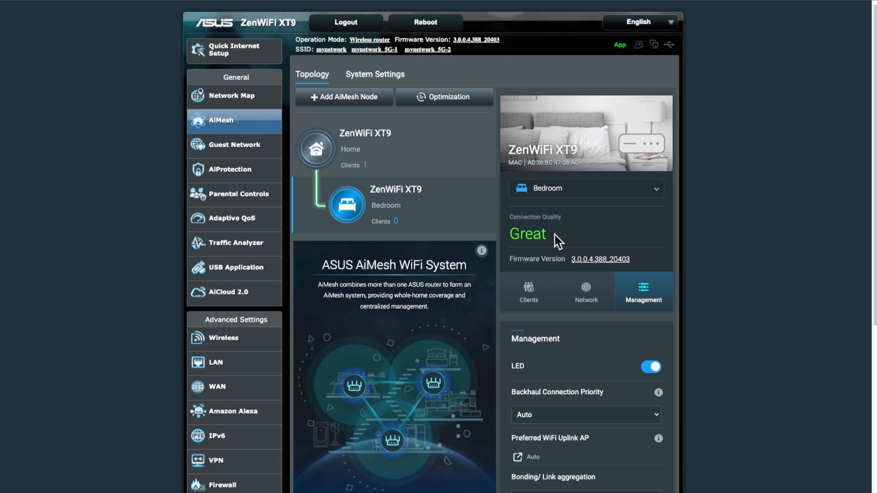
{"action": "mouse_move", "coordinate": [610, 329]}
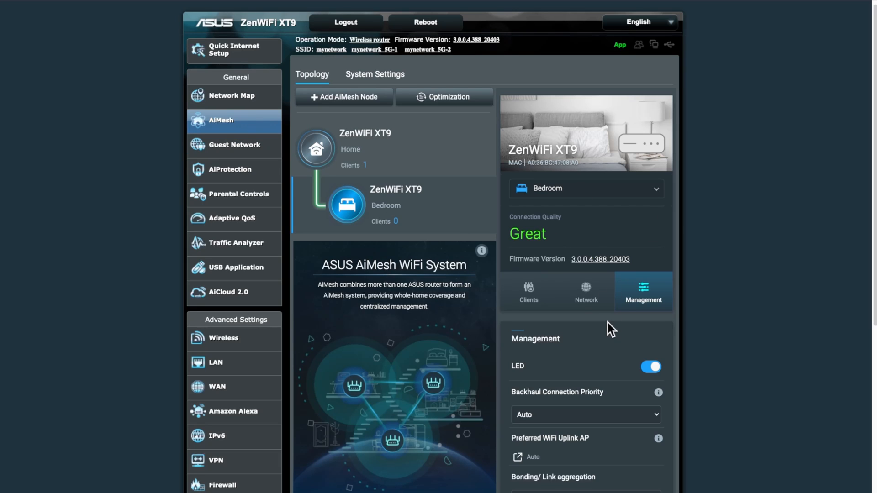
{"action": "left_click", "coordinate": [528, 292]}
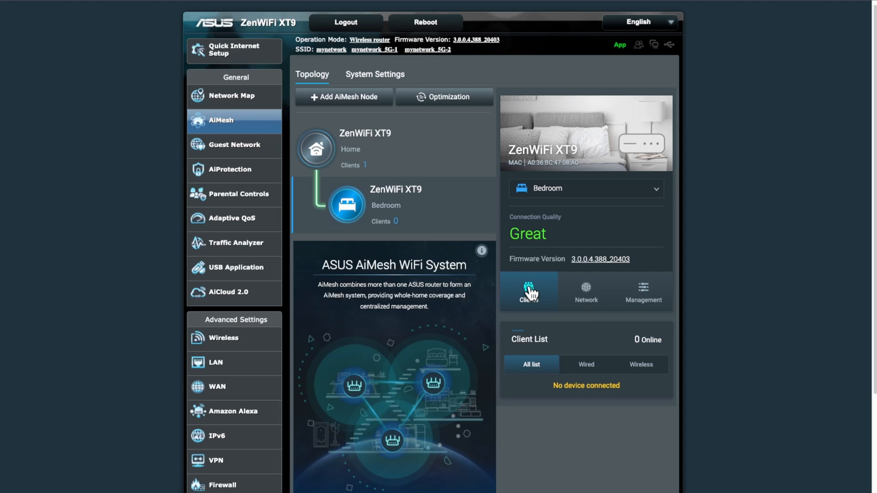
{"action": "mouse_move", "coordinate": [613, 372]}
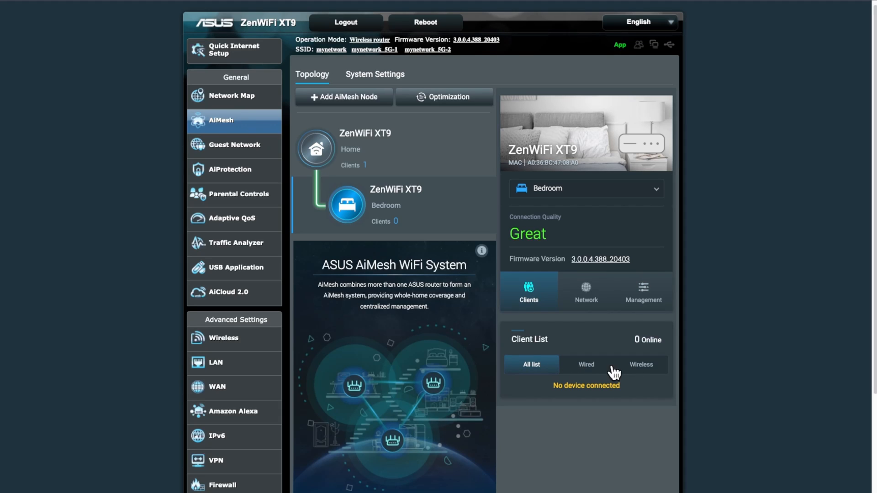
{"action": "mouse_move", "coordinate": [597, 373]}
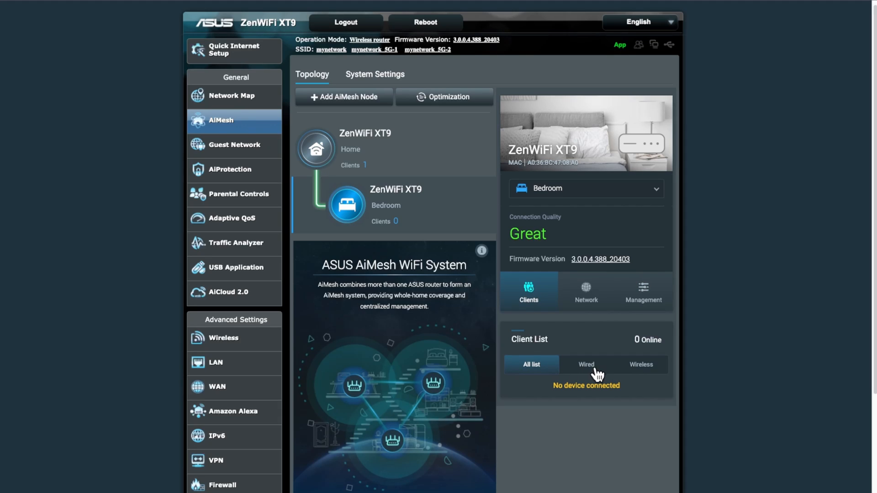
{"action": "mouse_move", "coordinate": [562, 352]}
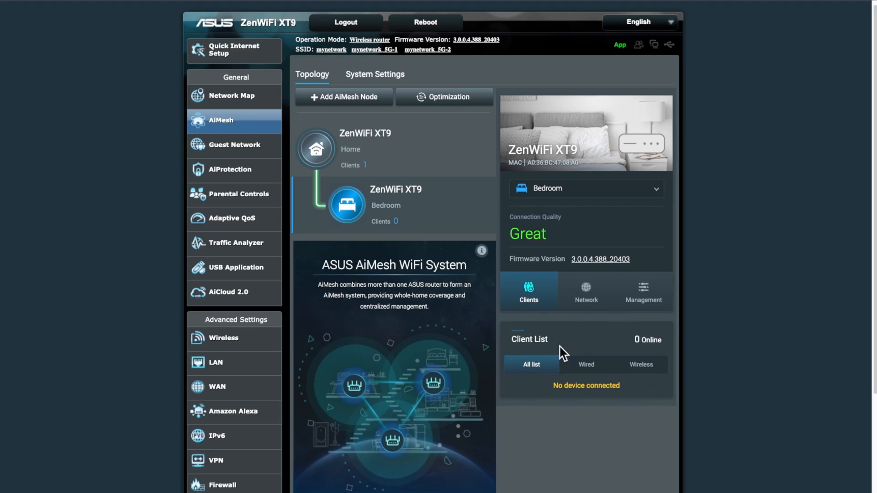
{"action": "mouse_move", "coordinate": [567, 329]}
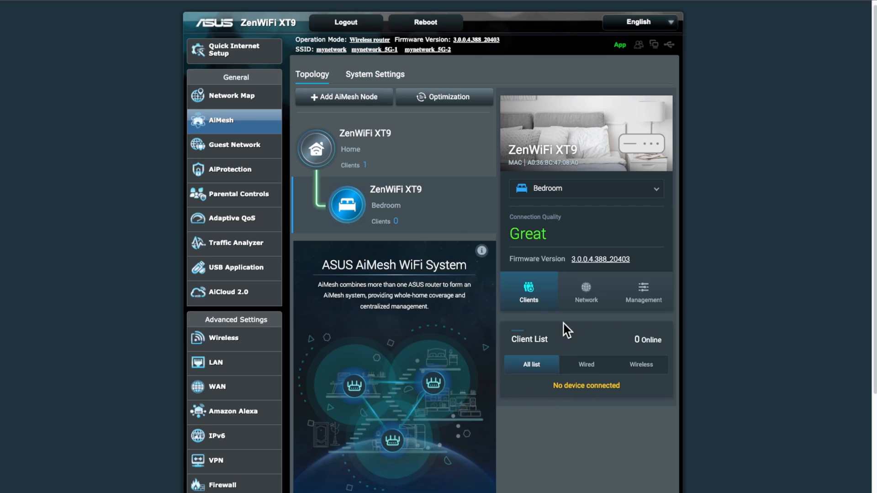
{"action": "mouse_move", "coordinate": [369, 172]}
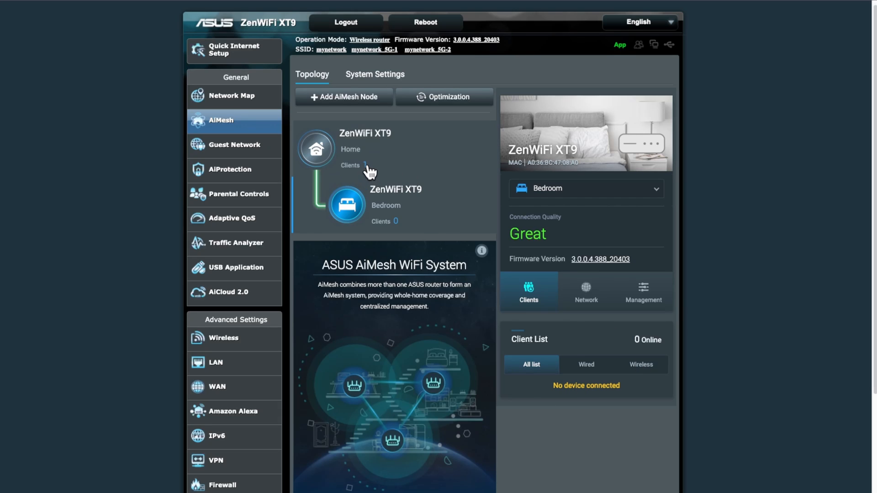
{"action": "mouse_move", "coordinate": [332, 155]}
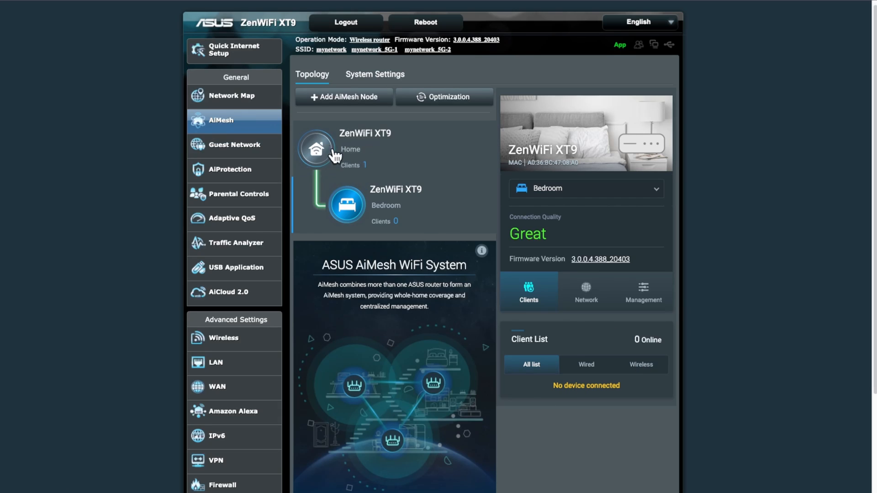
{"action": "mouse_move", "coordinate": [380, 61]}
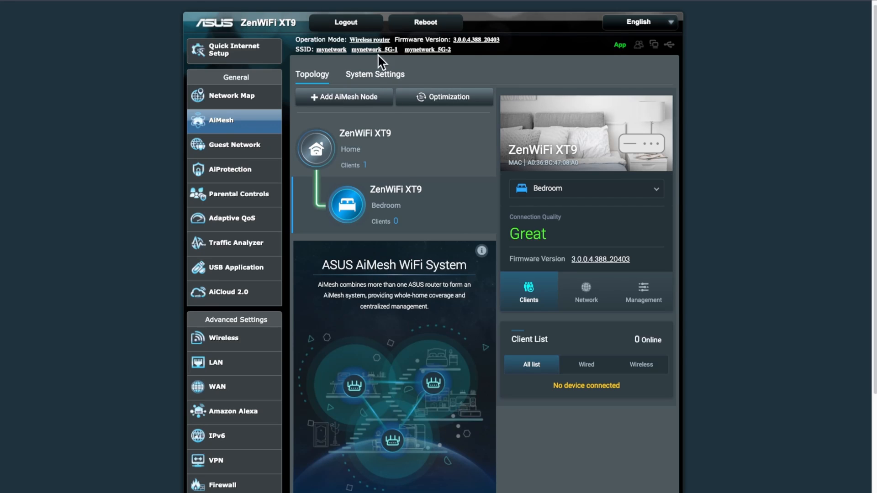
{"action": "mouse_move", "coordinate": [538, 85]}
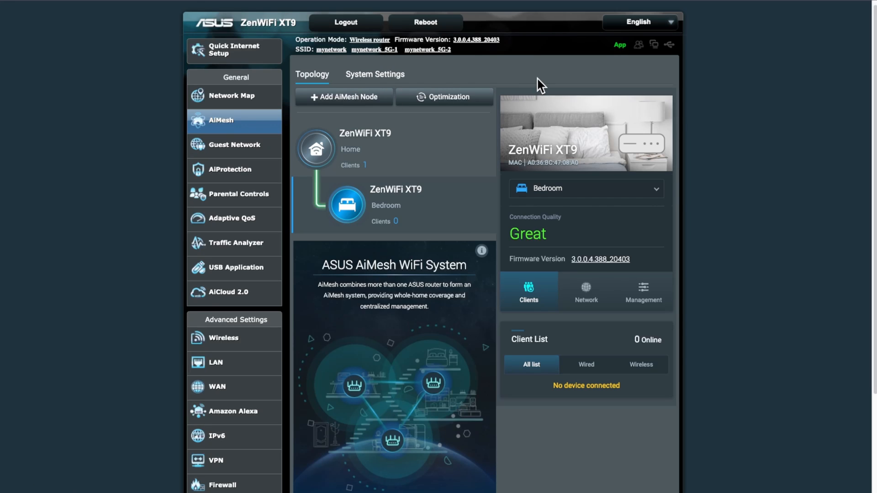
{"action": "mouse_move", "coordinate": [553, 76]}
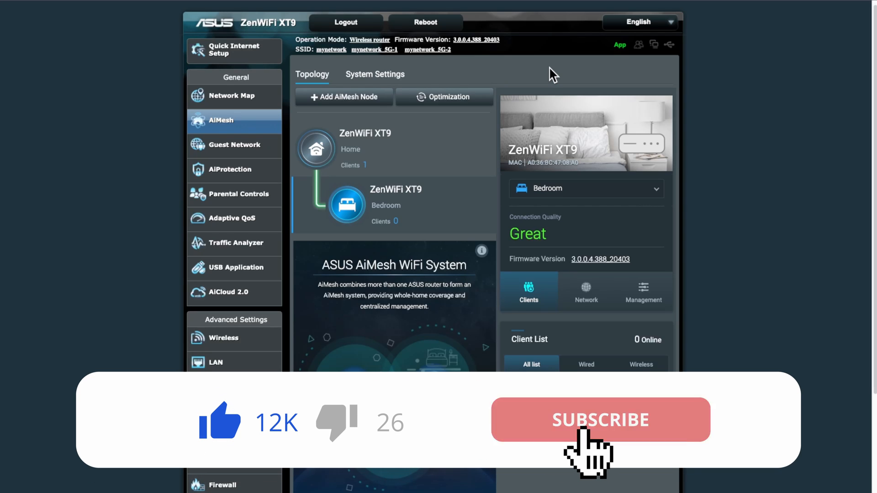
{"action": "left_click", "coordinate": [600, 419]}
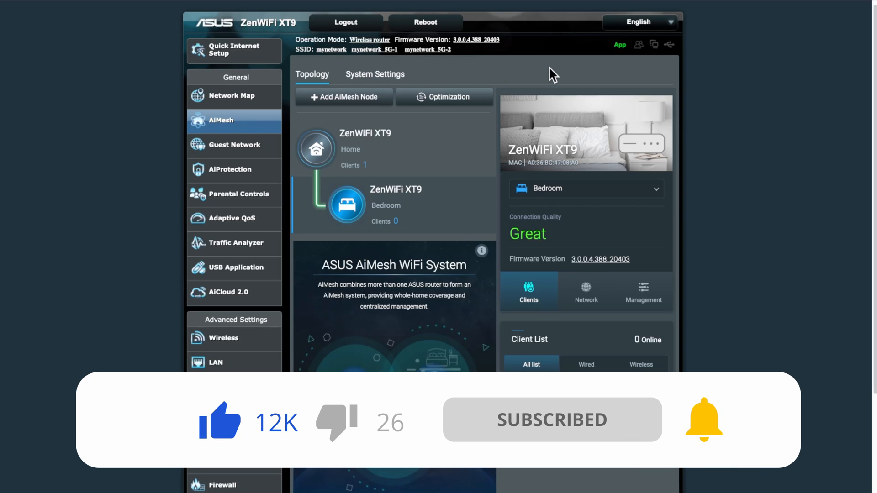